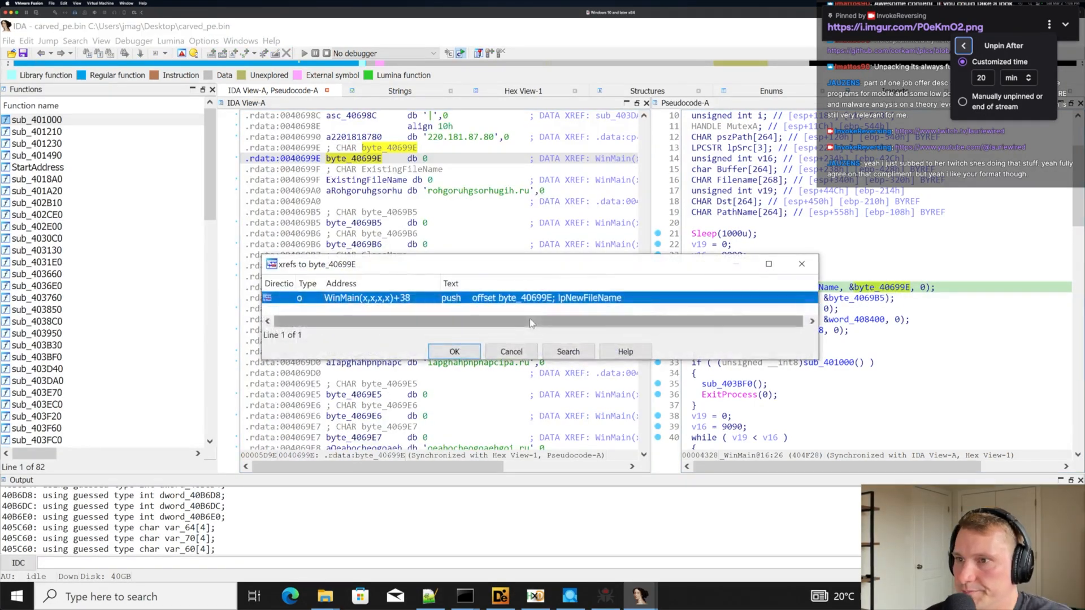
# - Review the installed Sidekick plugin in the plugin manager and return to the binary view
pyautogui.click(454, 352)
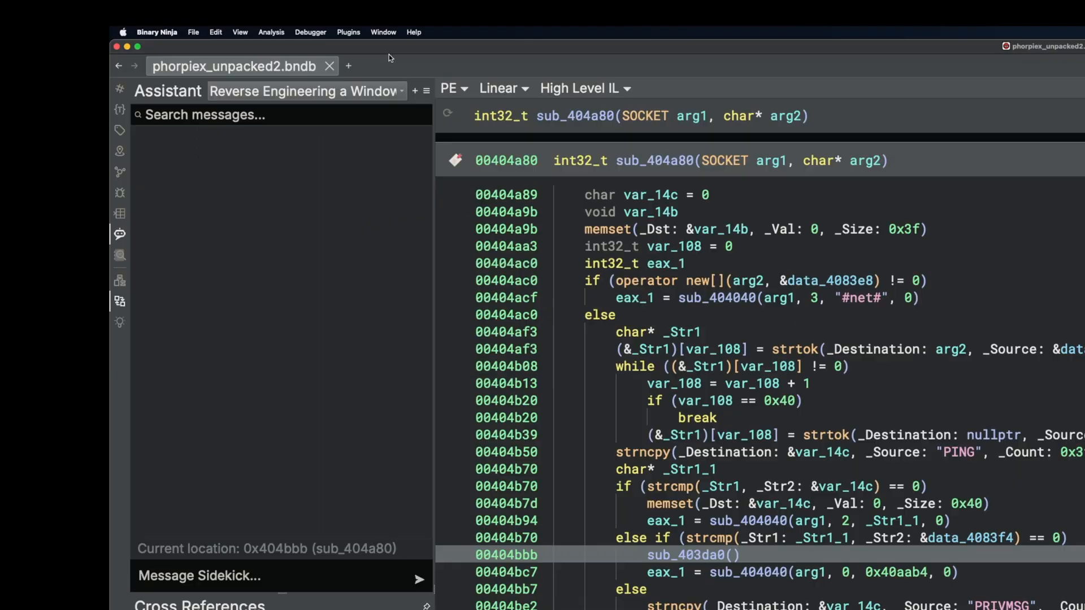
pyautogui.click(348, 32)
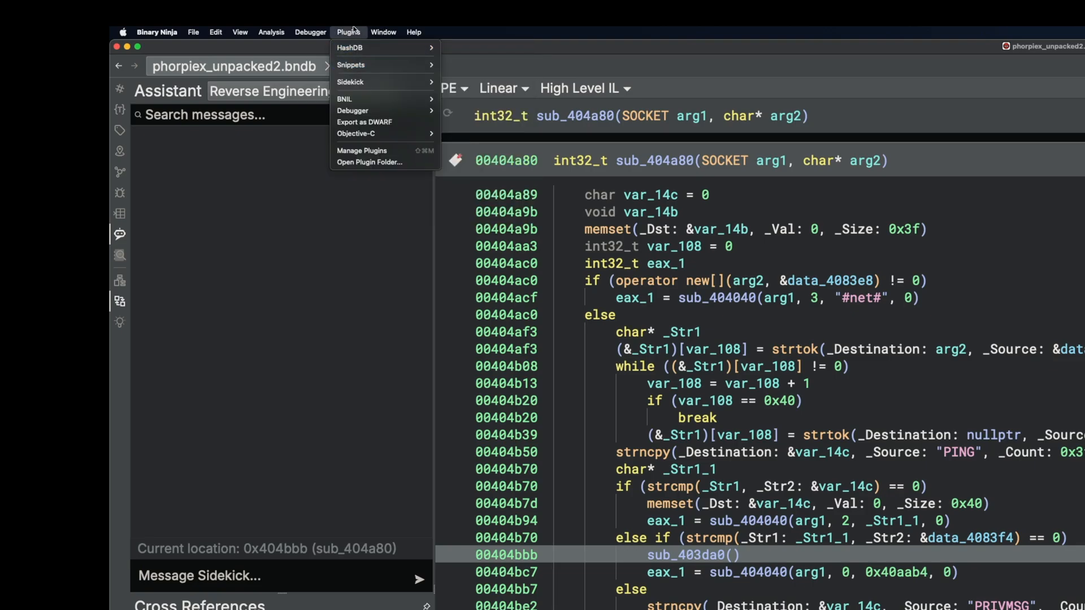
pyautogui.click(361, 150)
pyautogui.write('sidekick')
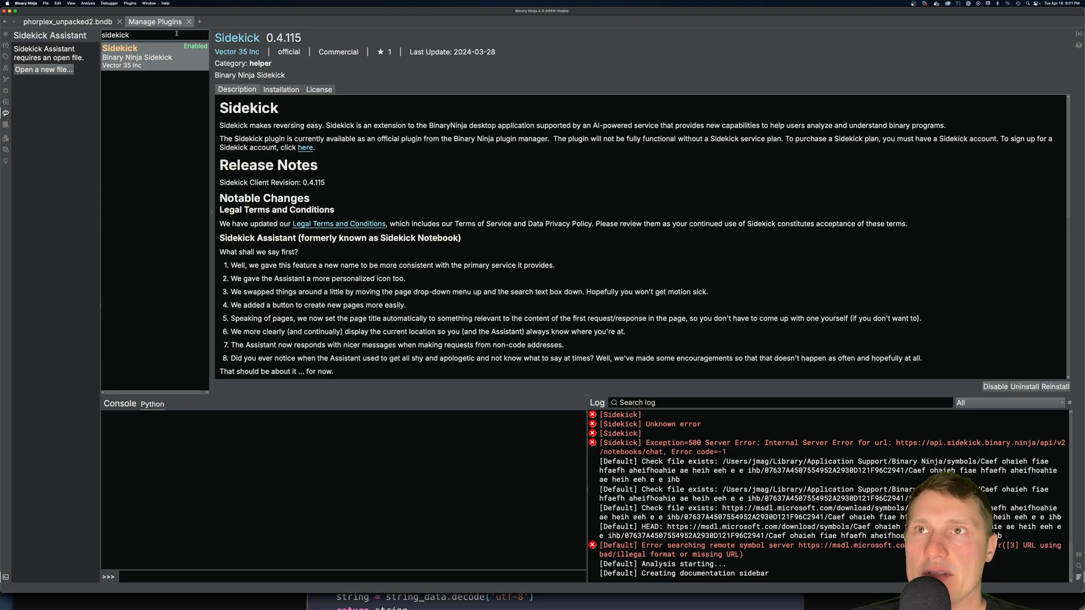
pyautogui.click(190, 22)
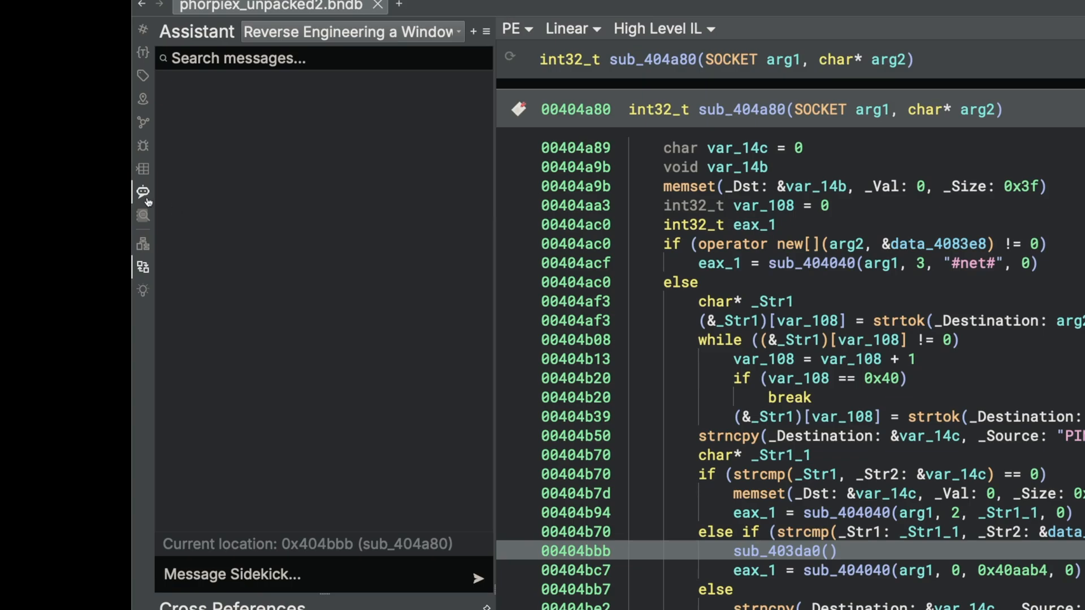
pyautogui.moveTo(145, 204)
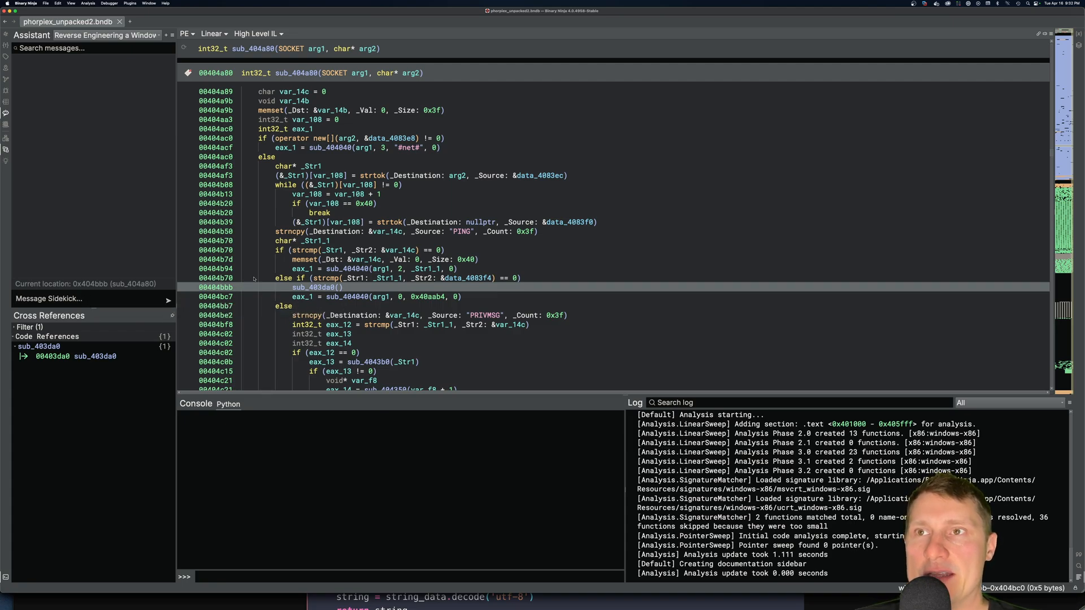
# - Check var_108's references, then search Symbols for 'start' to bring up _start's Sidekick suggestions
pyautogui.click(332, 203)
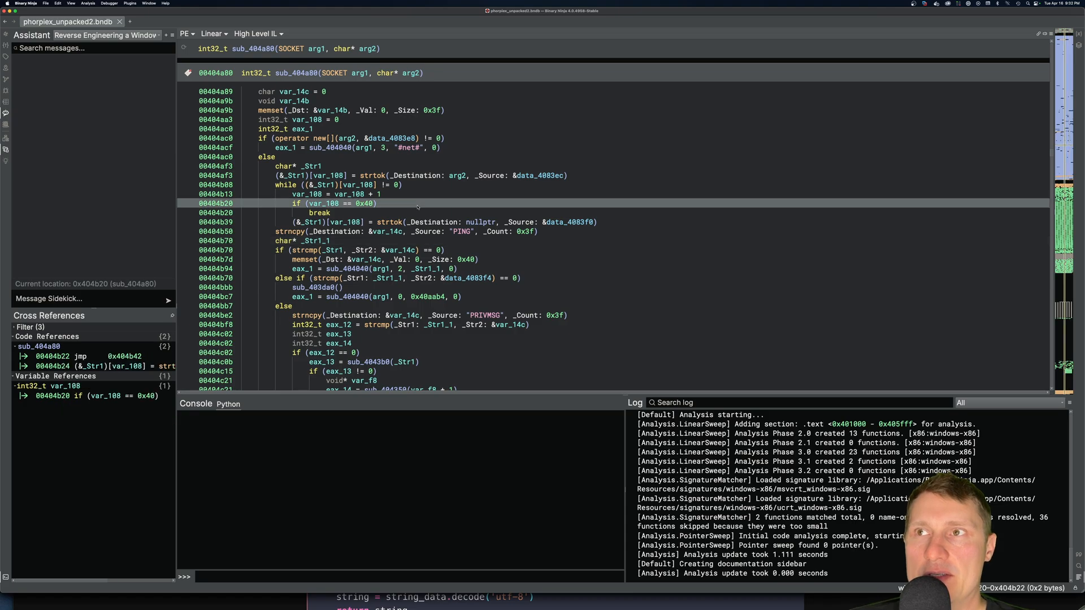
pyautogui.moveTo(417, 208)
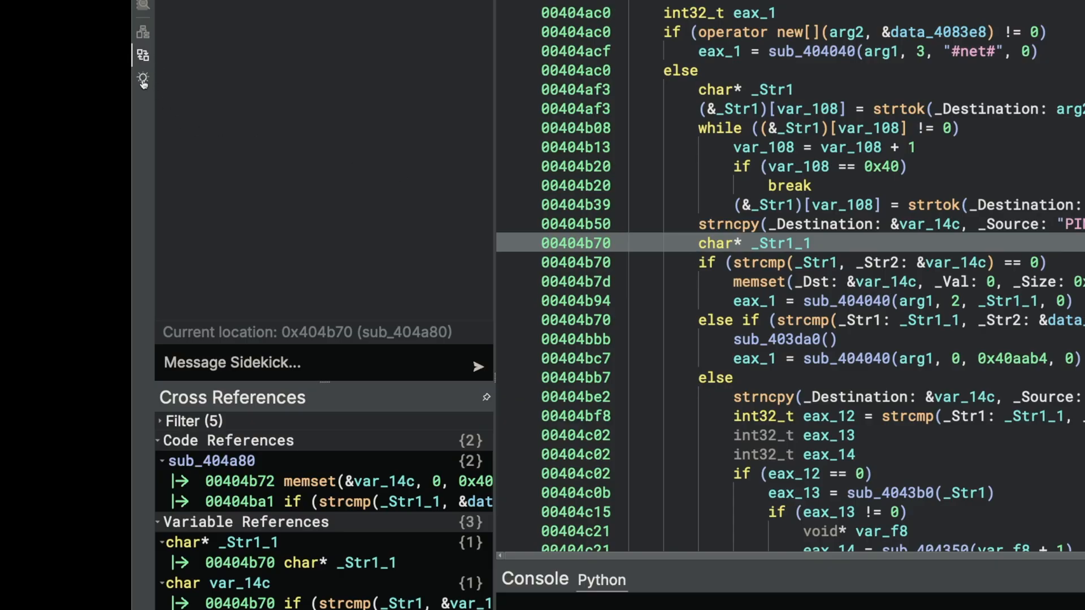
pyautogui.moveTo(144, 79)
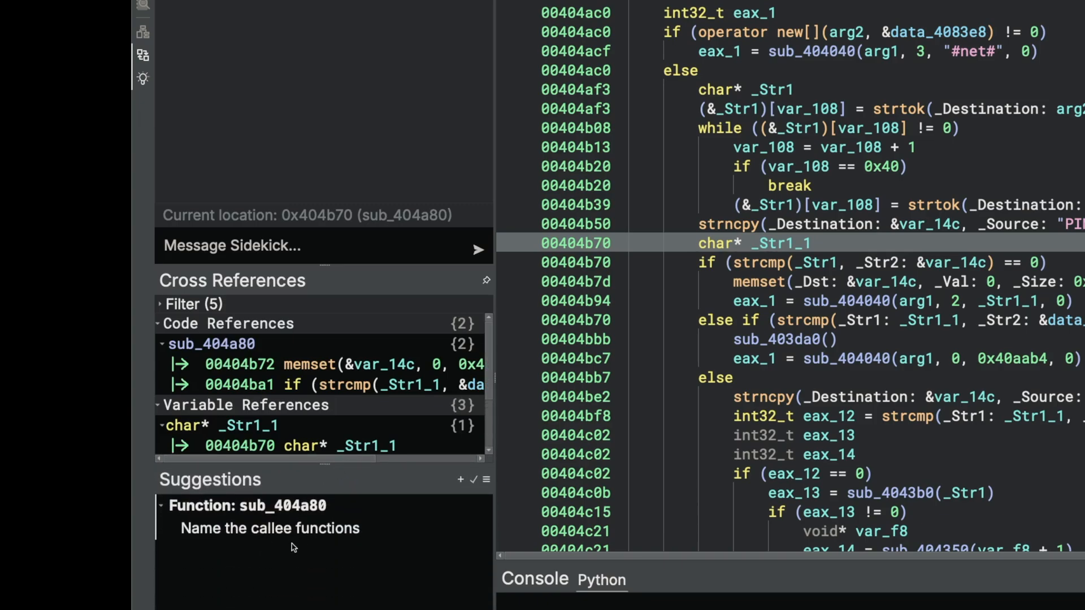
pyautogui.moveTo(236, 336)
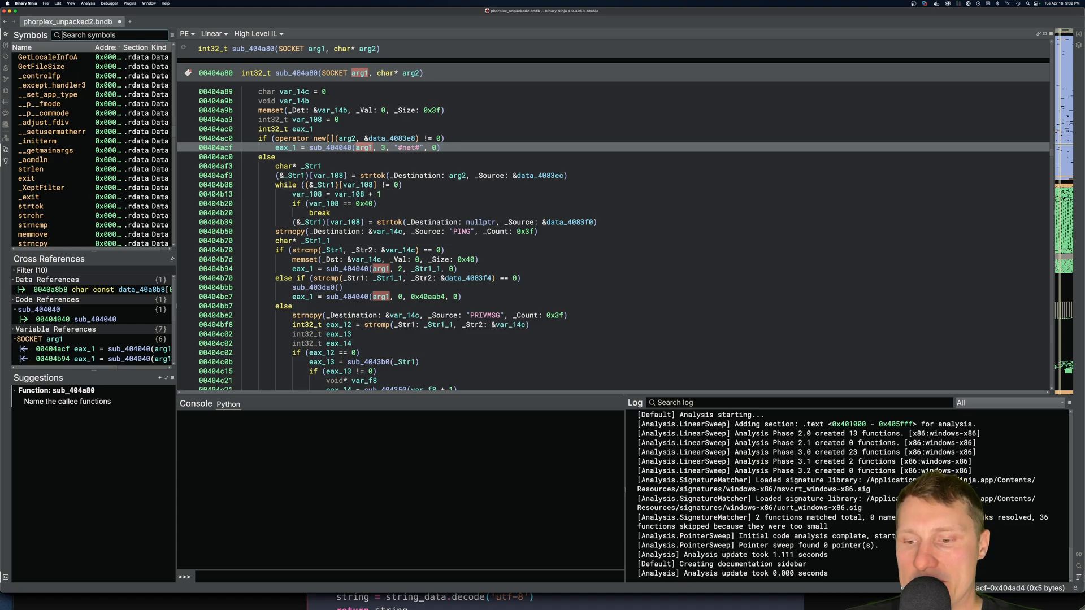
pyautogui.write('start')
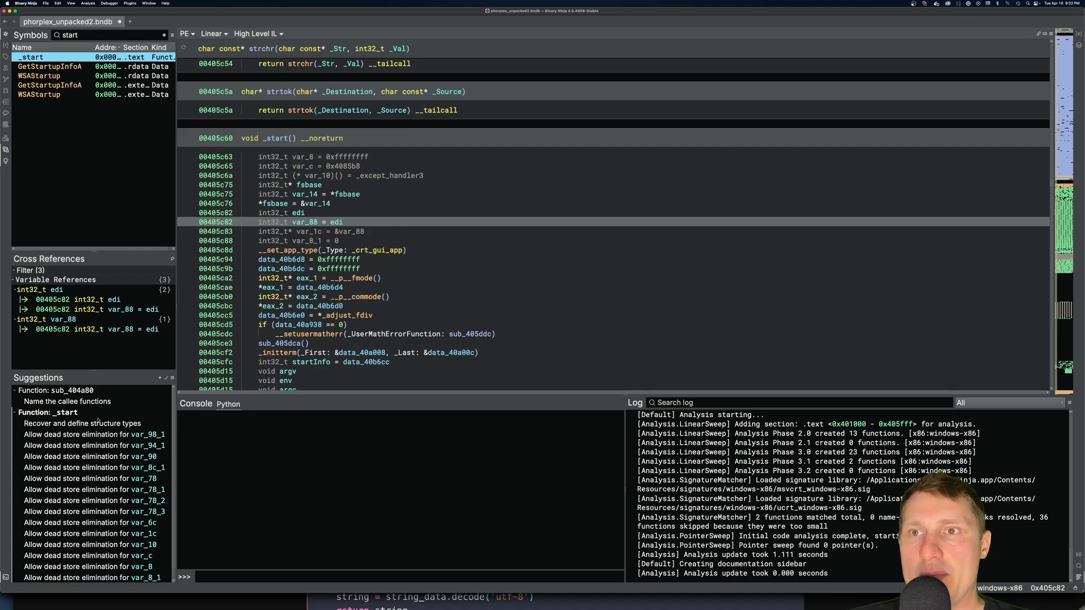
pyautogui.moveTo(409, 297)
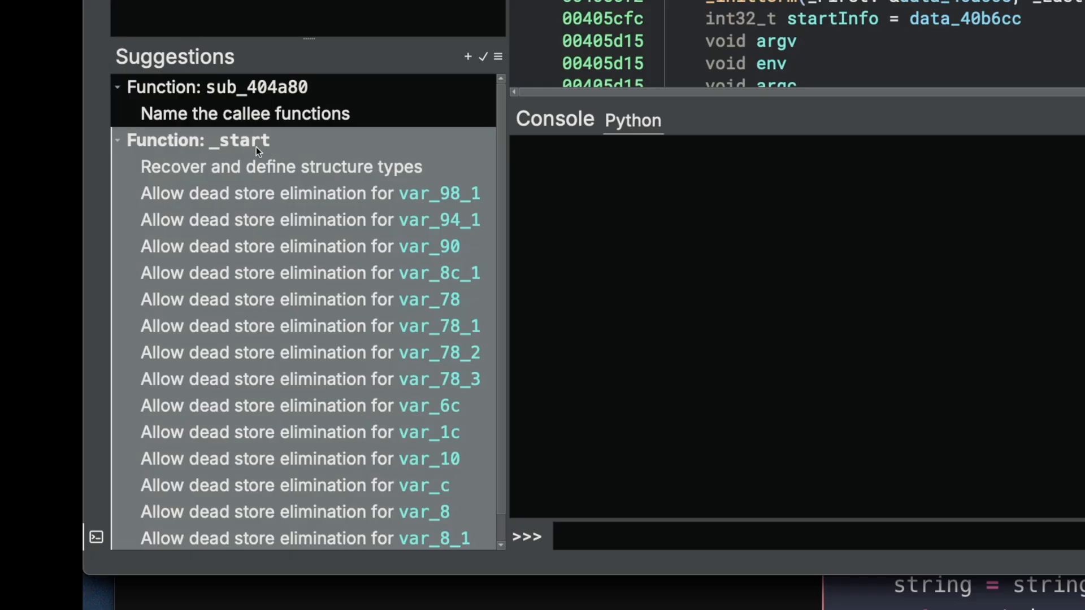
pyautogui.moveTo(272, 192)
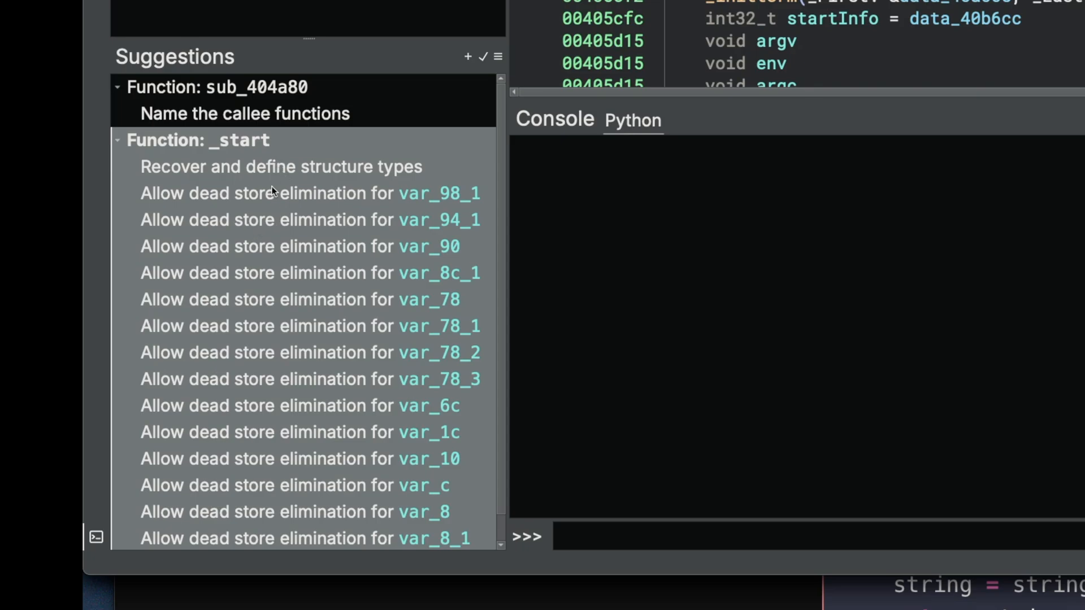
pyautogui.moveTo(281, 174)
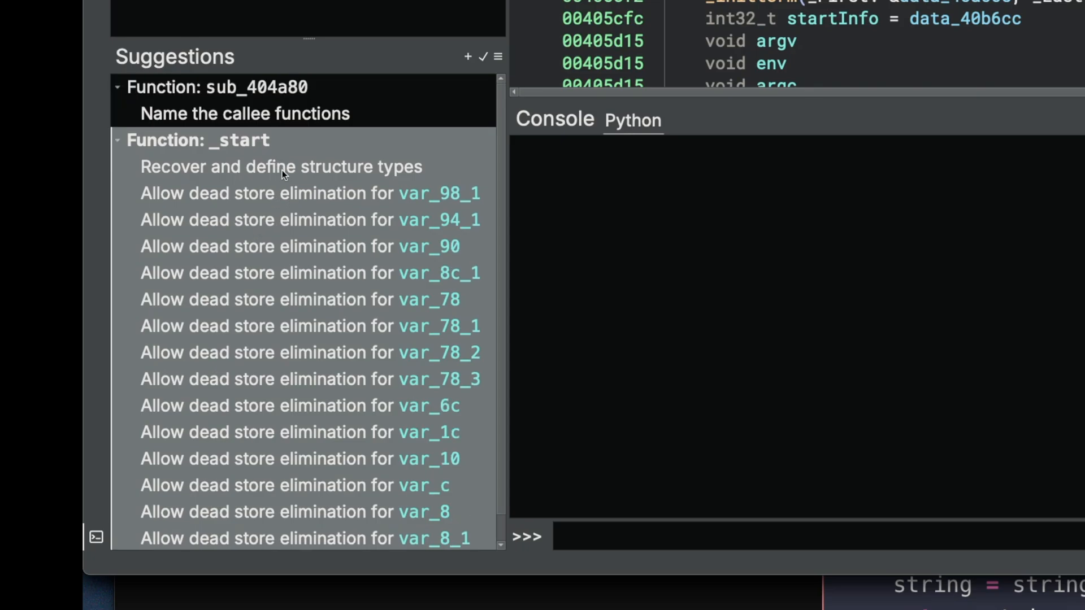
pyautogui.moveTo(240, 188)
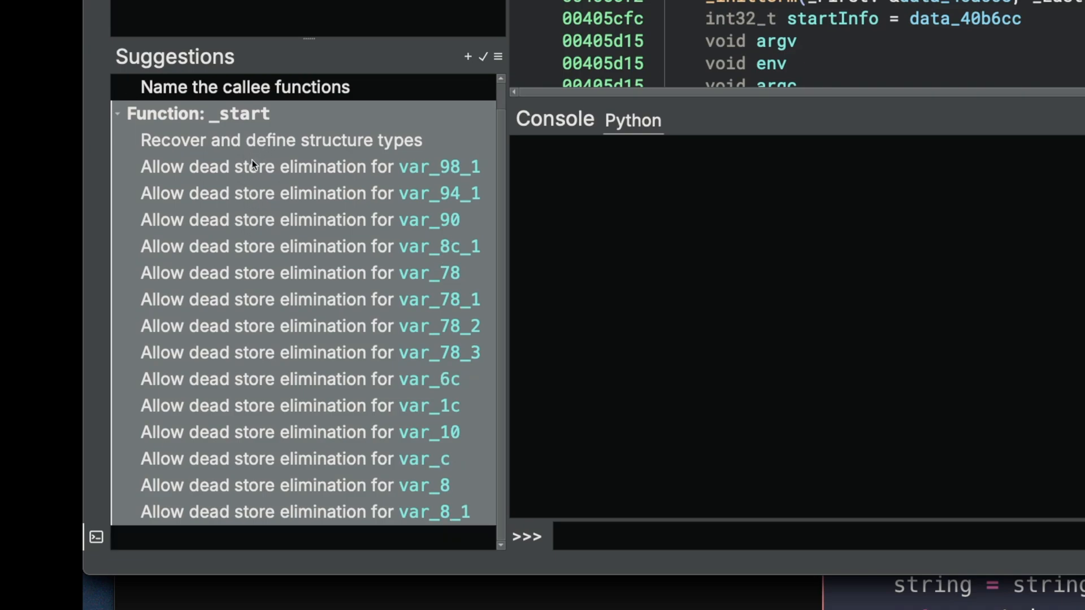
pyautogui.moveTo(253, 164)
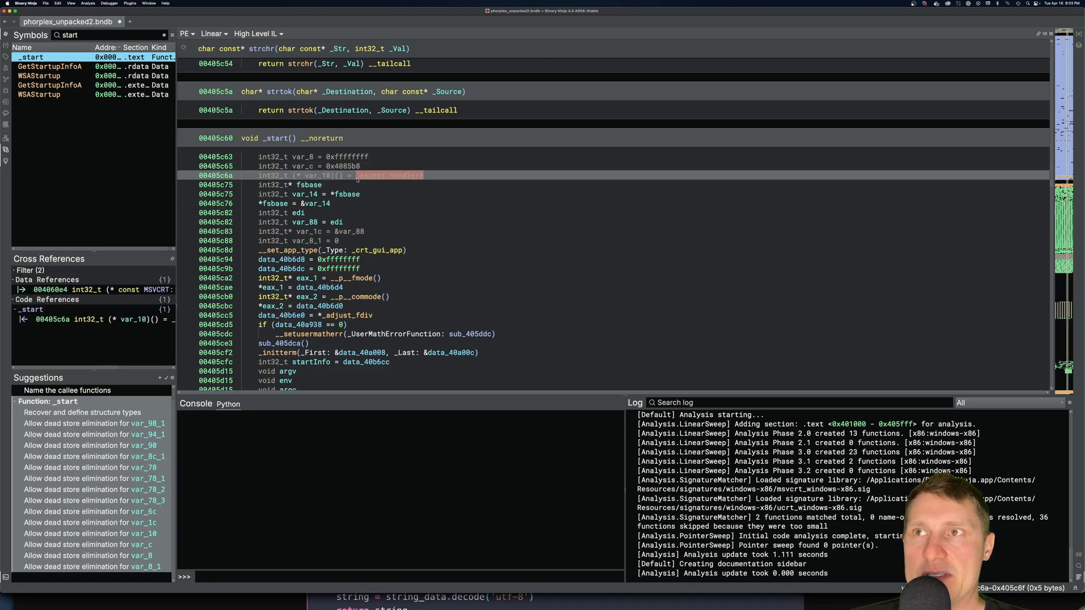
pyautogui.moveTo(405, 208)
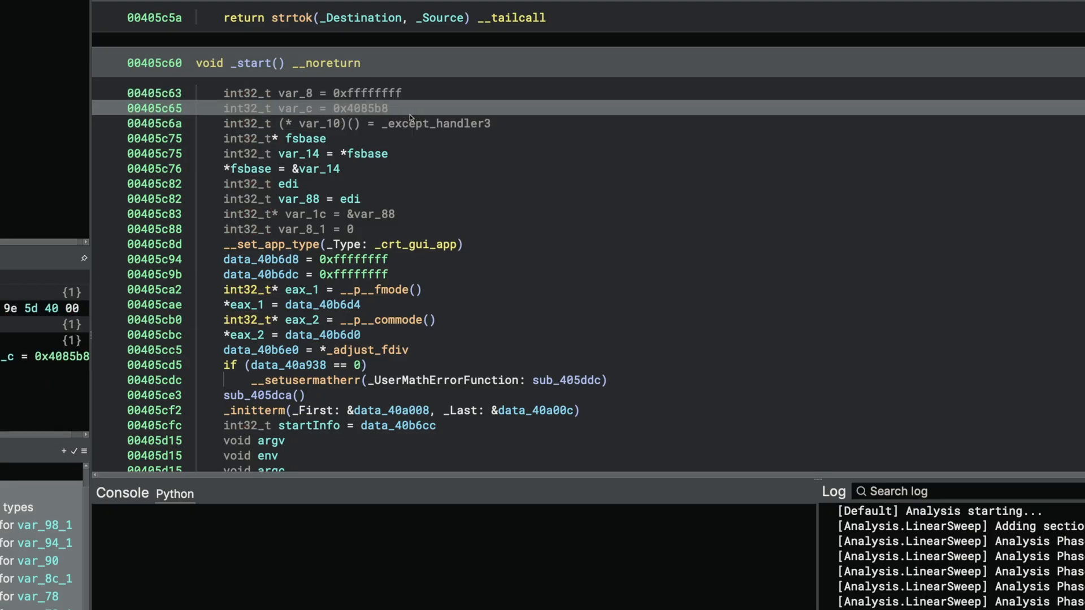
pyautogui.moveTo(367, 168)
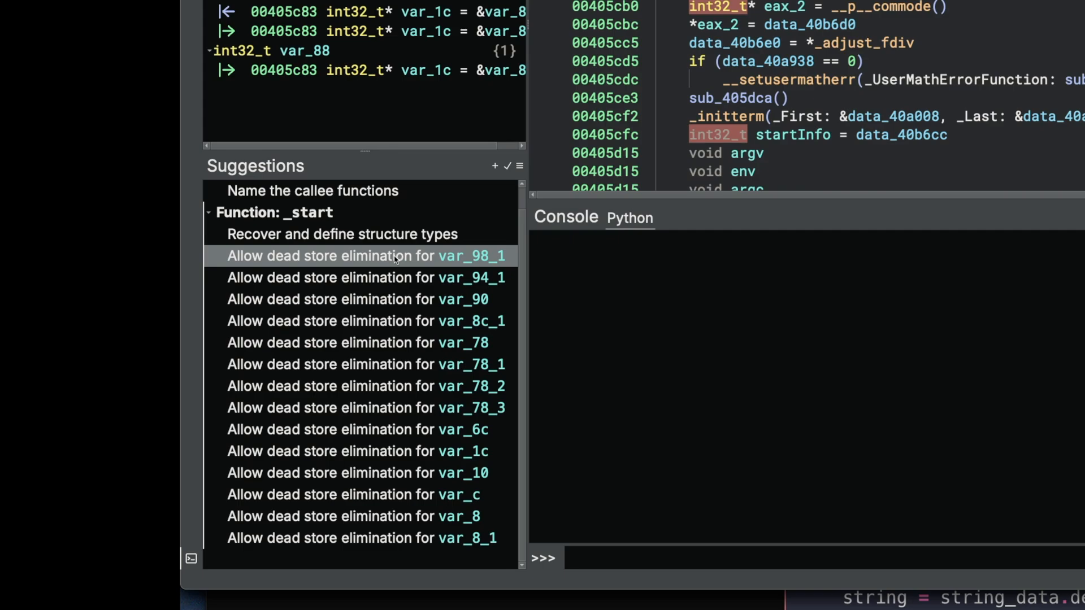
# - Apply dead store elimination for _start's variables var_98_1 through var_8_1 and inspect eax_1's references
pyautogui.click(365, 256)
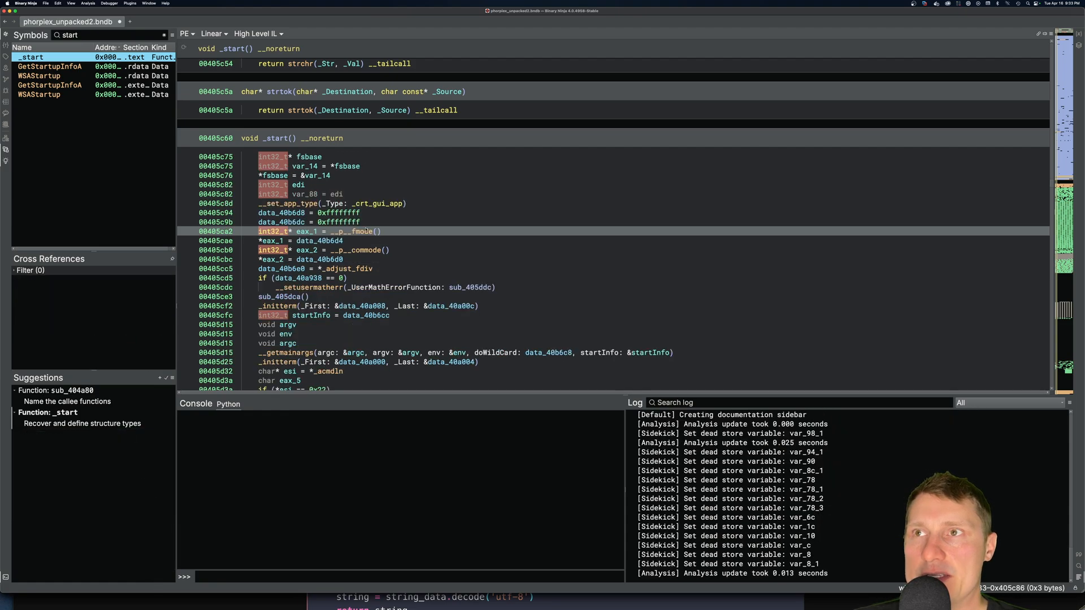
pyautogui.click(298, 185)
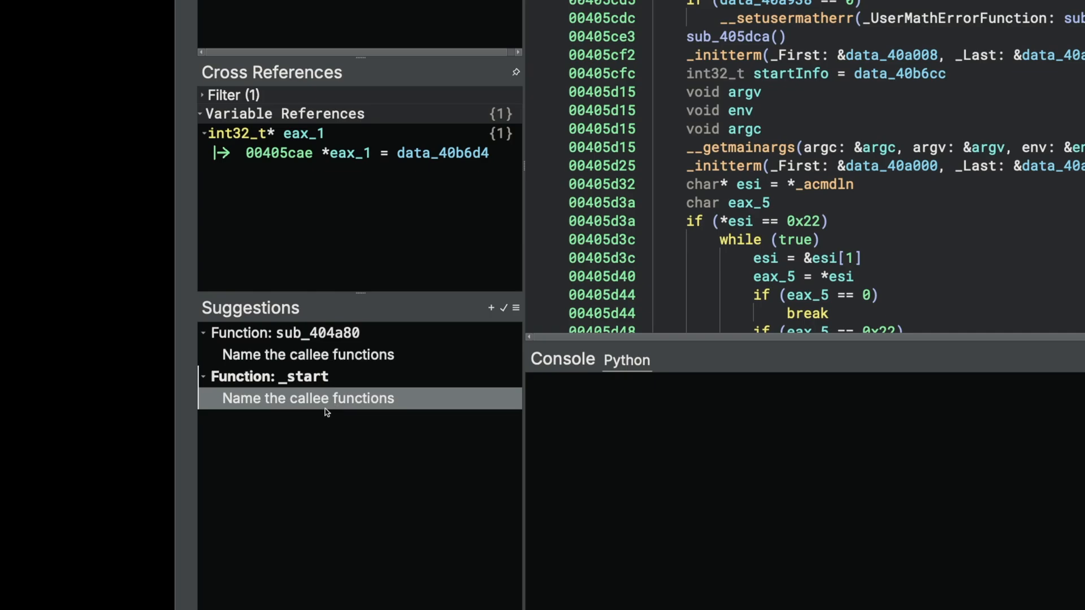
pyautogui.moveTo(304, 408)
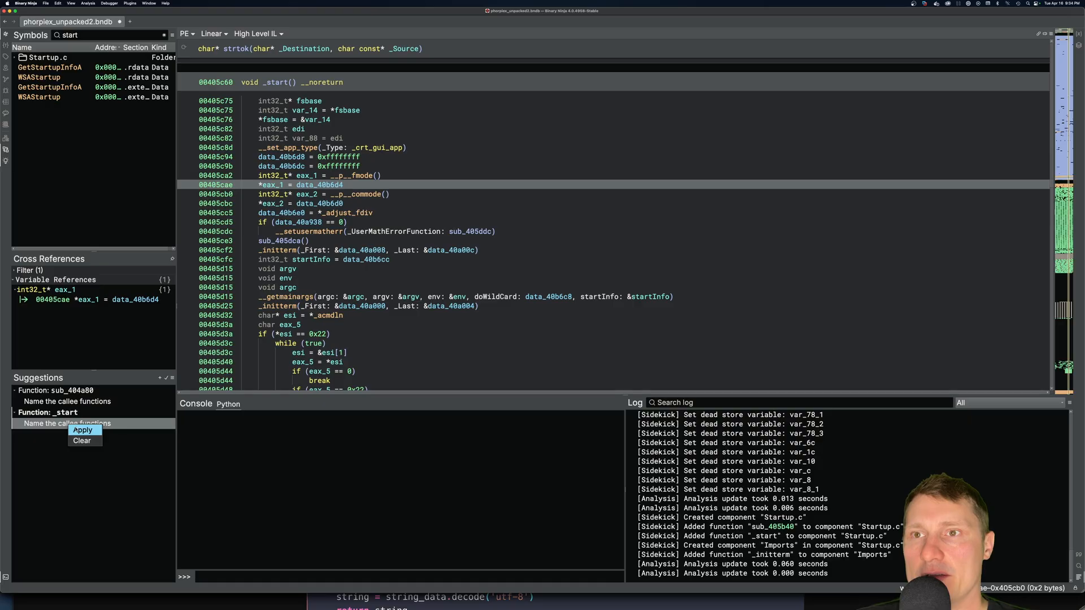
# - Accept the callee-naming suggestion for _start and jump to the renamed function at 0x401000
pyautogui.click(82, 430)
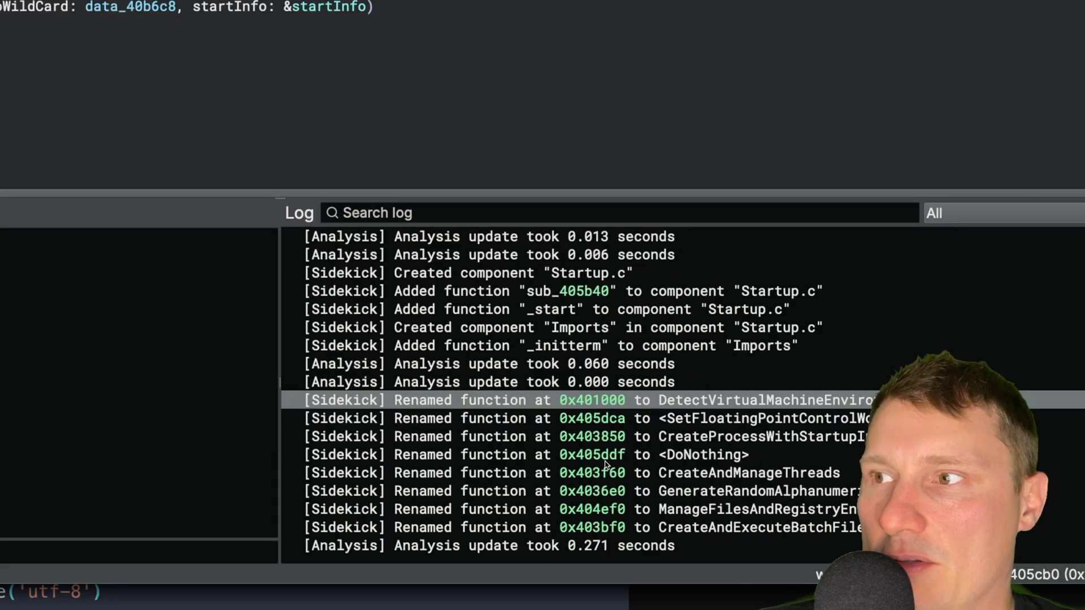
pyautogui.moveTo(661, 422)
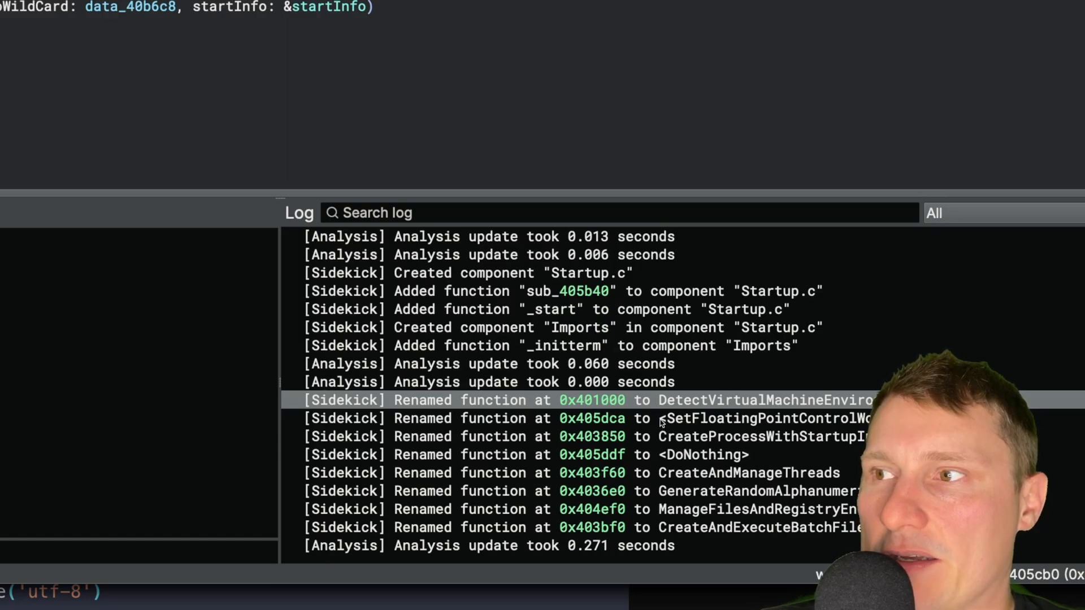
pyautogui.moveTo(638, 440)
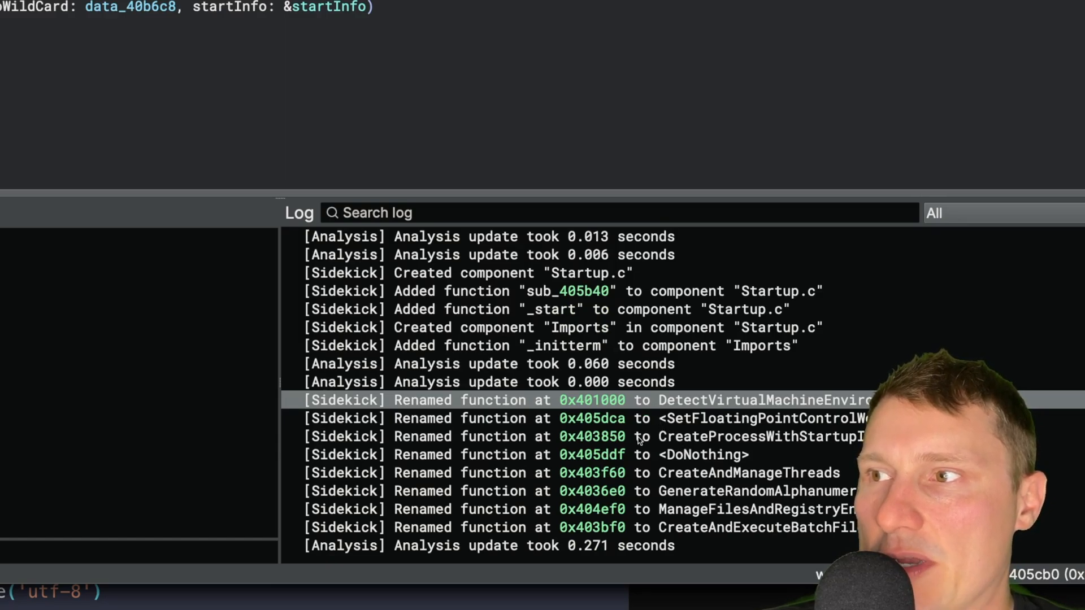
pyautogui.click(554, 491)
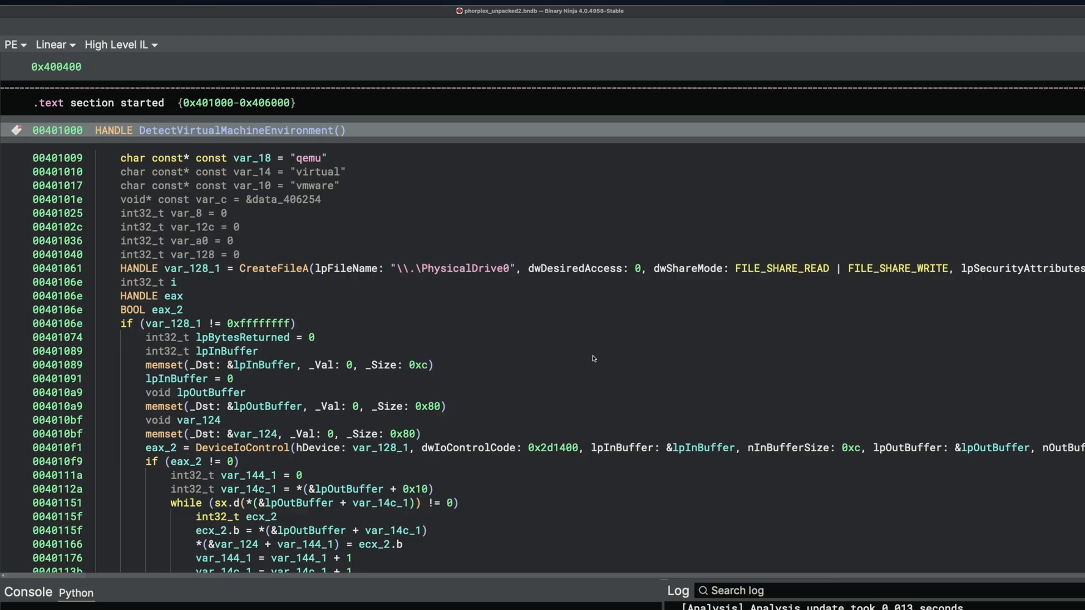
pyautogui.moveTo(588, 361)
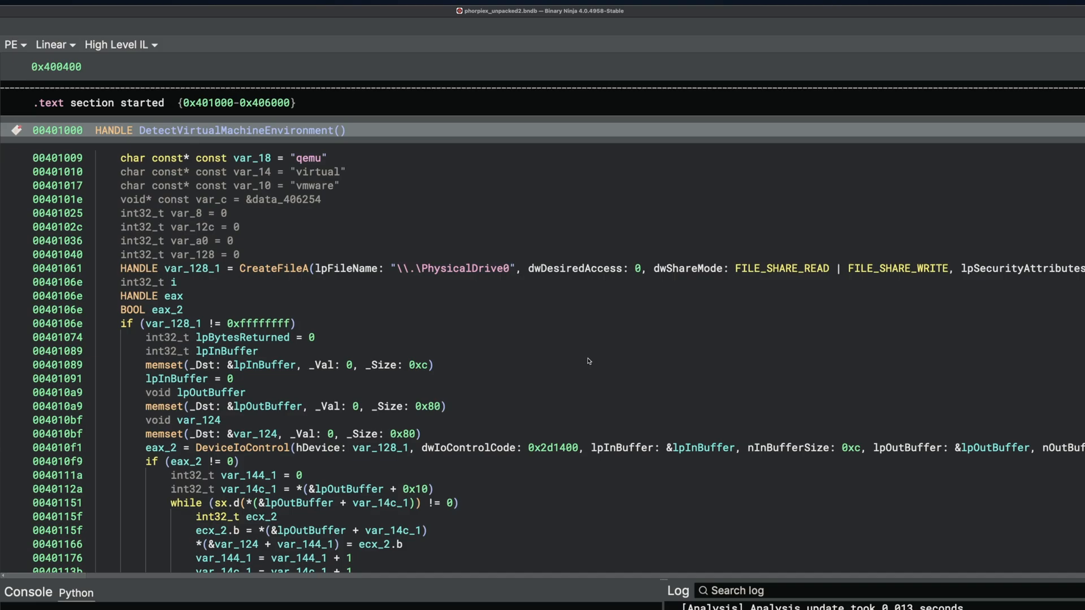
pyautogui.moveTo(559, 360)
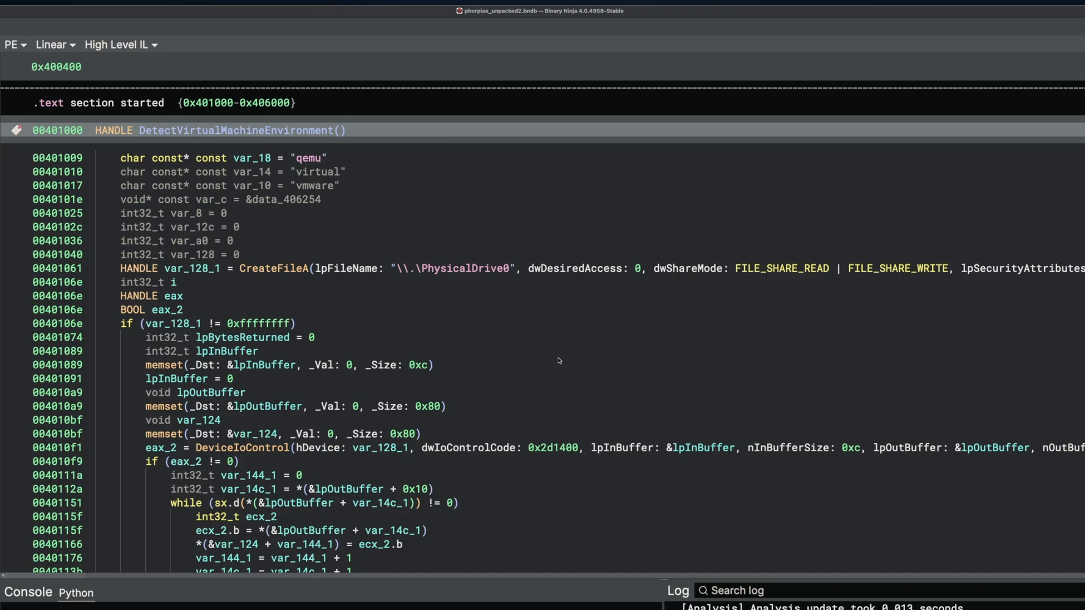
pyautogui.moveTo(563, 345)
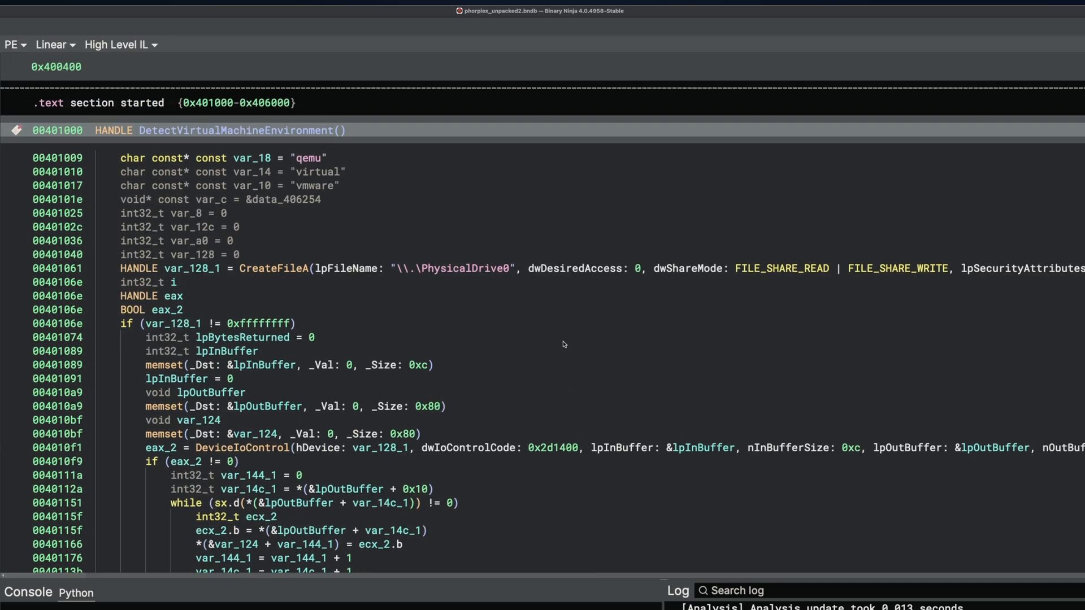
pyautogui.scroll(3)
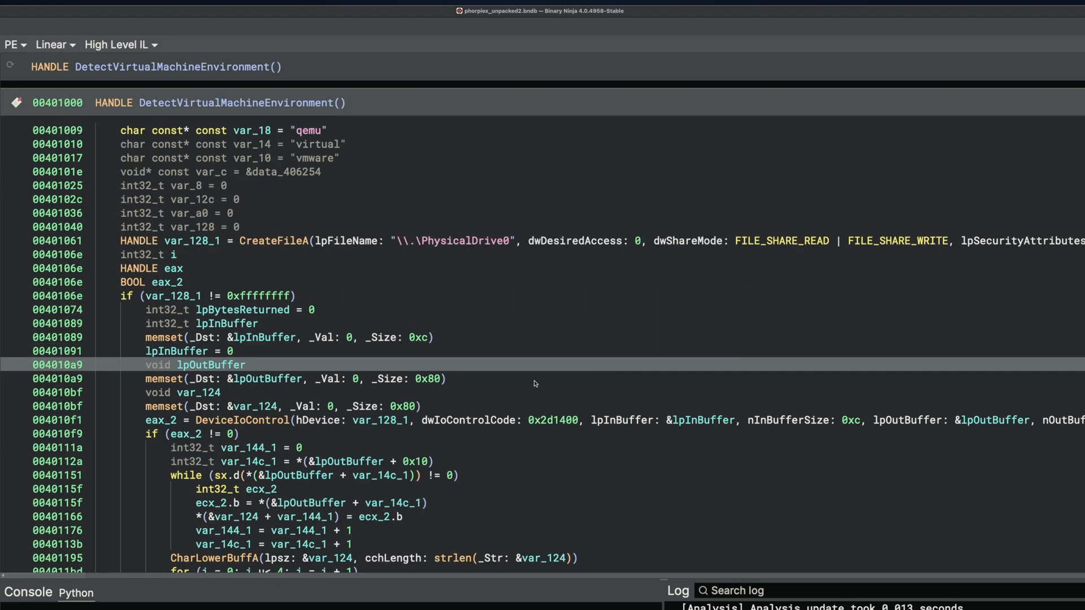
pyautogui.moveTo(172, 158)
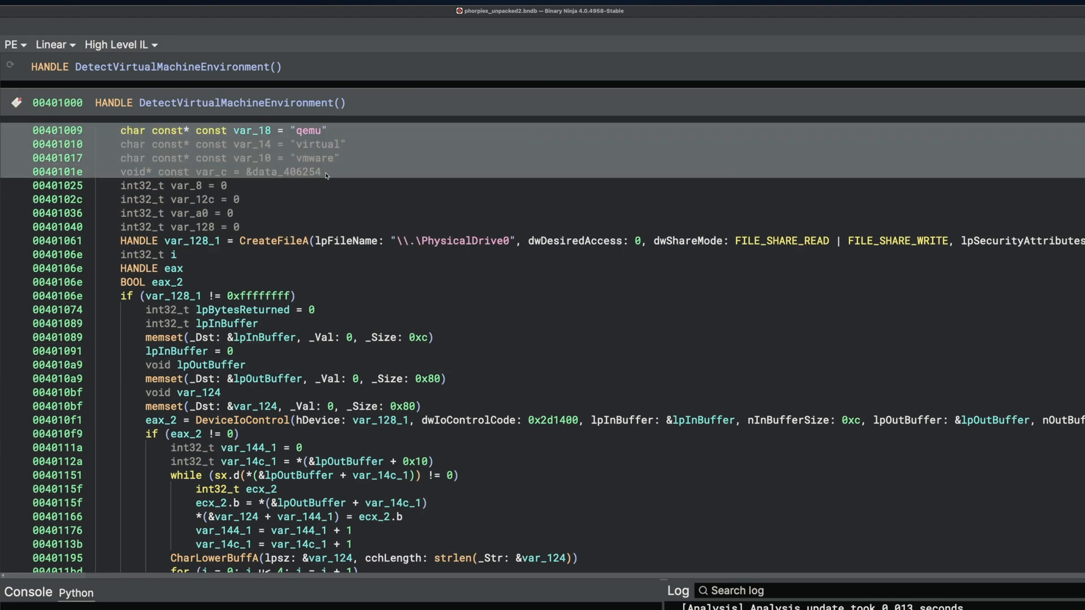
pyautogui.click(180, 185)
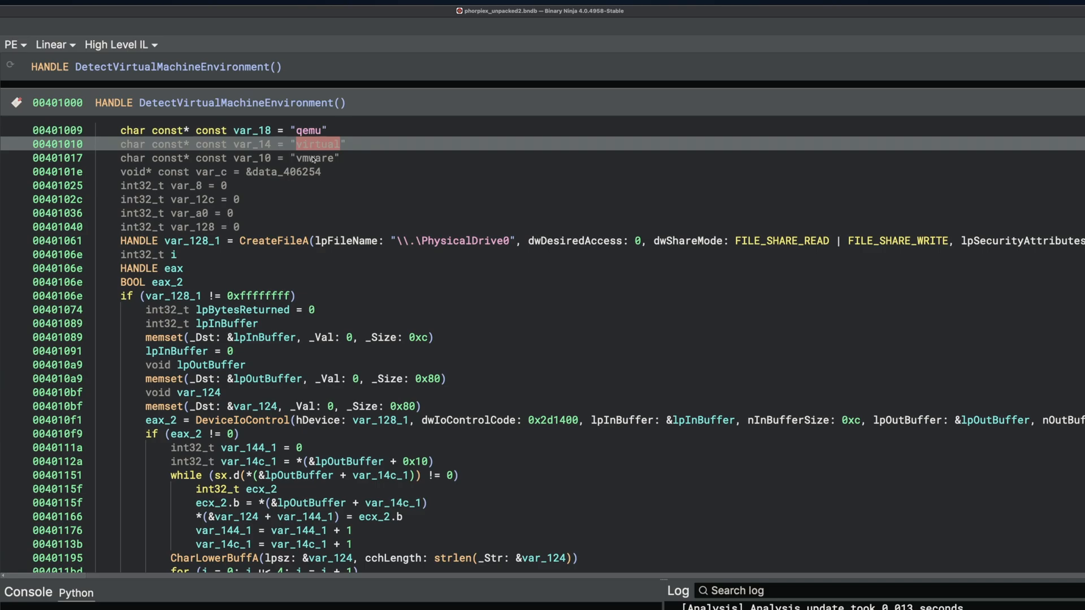
pyautogui.click(173, 186)
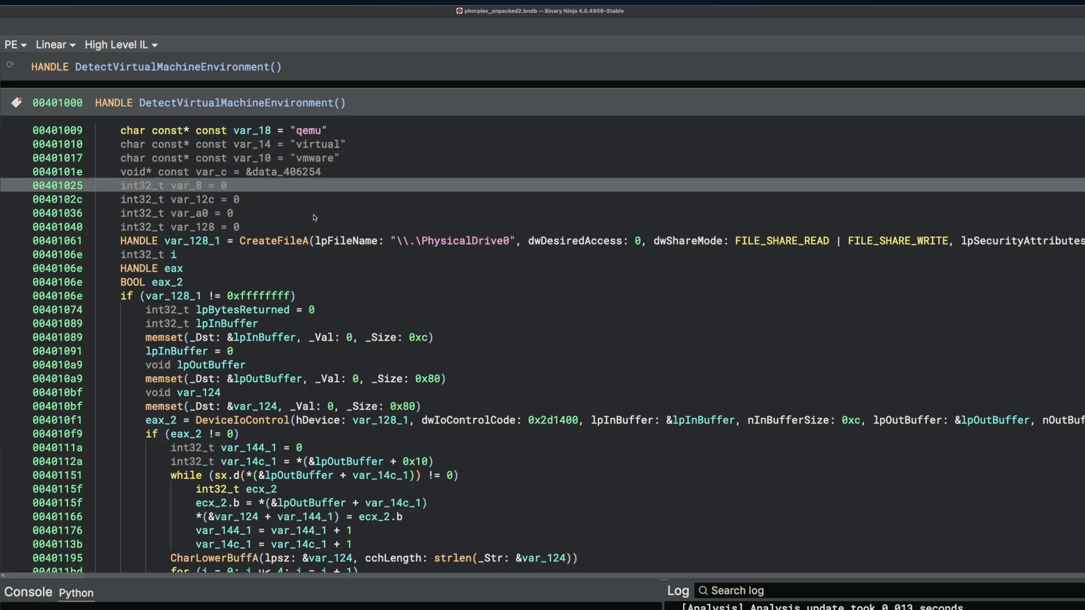
pyautogui.moveTo(319, 160)
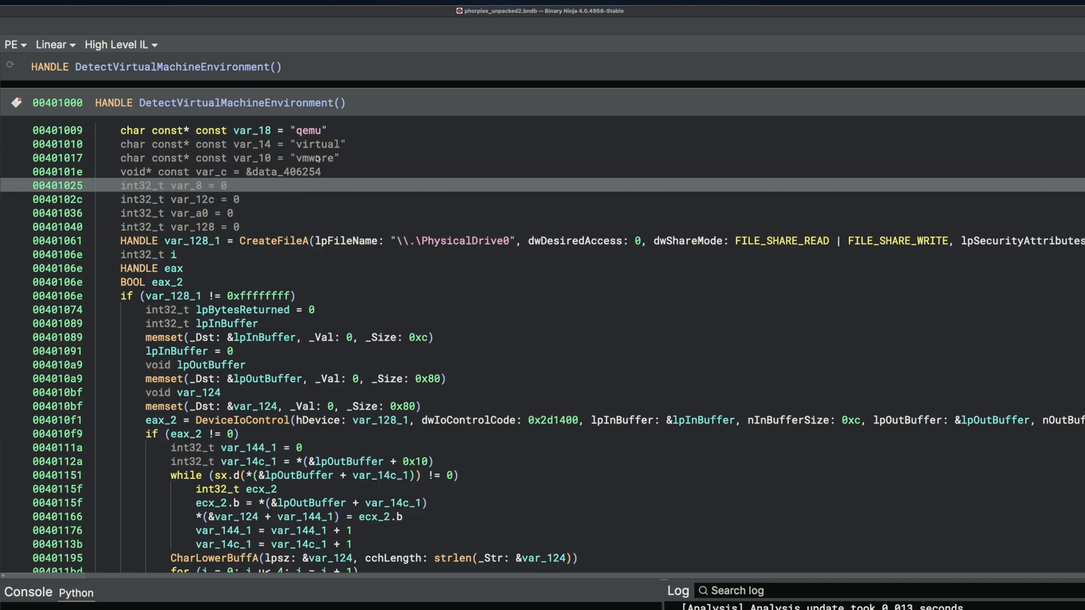
pyautogui.click(307, 130)
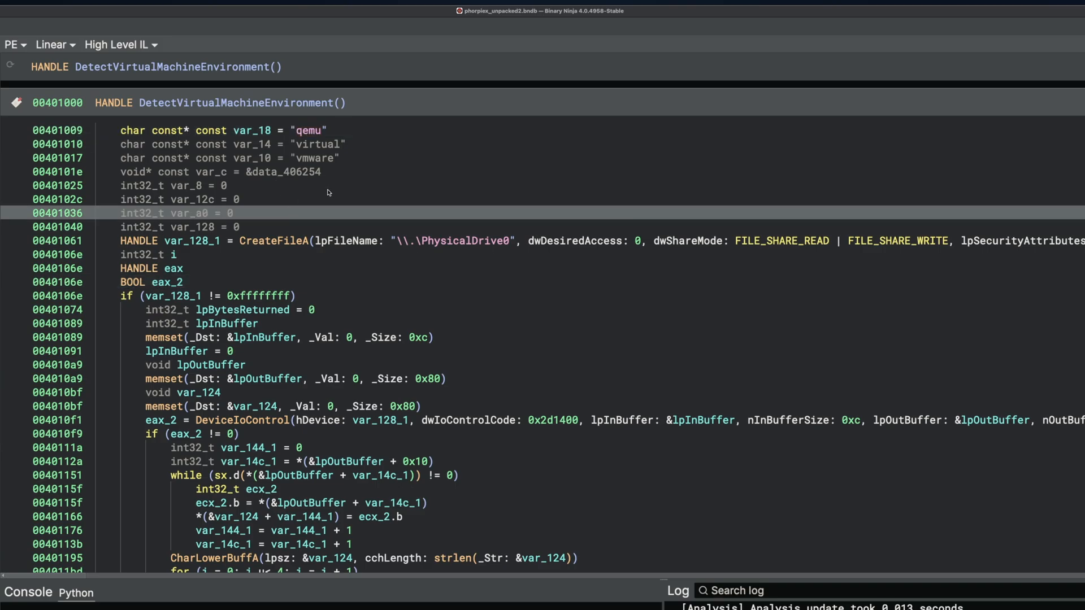
pyautogui.click(274, 240)
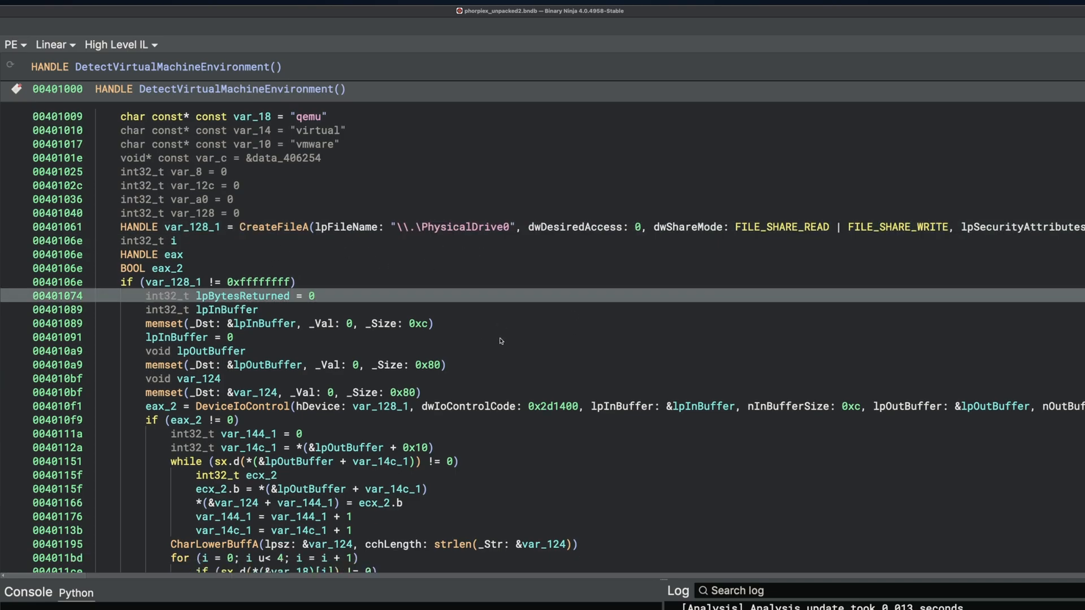
pyautogui.scroll(-3)
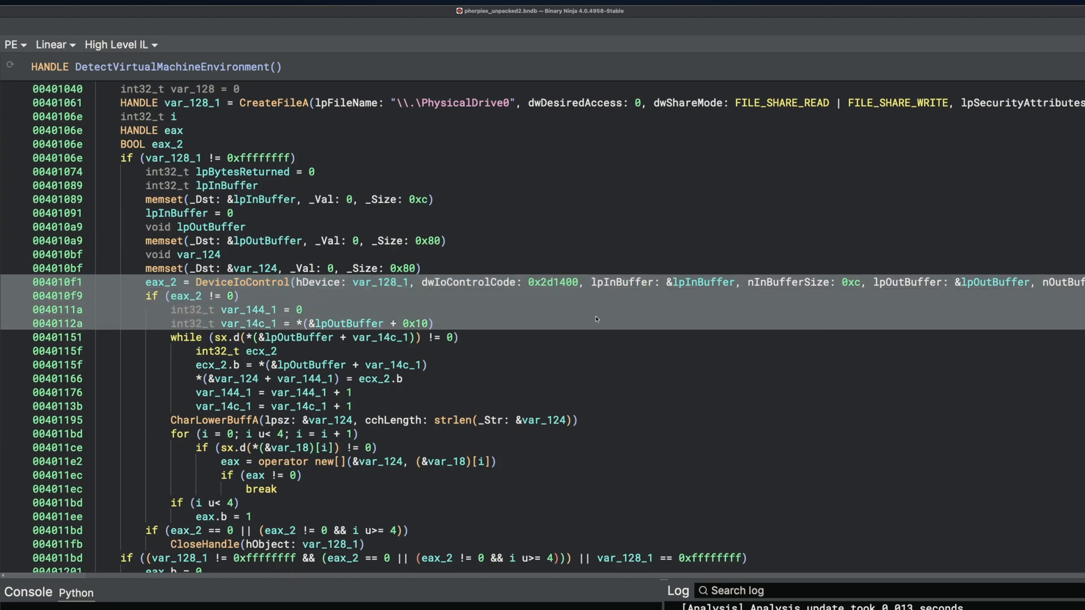
pyautogui.scroll(3)
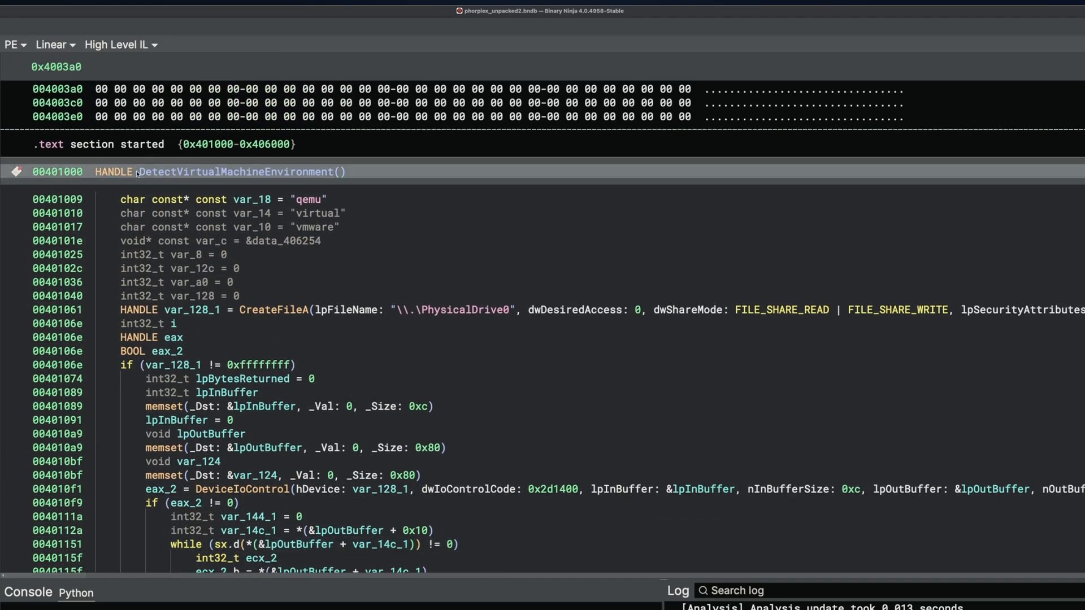
pyautogui.doubleClick(234, 172)
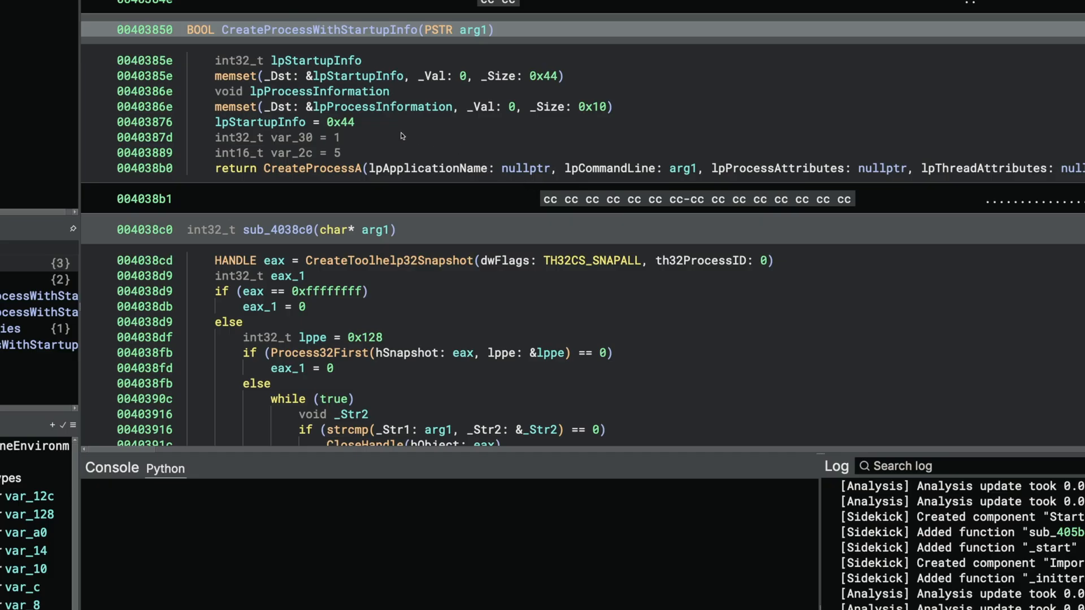
pyautogui.moveTo(267, 174)
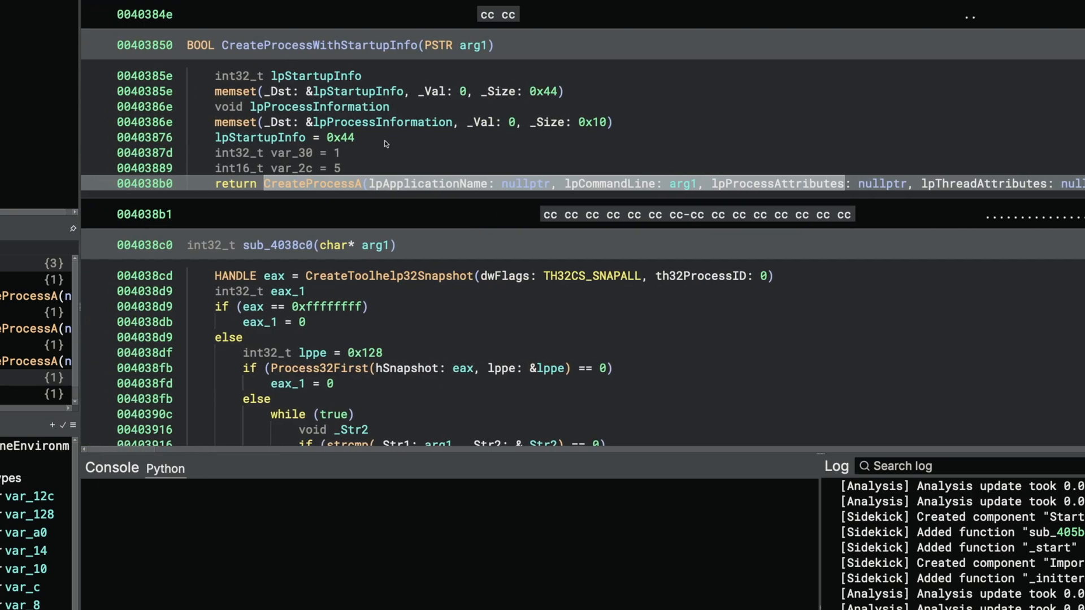
# - Jump to CreateAndManageThreads from the Sidekick log and review its thread-creation code
pyautogui.click(283, 137)
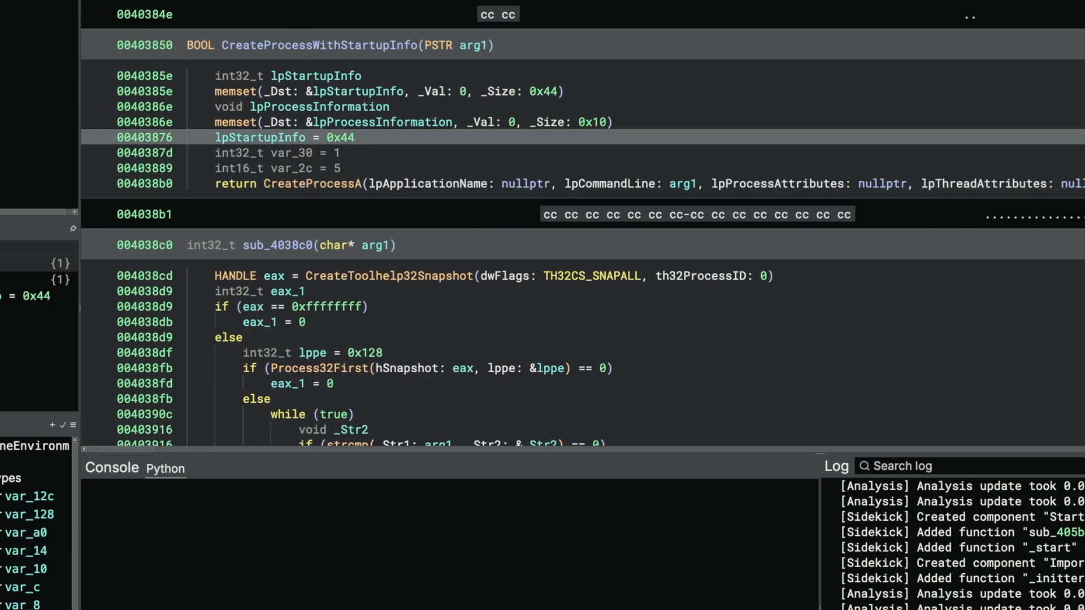
pyautogui.scroll(-3)
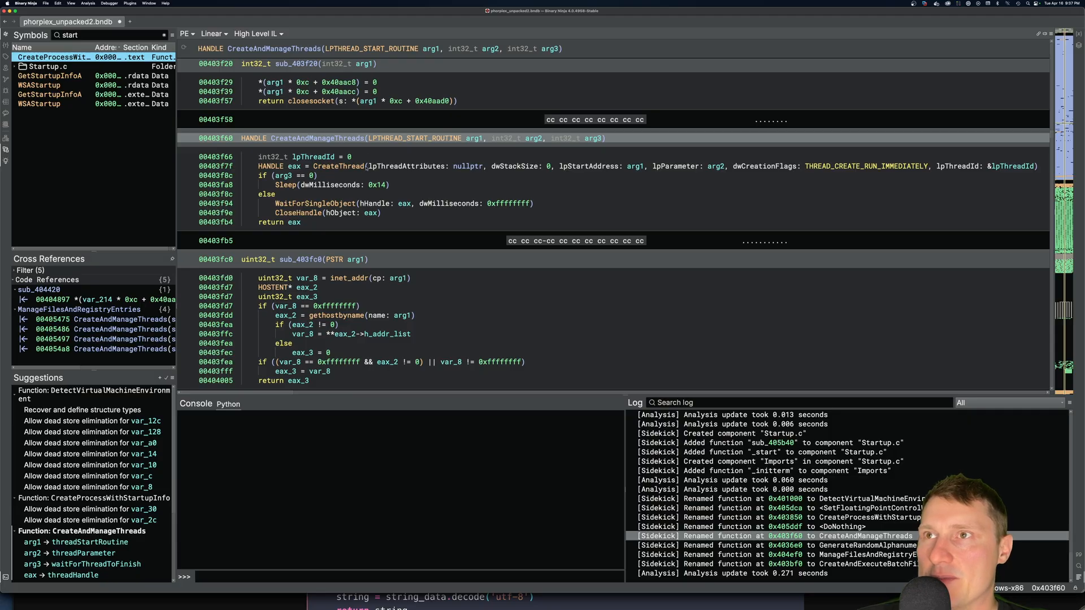
pyautogui.moveTo(371, 231)
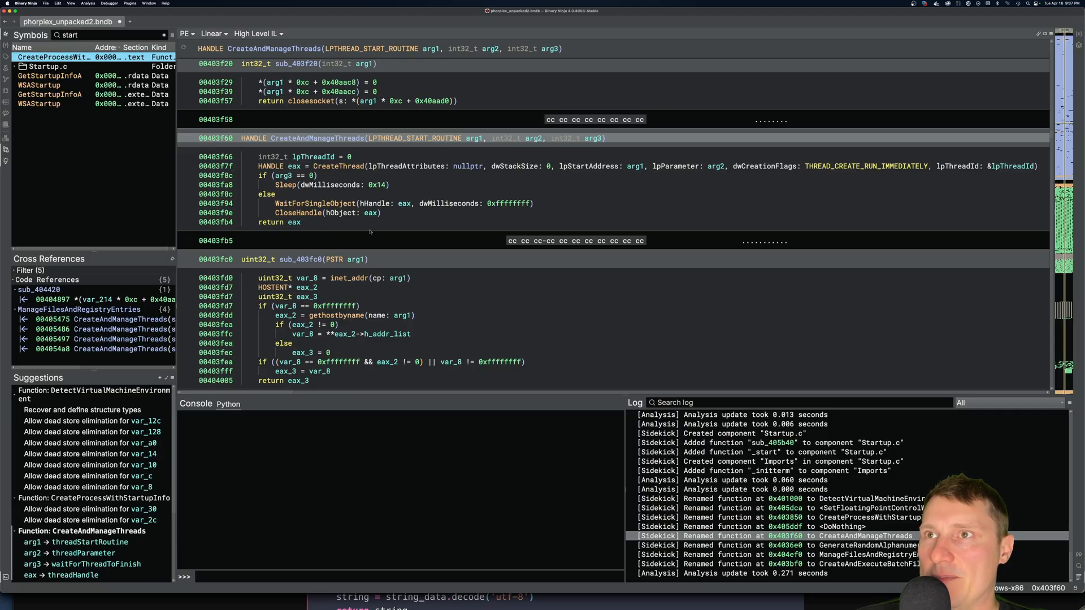
pyautogui.moveTo(486, 185)
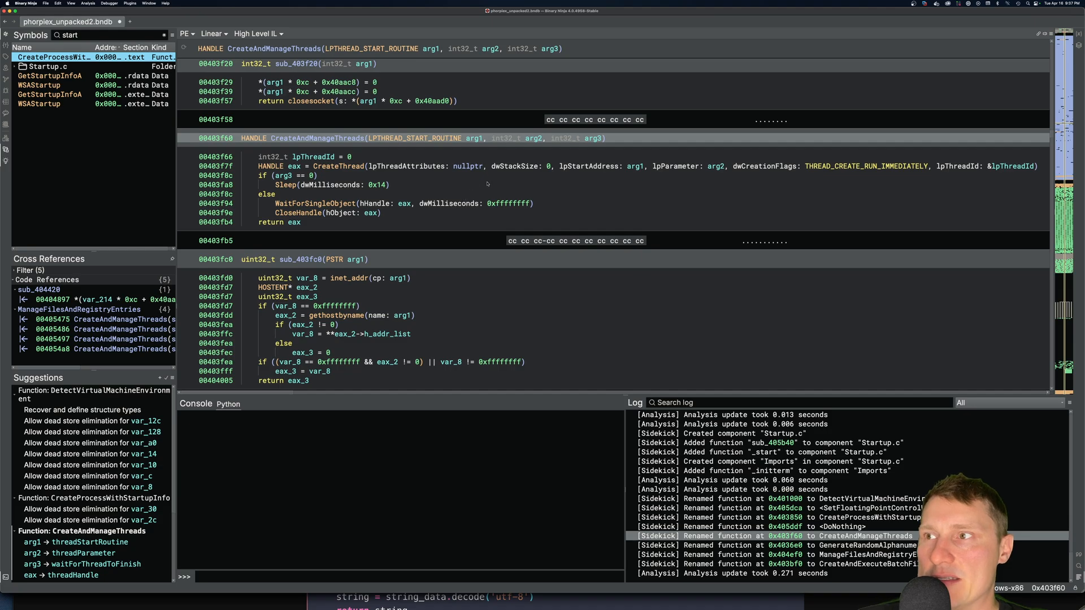
pyautogui.click(279, 223)
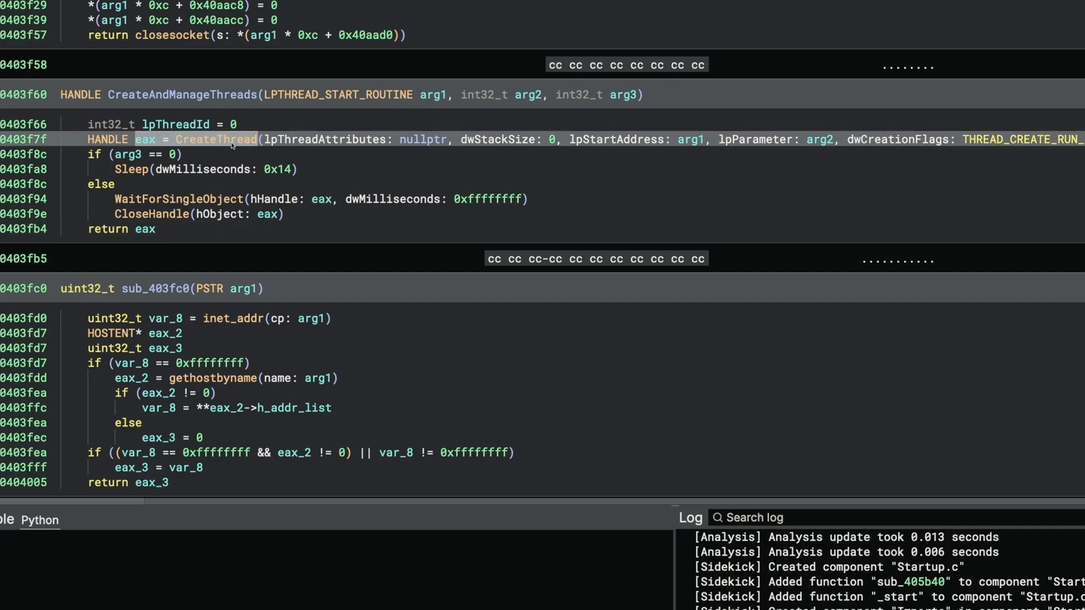
pyautogui.click(121, 229)
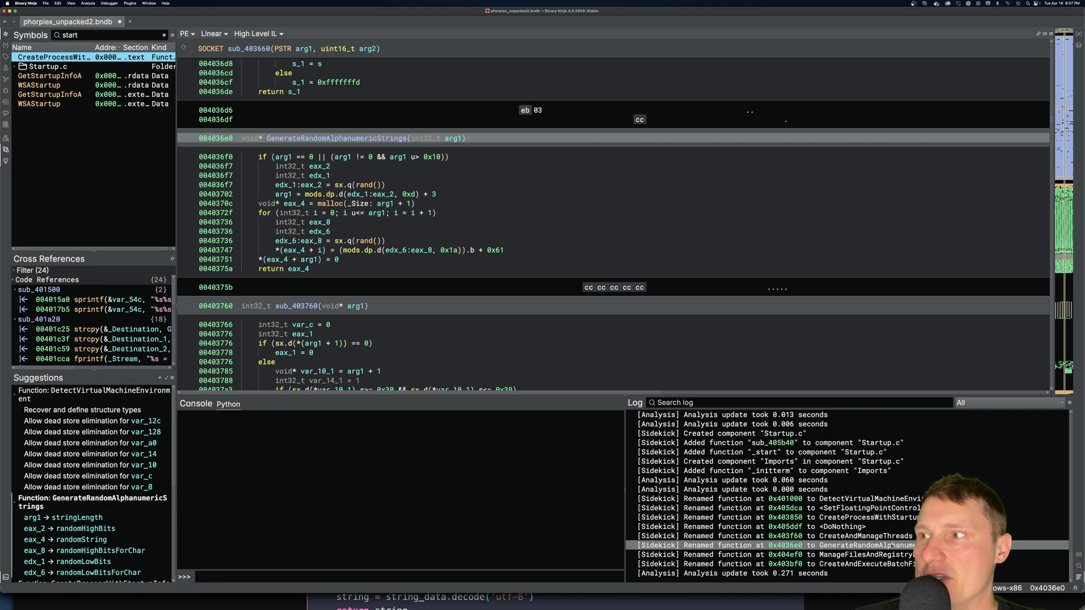
pyautogui.moveTo(453, 339)
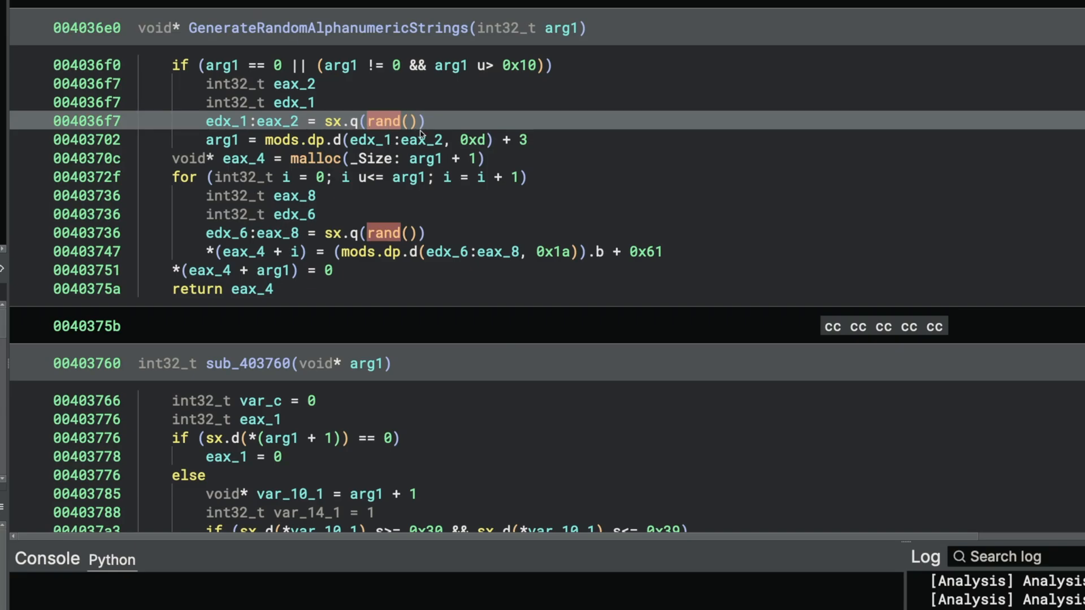
# - Jump to GenerateRandomAlphanumericStrings from the Sidekick log with constants shown as character literals
pyautogui.click(294, 139)
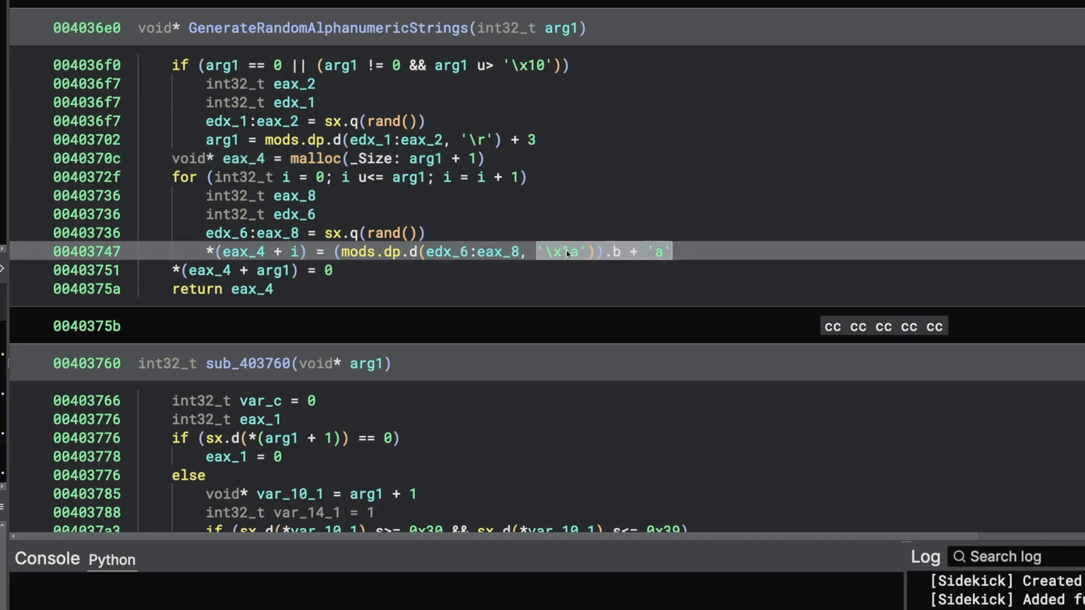
# - Display the loop's '\x1a' modulus constant as unsigned decimal 26
pyautogui.click(564, 251)
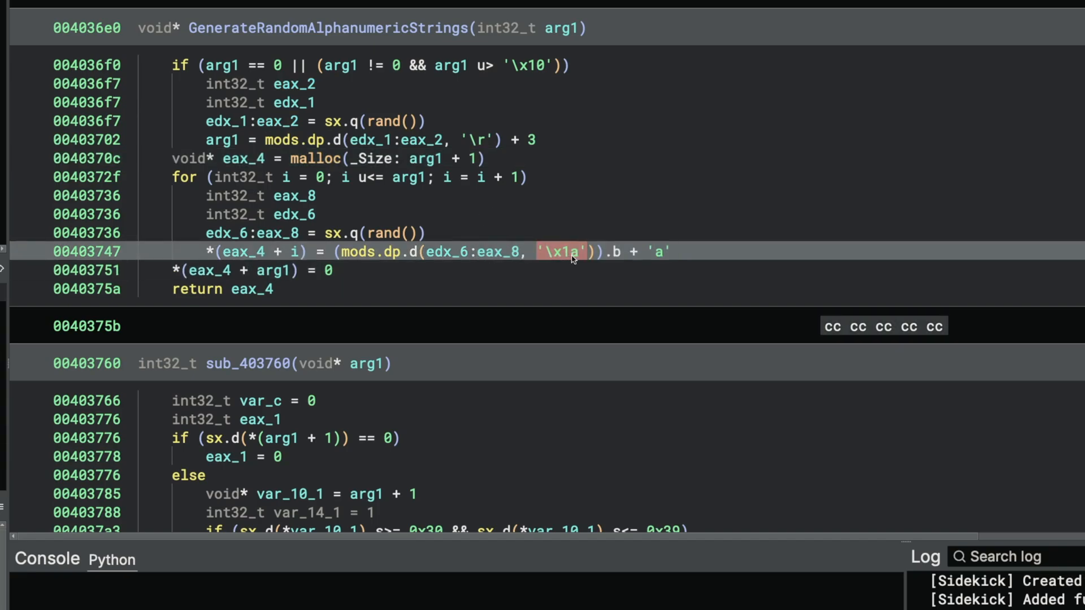
pyautogui.moveTo(551, 257)
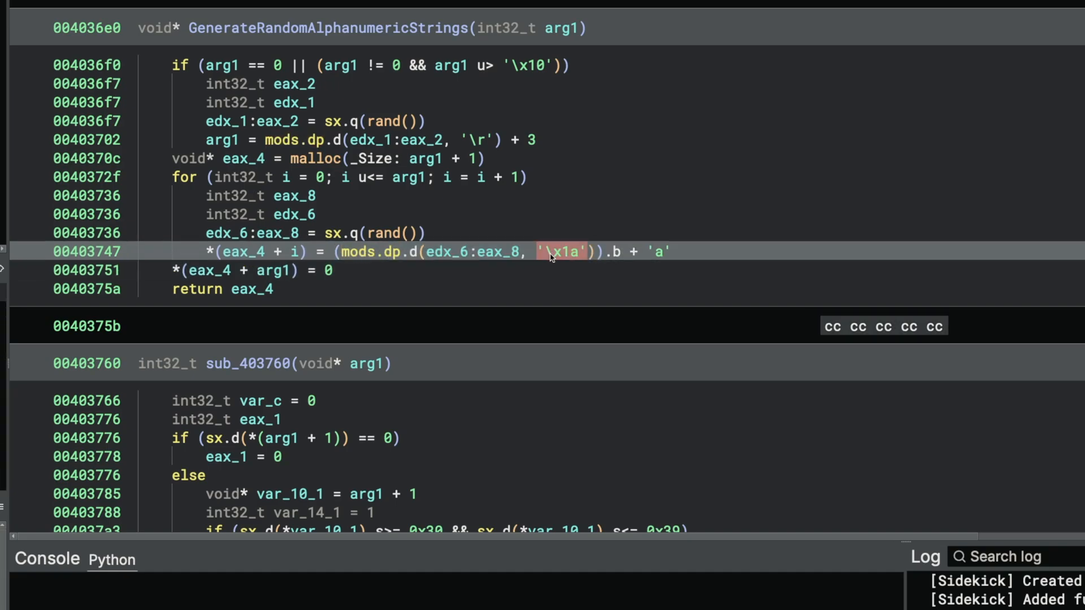
pyautogui.rightClick(561, 251)
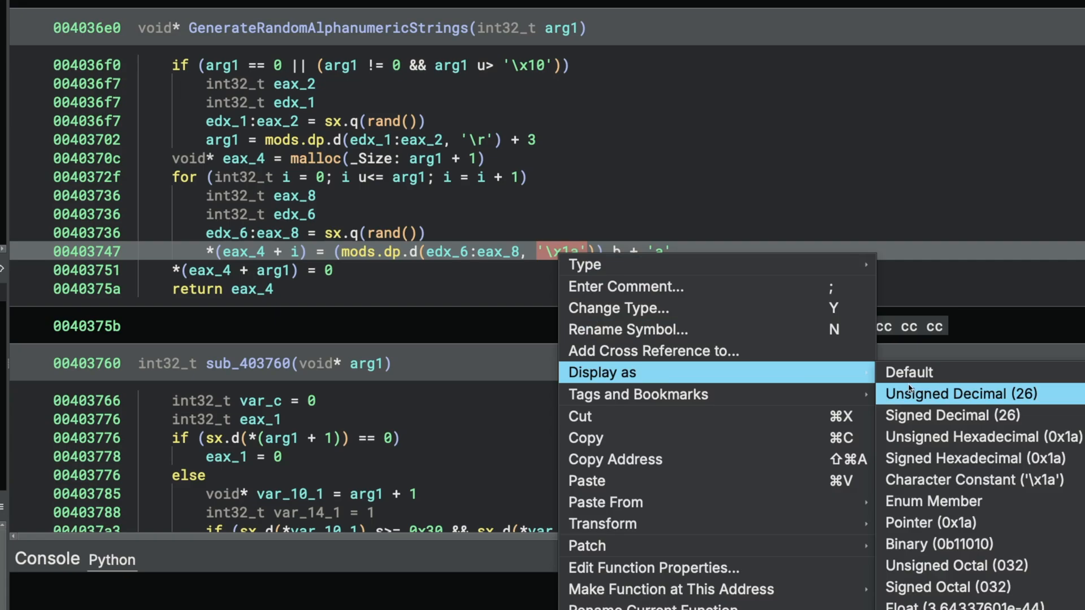
pyautogui.click(949, 393)
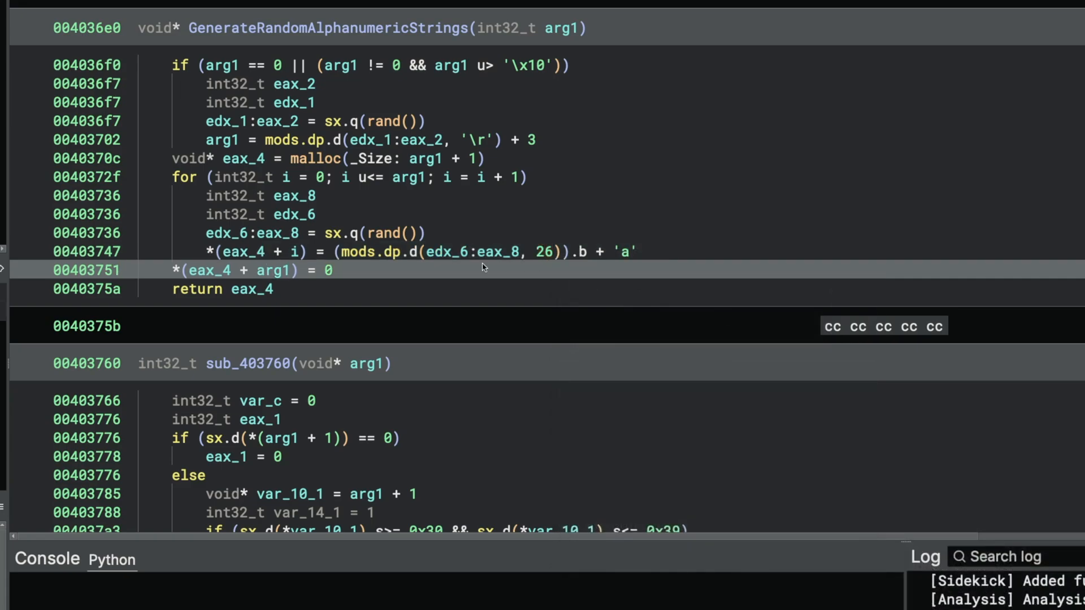
pyautogui.click(544, 251)
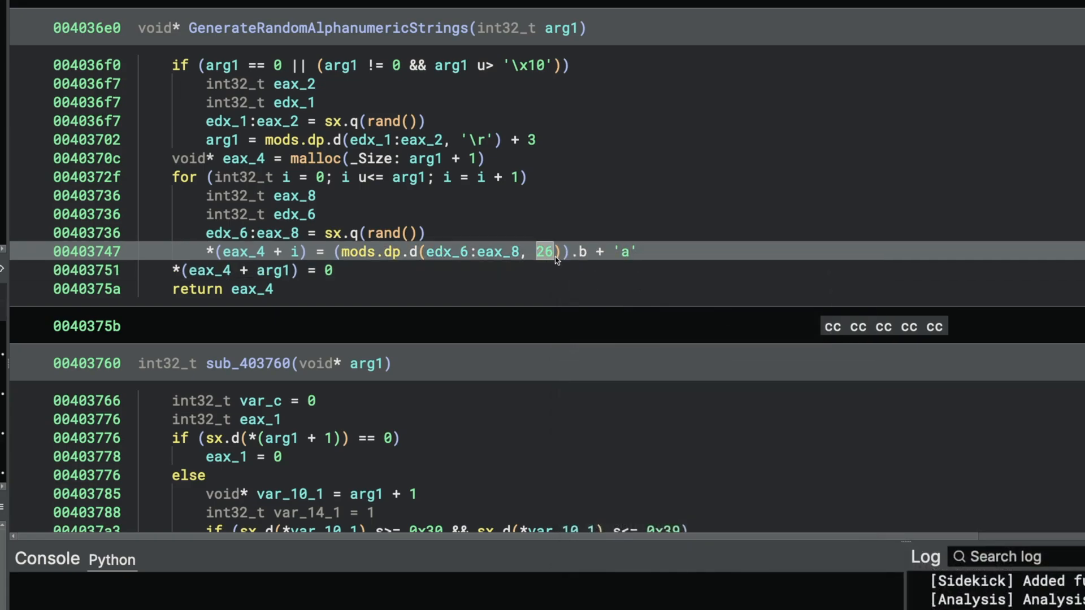
pyautogui.moveTo(643, 259)
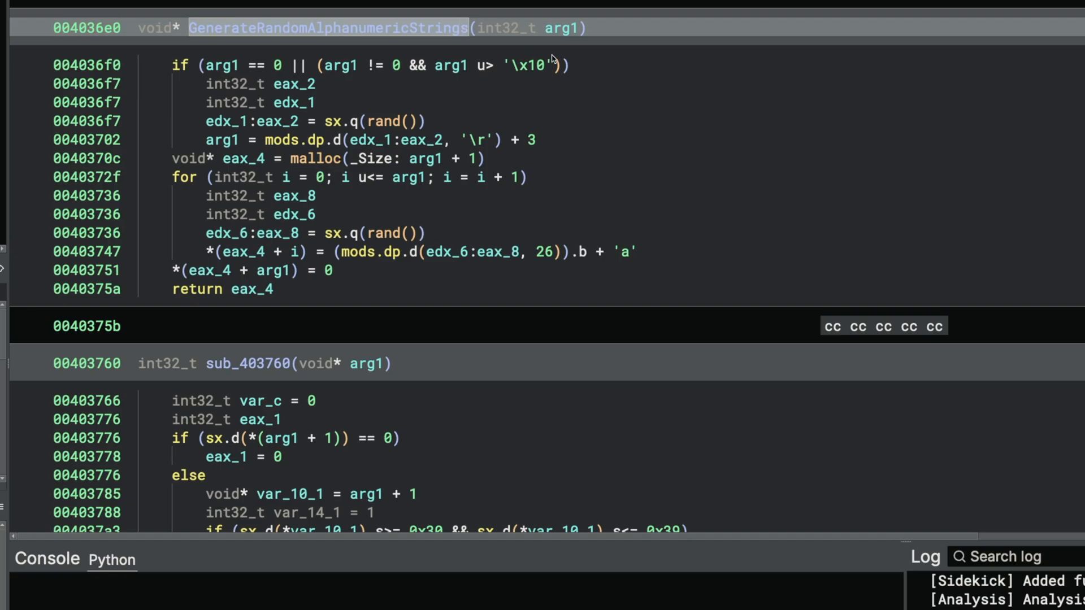
pyautogui.click(546, 251)
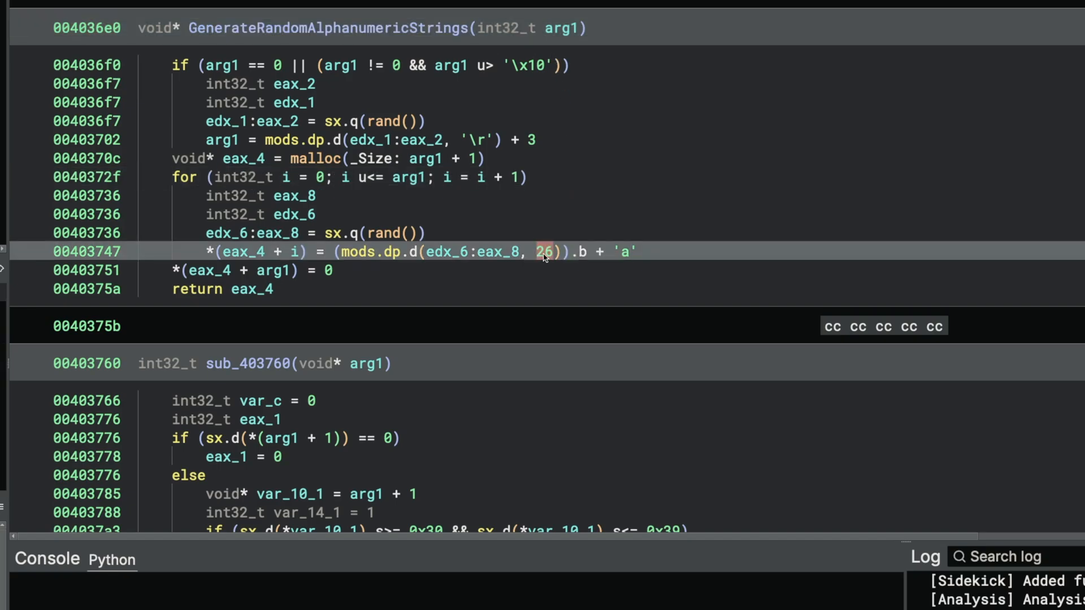
pyautogui.moveTo(563, 281)
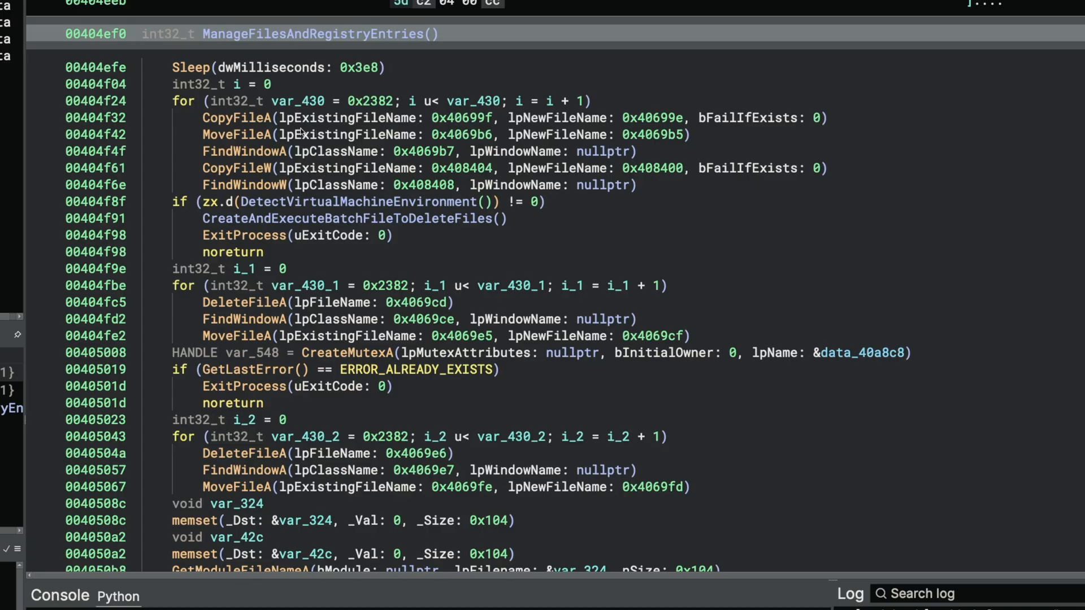
# - Navigate to ManageFilesAndRegistryEntries and scroll through its file copying, mutex checks and VM exit branch
pyautogui.click(277, 201)
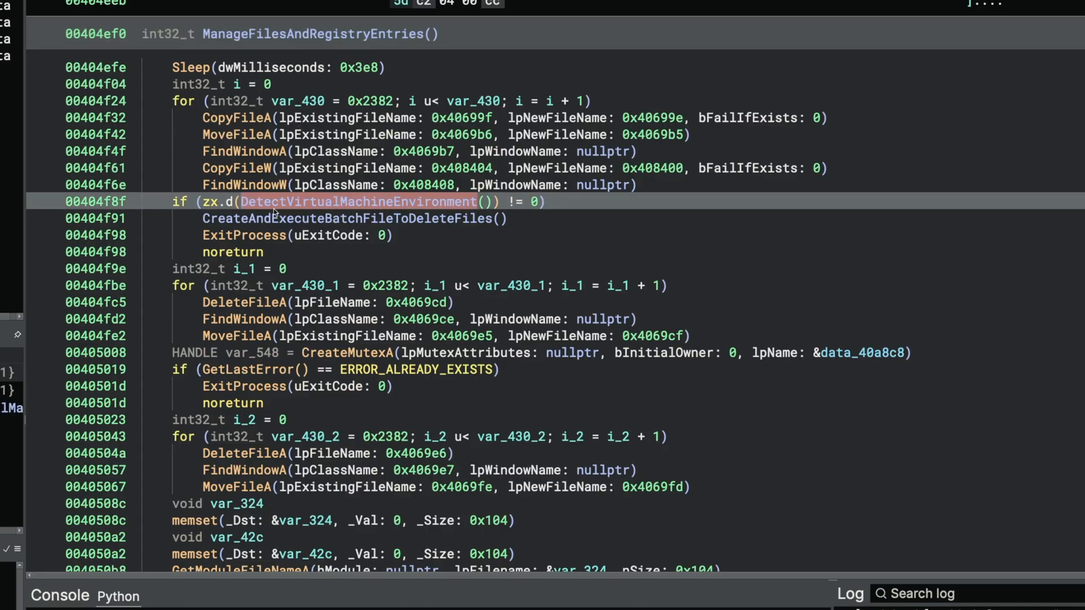
pyautogui.scroll(-3)
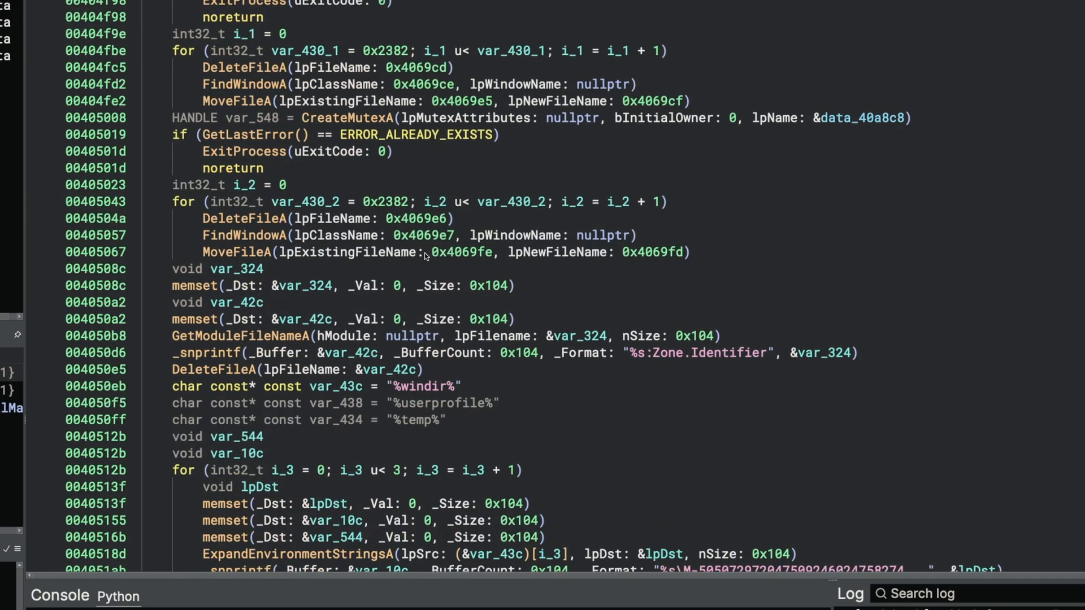
pyautogui.scroll(3)
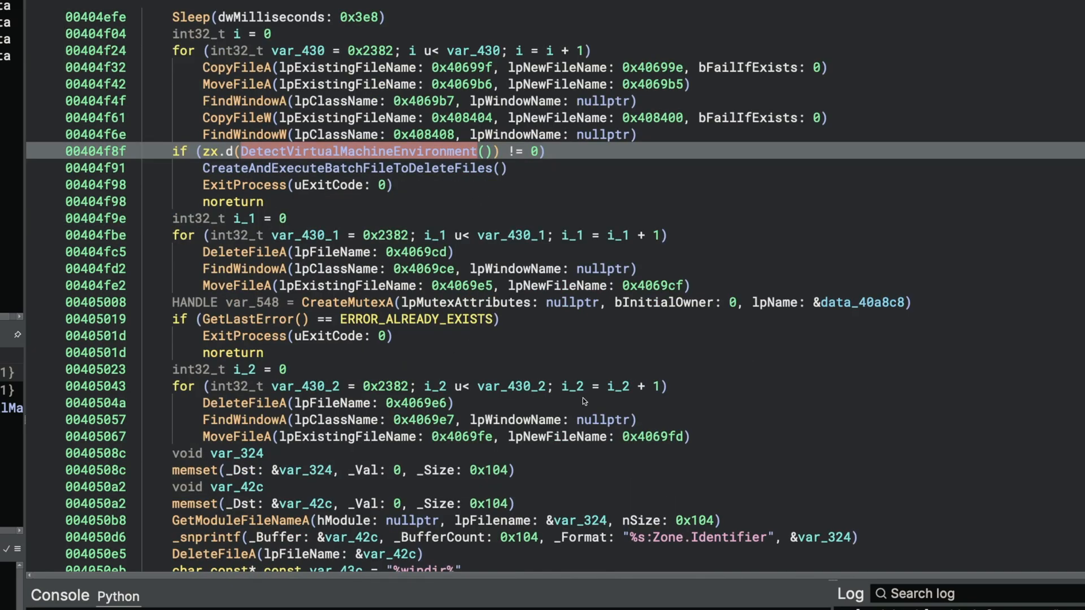
pyautogui.scroll(3)
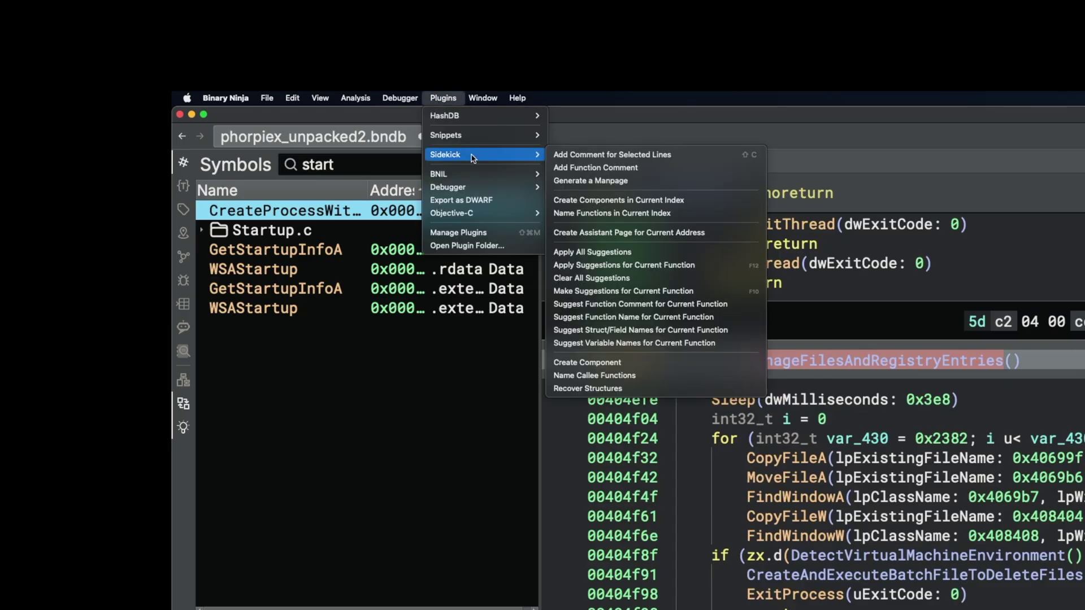
pyautogui.moveTo(618, 200)
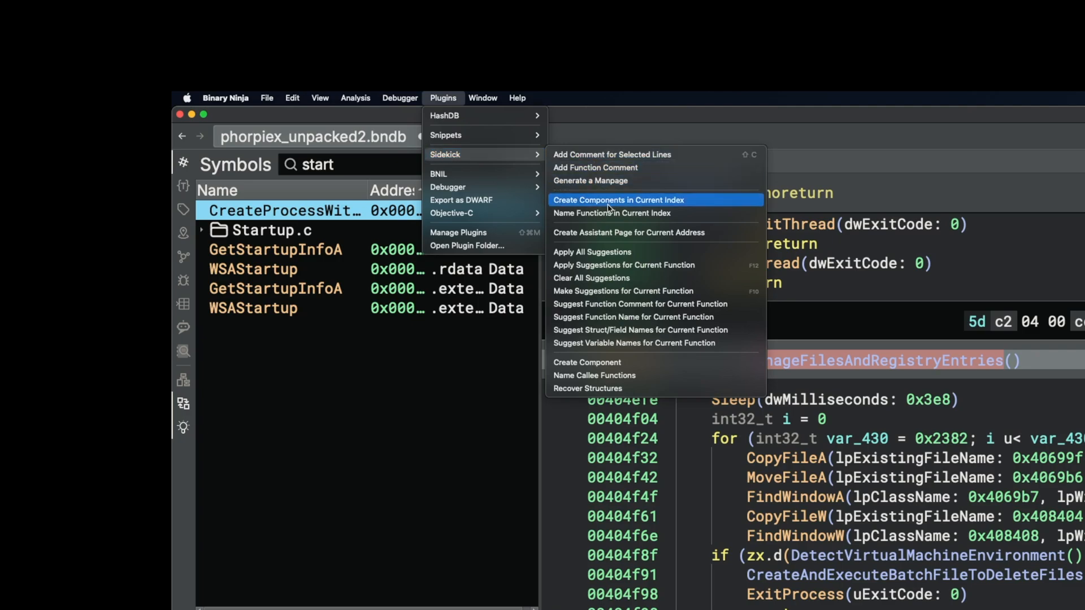
pyautogui.moveTo(655, 168)
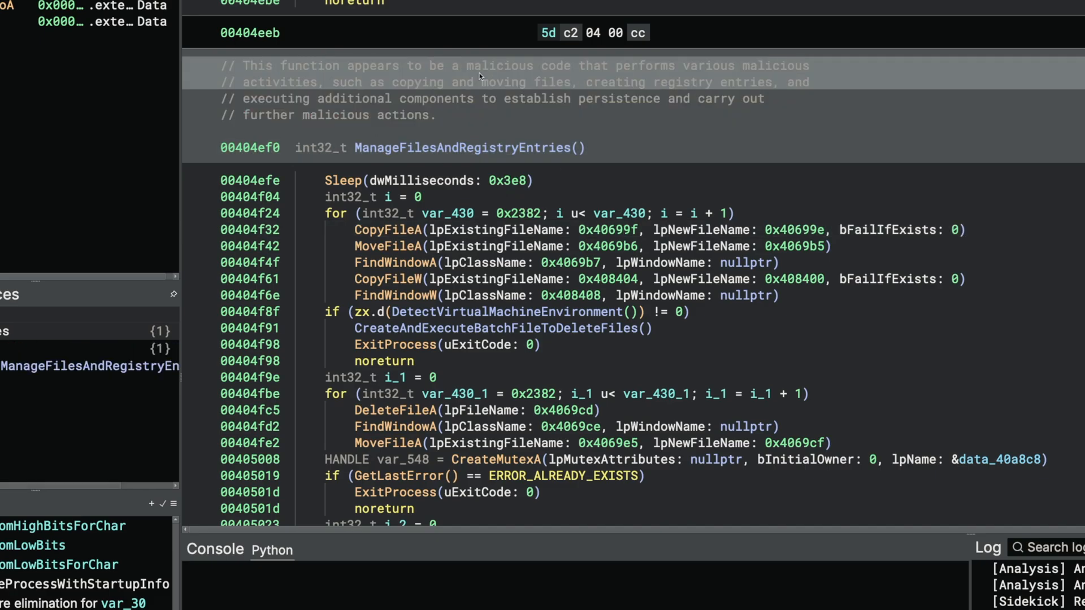
pyautogui.moveTo(801, 90)
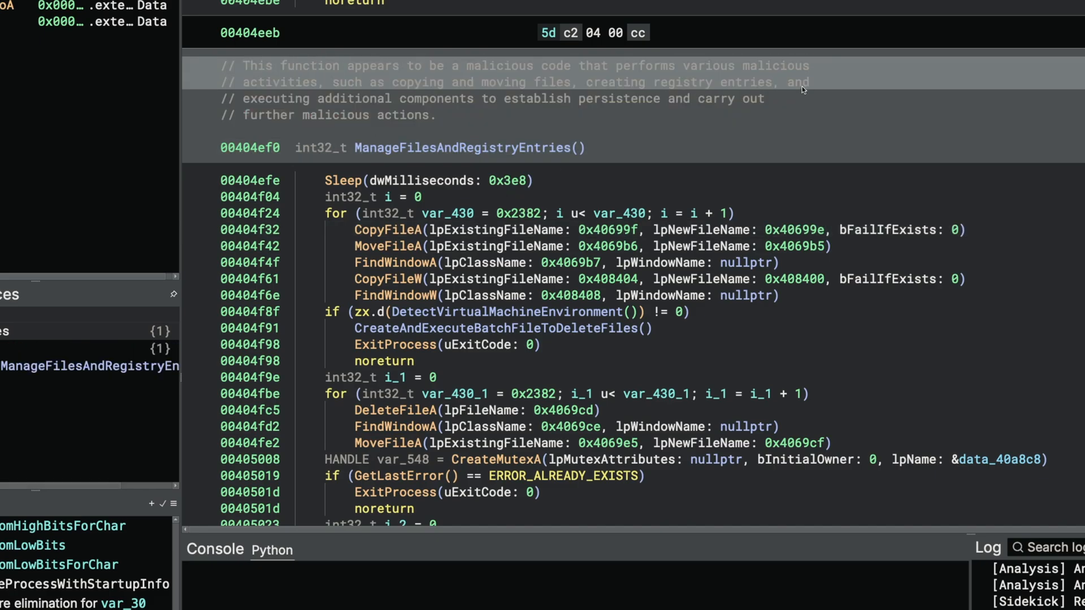
pyautogui.moveTo(795, 99)
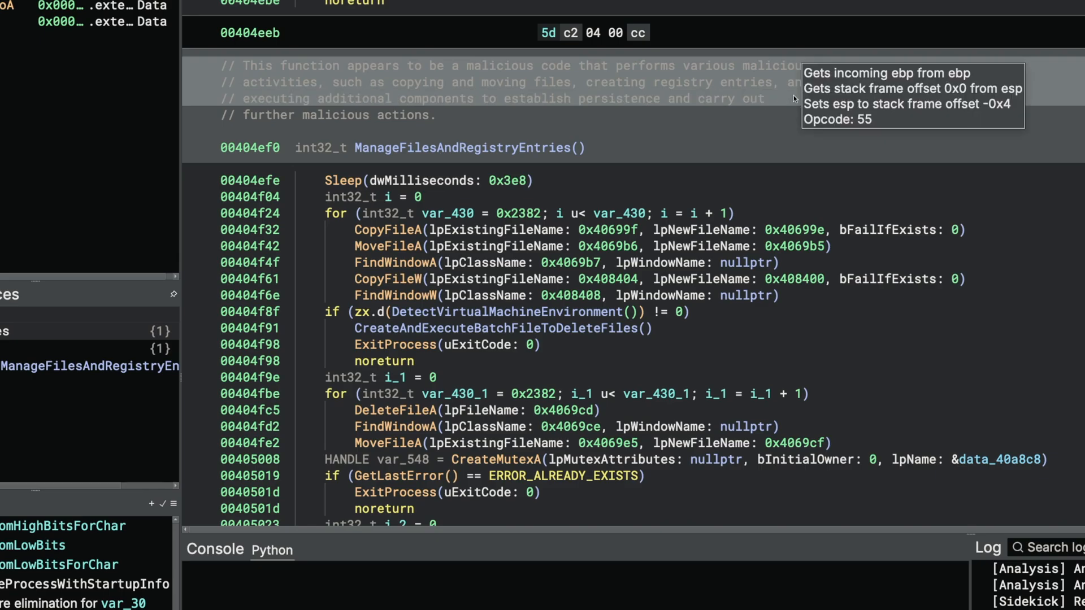
pyautogui.moveTo(325, 100)
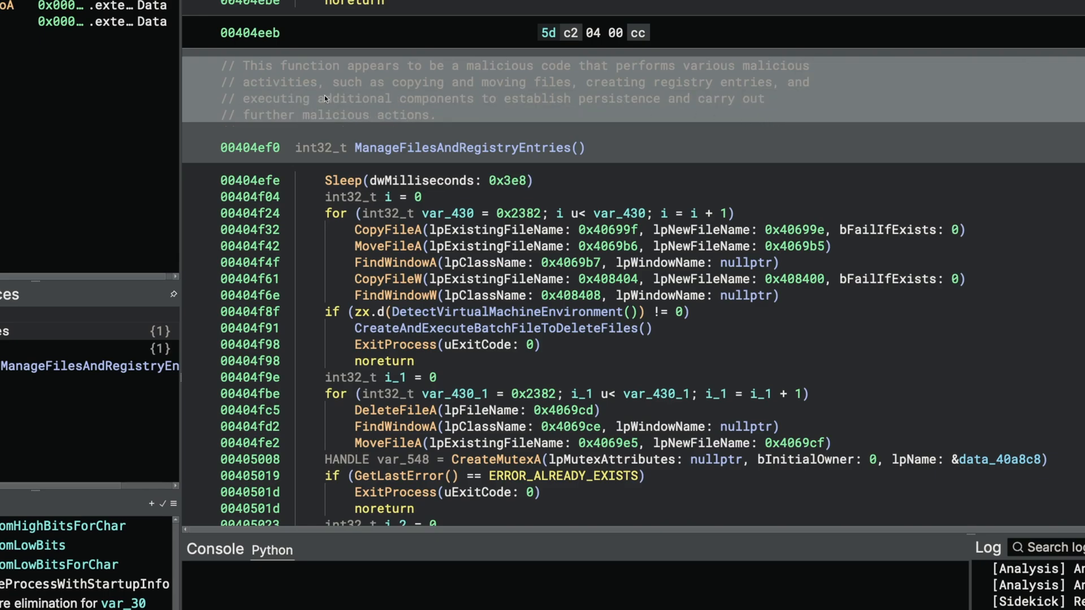
pyautogui.moveTo(444, 108)
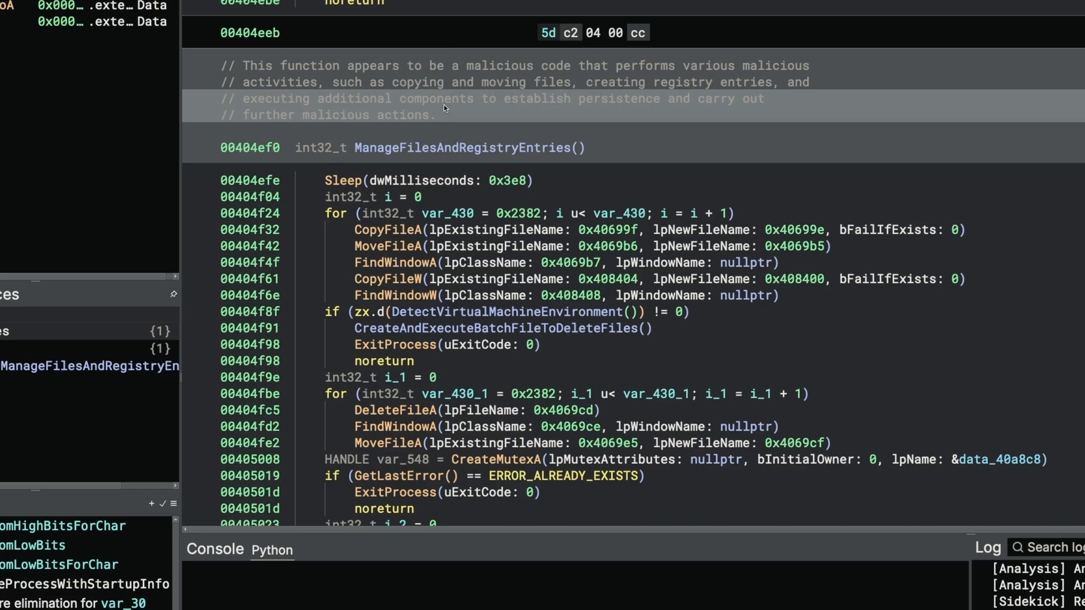
pyautogui.moveTo(457, 136)
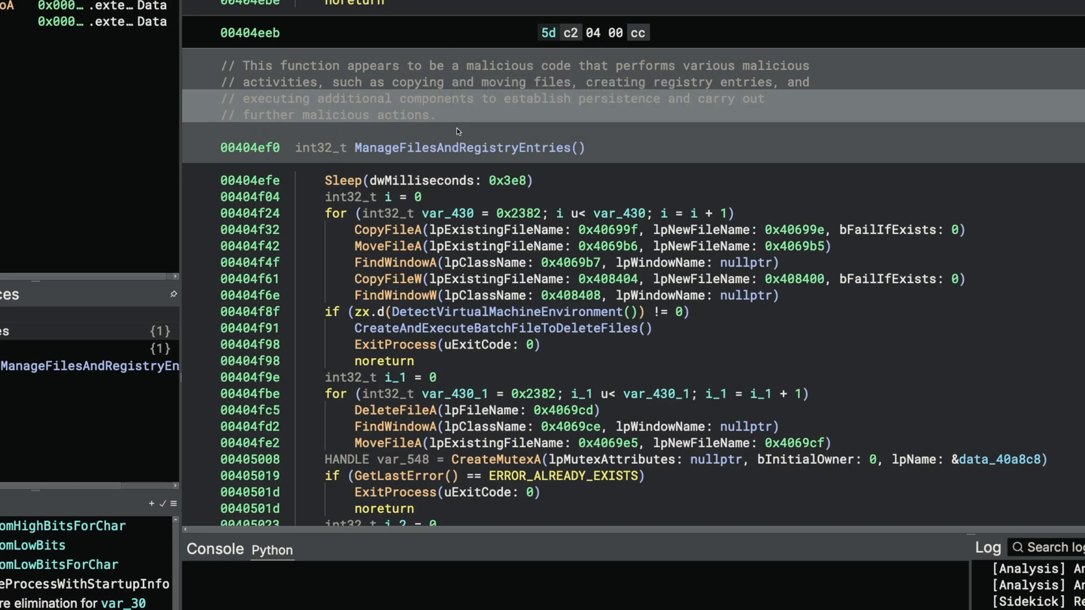
pyautogui.moveTo(609, 236)
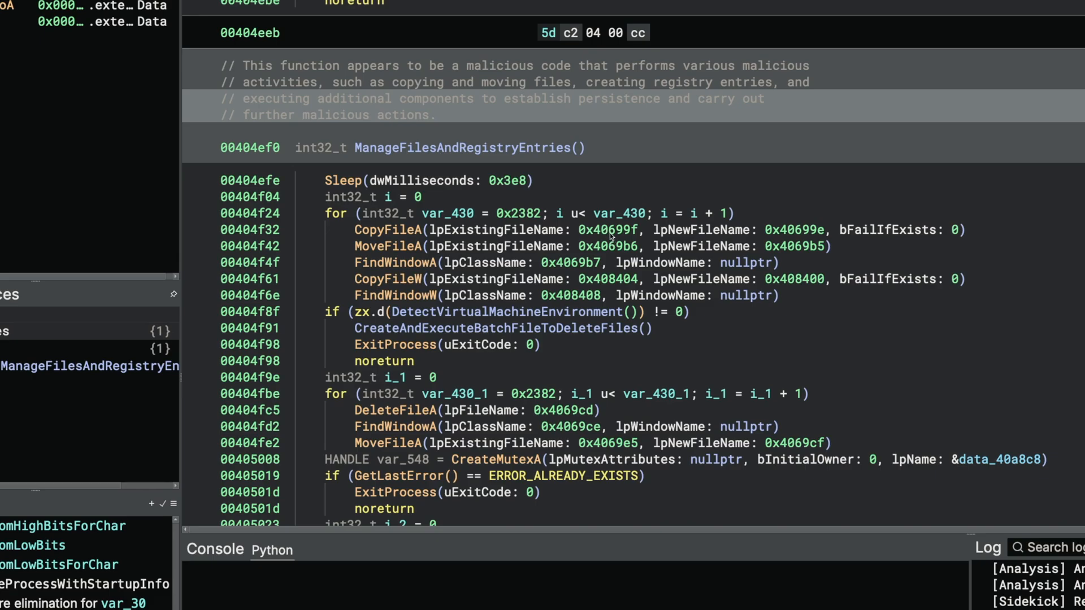
pyautogui.scroll(3)
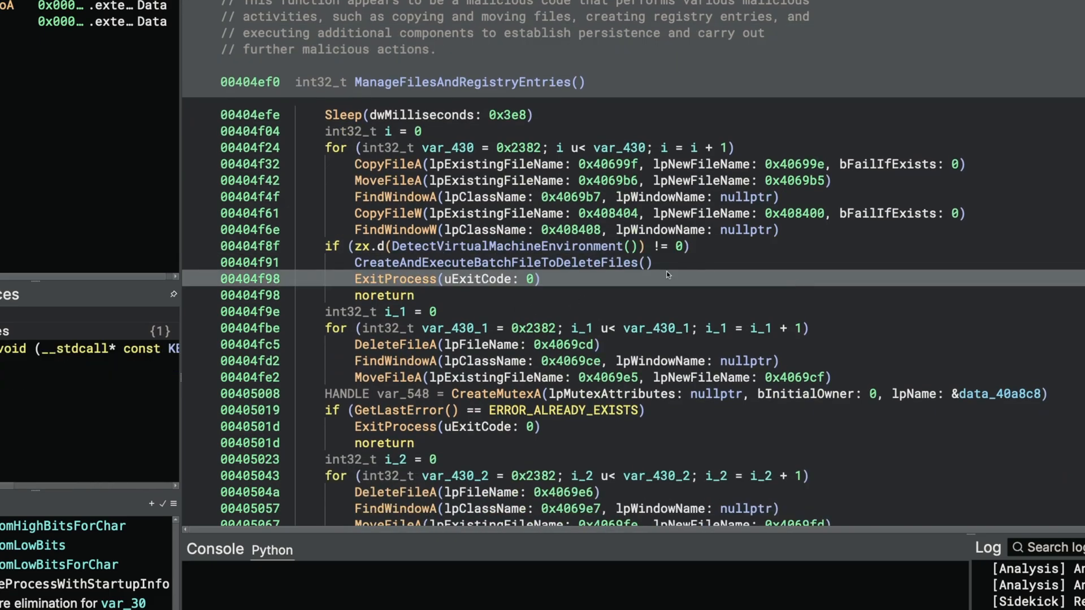
pyautogui.click(391, 295)
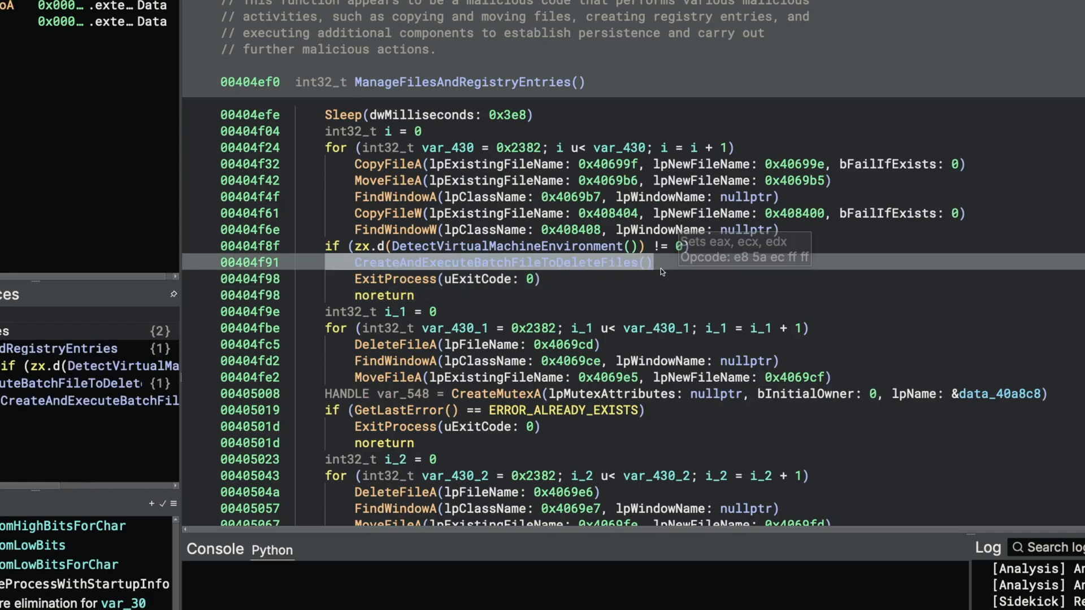
pyautogui.moveTo(681, 269)
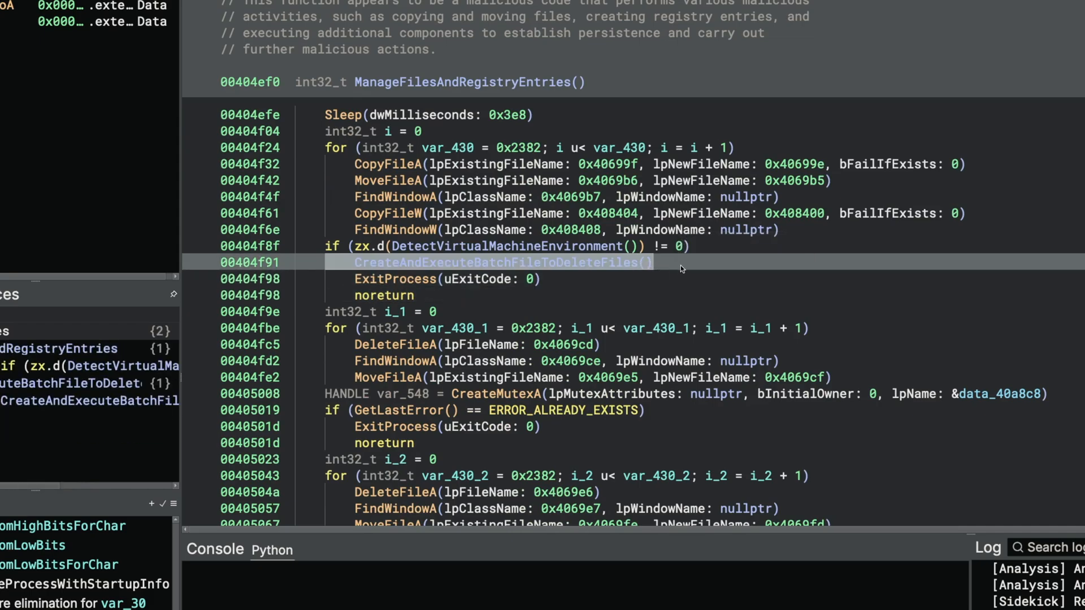
pyautogui.scroll(-3)
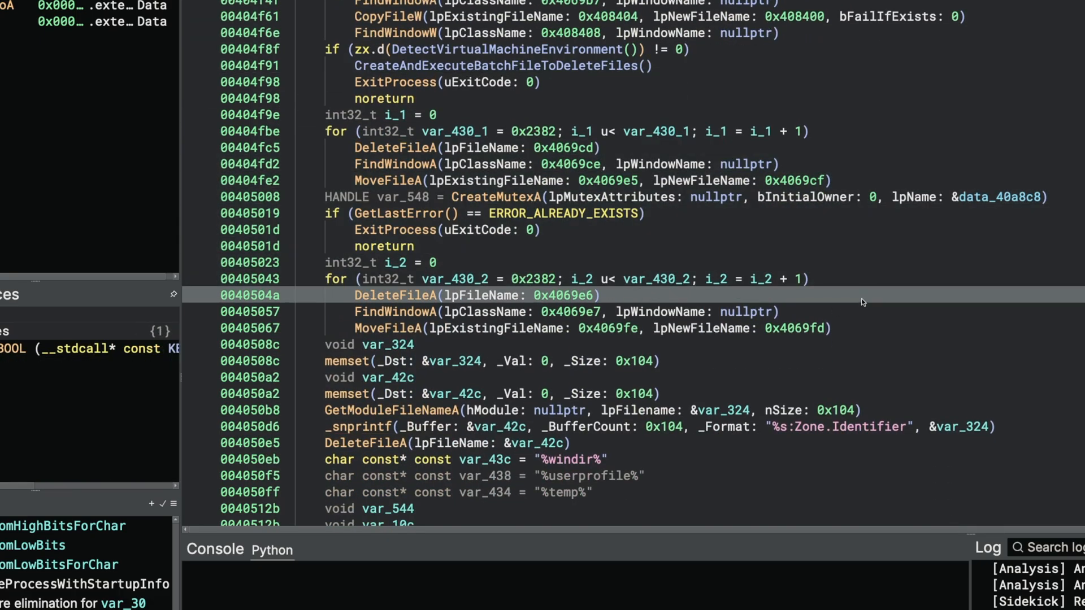
pyautogui.scroll(-3)
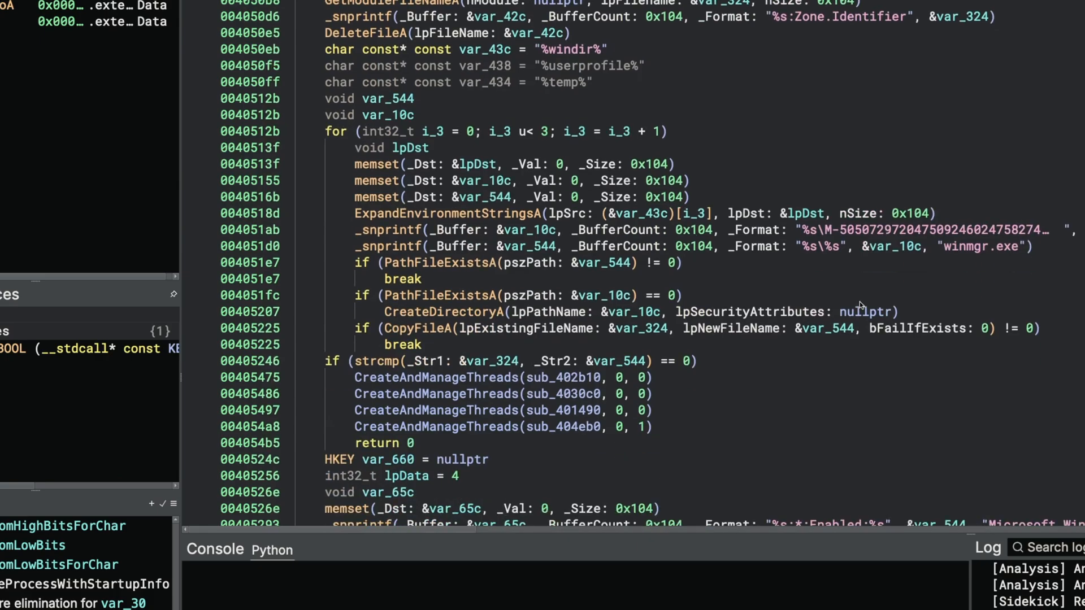
pyautogui.scroll(-3)
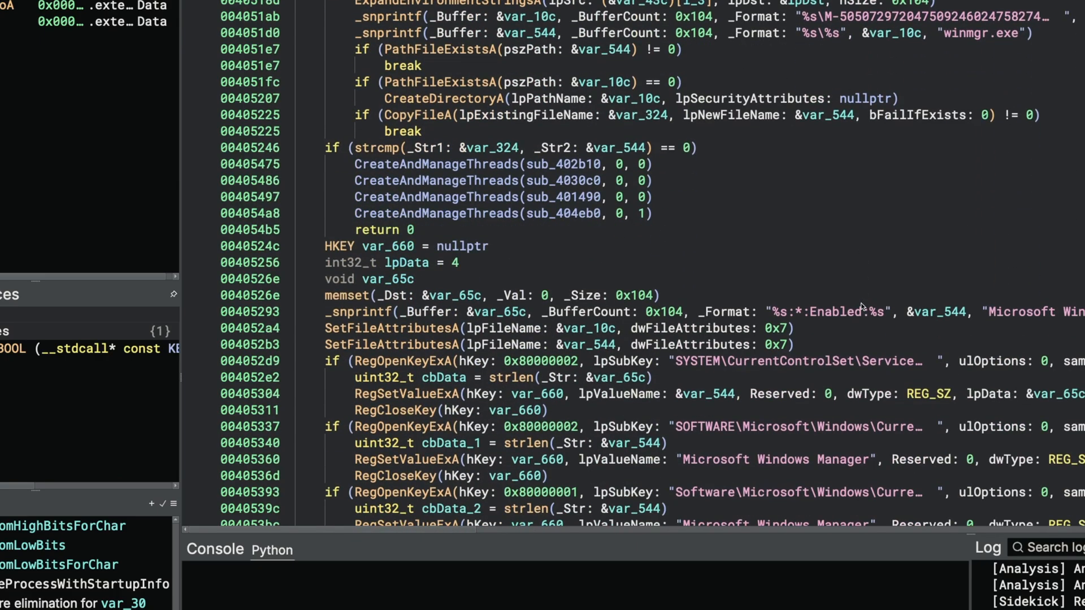
pyautogui.scroll(-3)
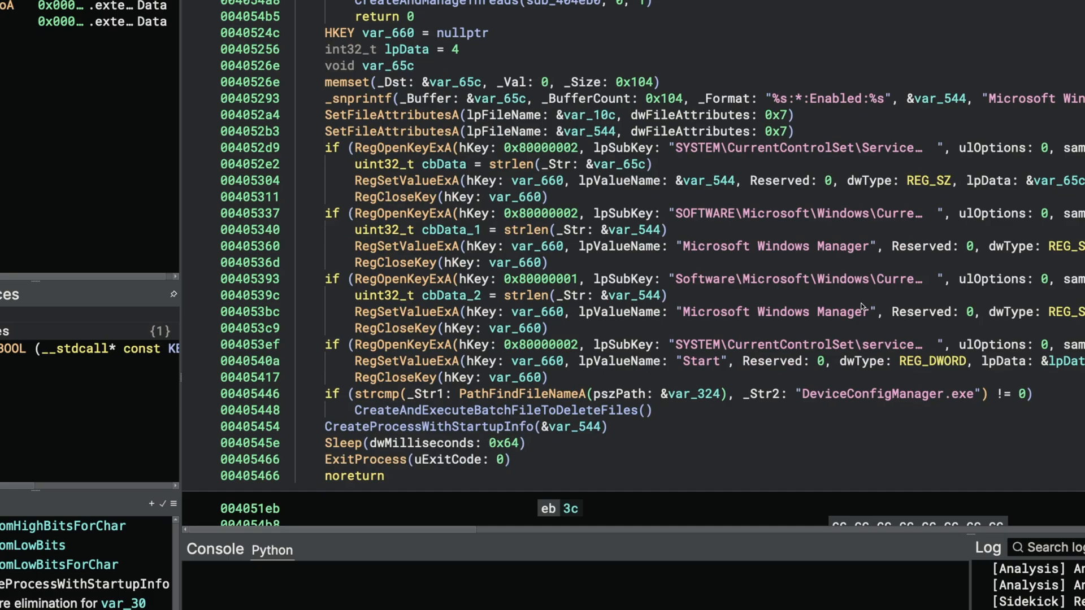
pyautogui.scroll(3)
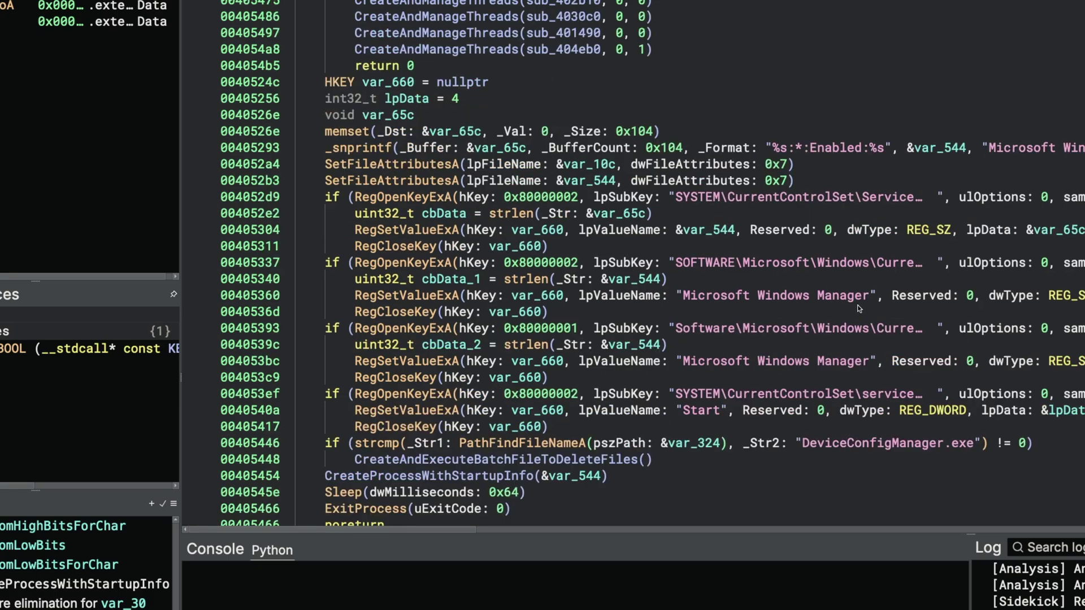
pyautogui.scroll(3)
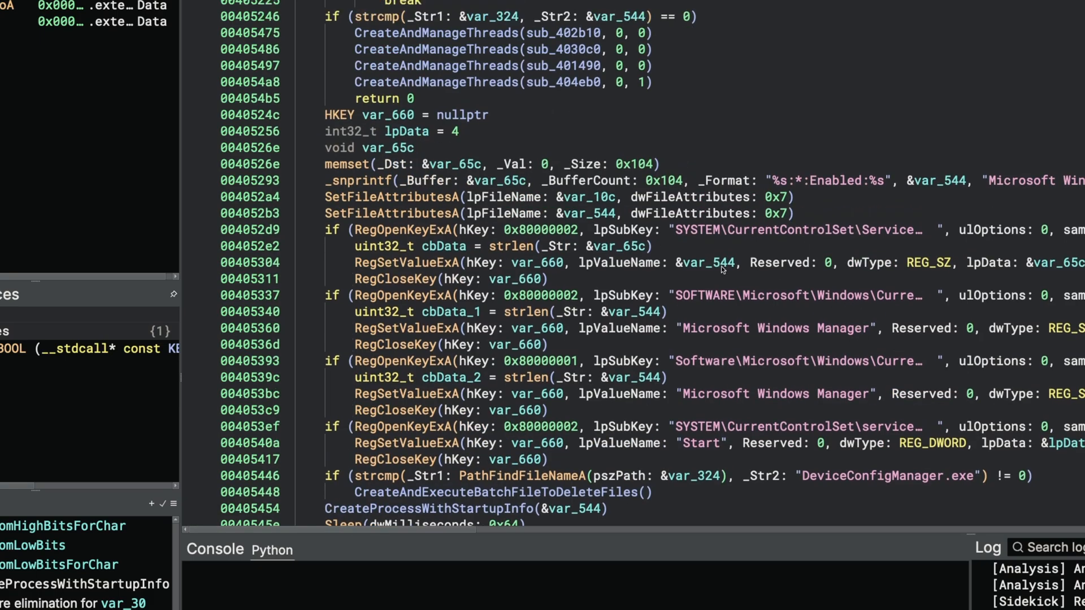
pyautogui.moveTo(800, 248)
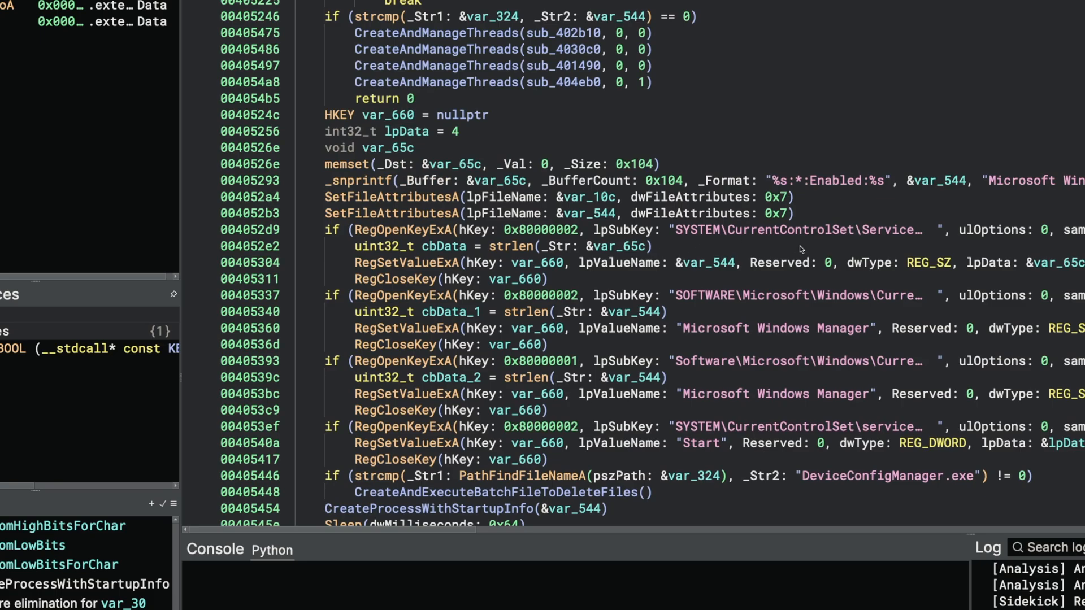
pyautogui.scroll(3)
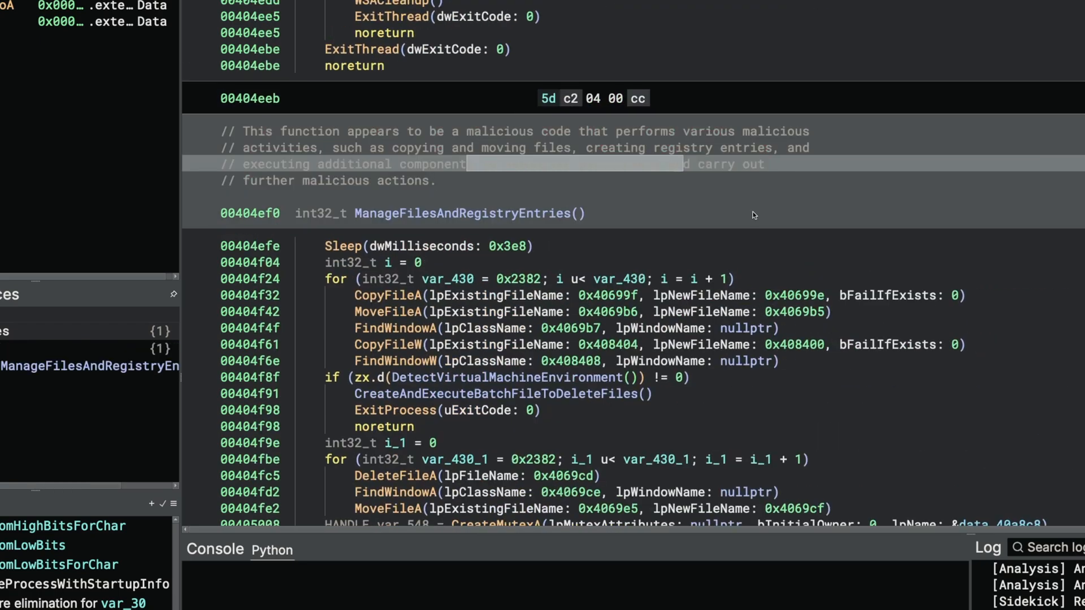
pyautogui.scroll(-3)
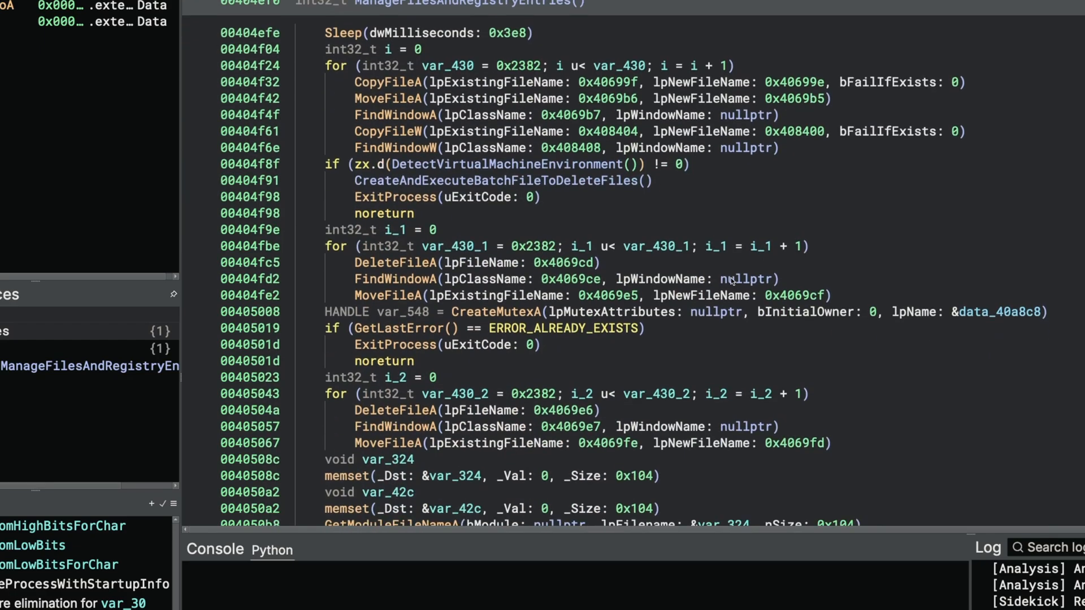
pyautogui.scroll(3)
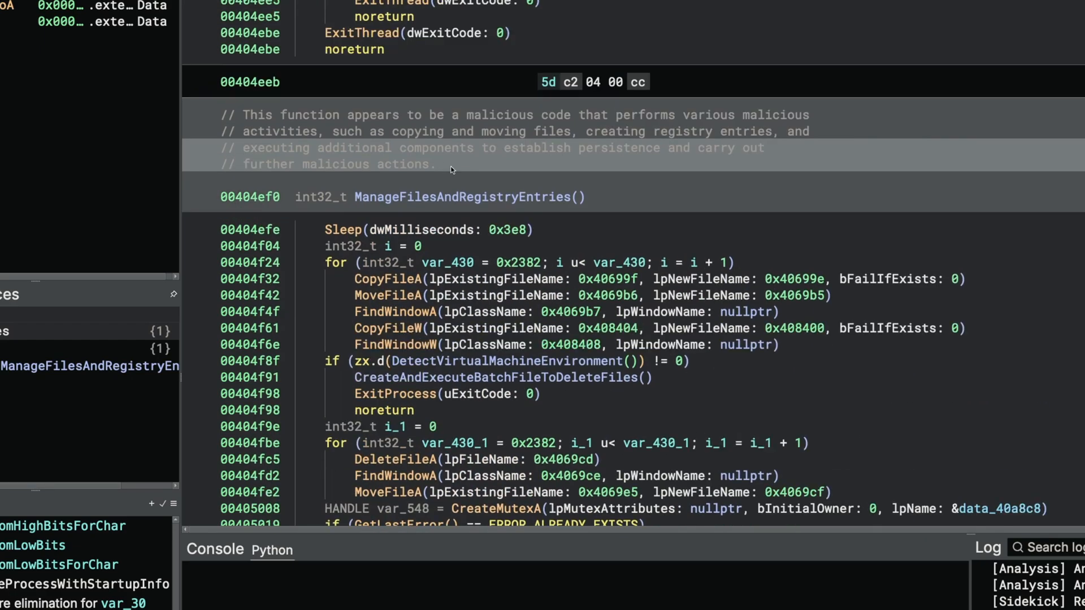
pyautogui.scroll(-3)
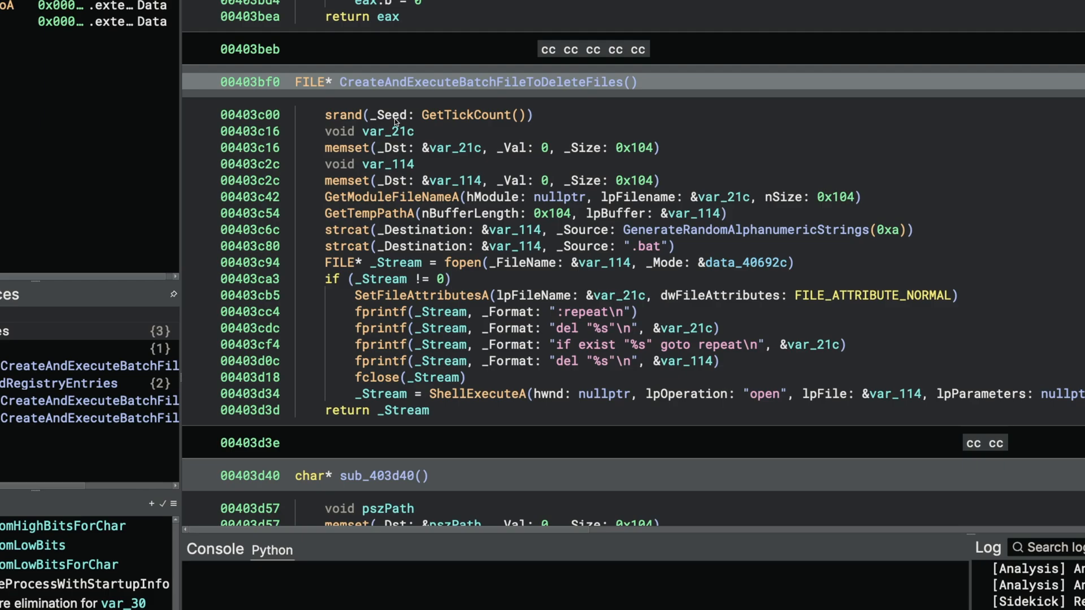
pyautogui.moveTo(375, 131)
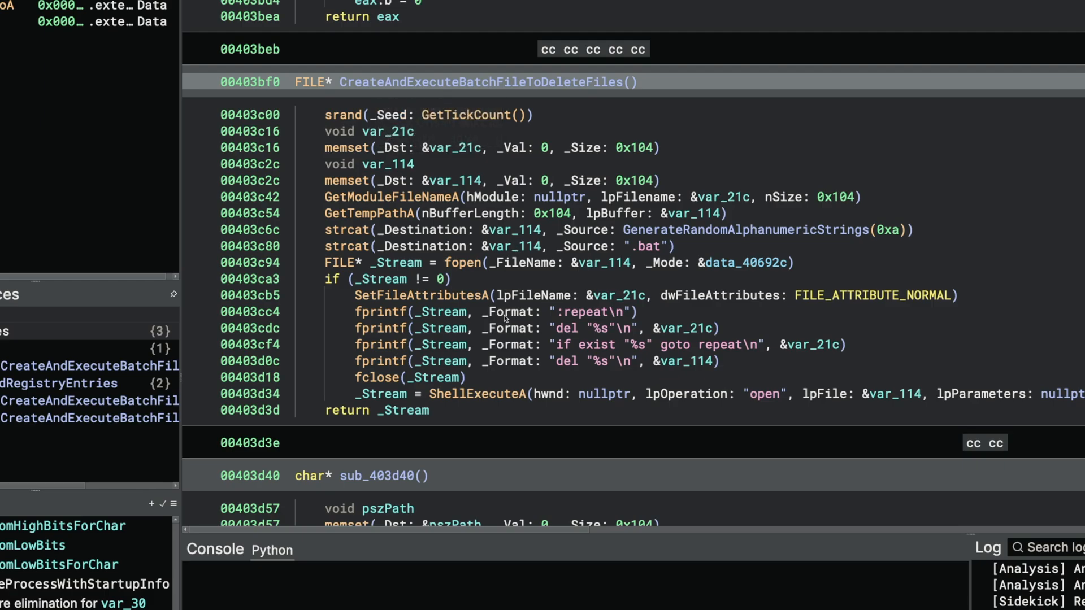
pyautogui.moveTo(431, 296)
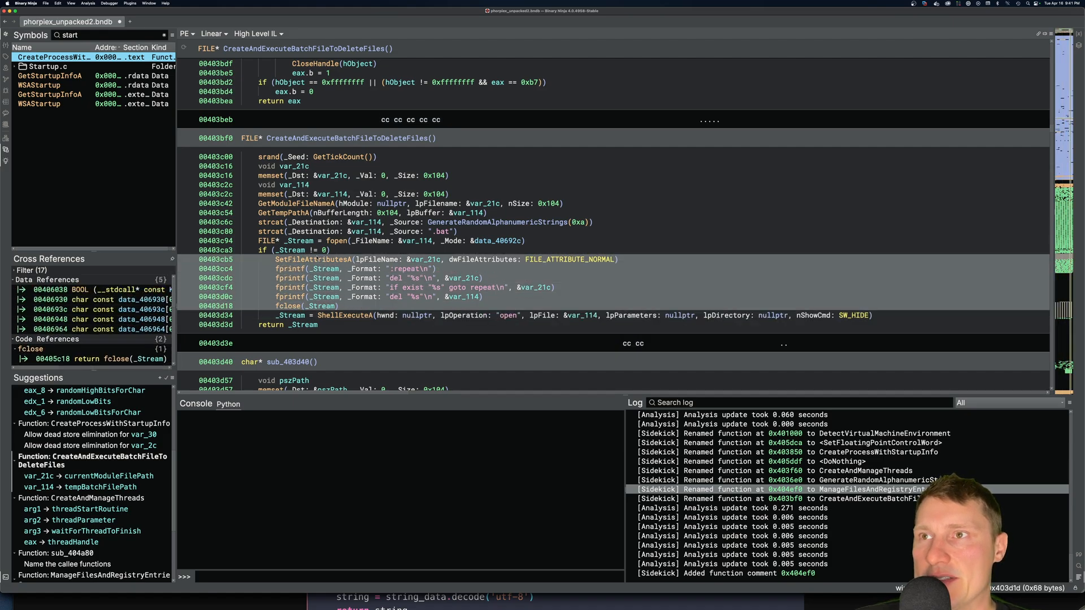
# - Return to ManageFilesAndRegistryEntries to follow the sub_402b10 thread routine
pyautogui.click(290, 250)
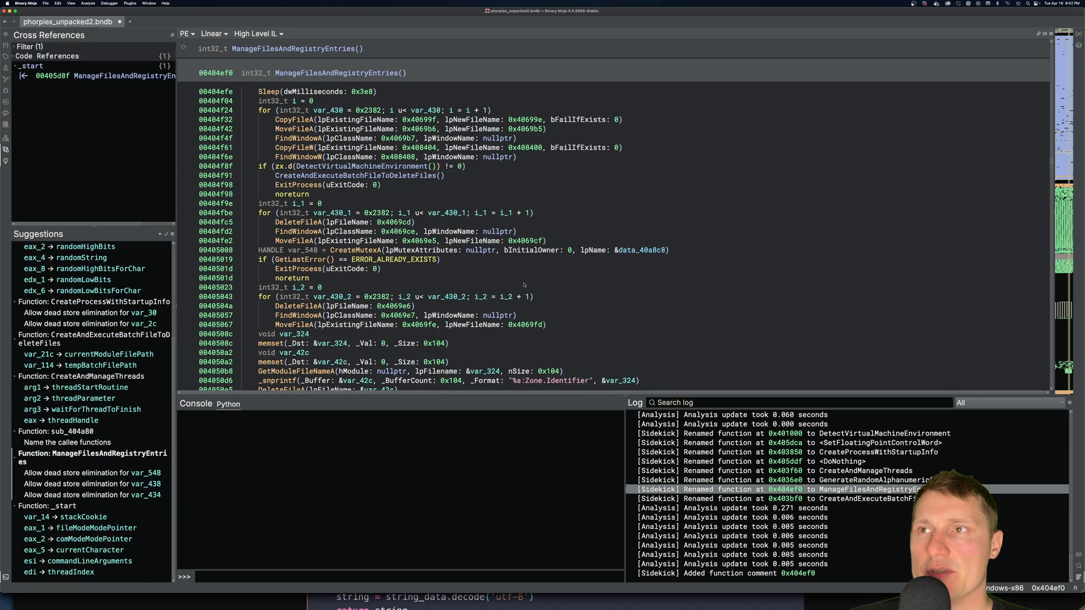
pyautogui.moveTo(523, 284)
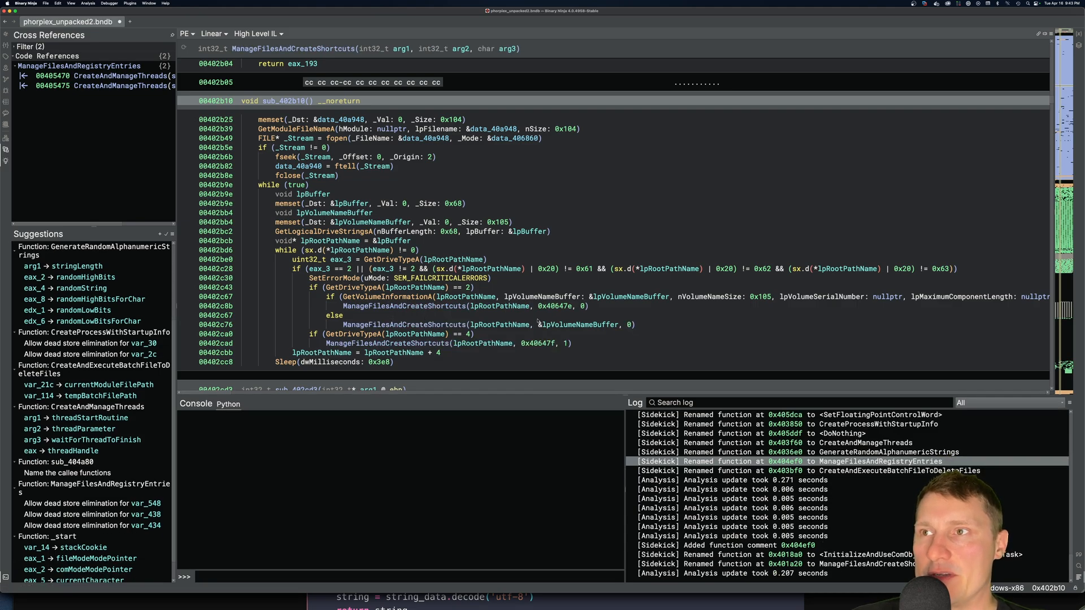
# - Navigate to ManageFilesAndCreateShortcuts and look over its .lnk, autorun.inf and .vbs path building
pyautogui.click(404, 306)
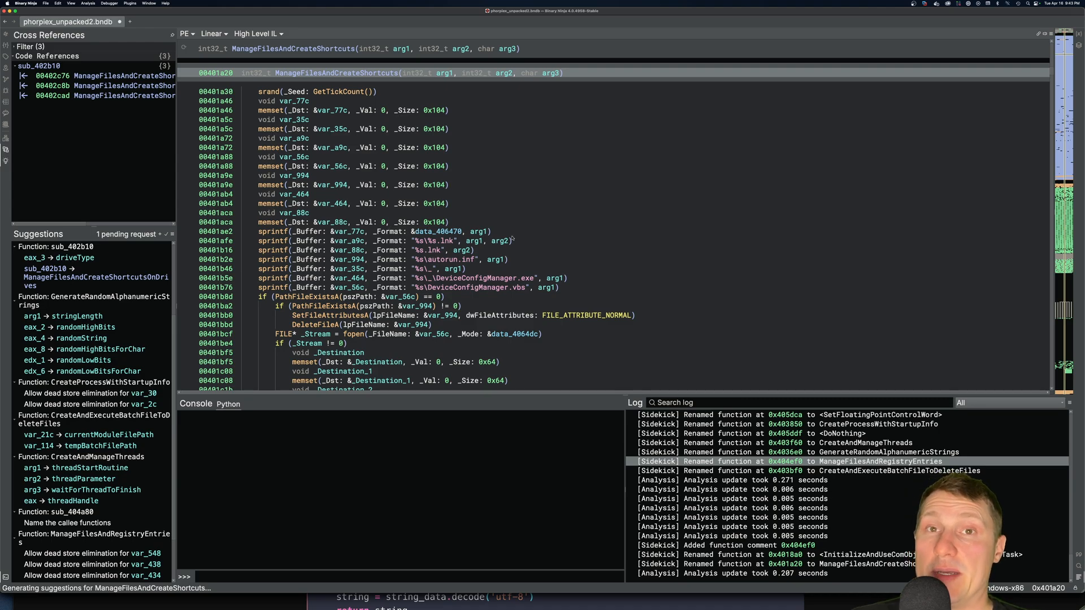
pyautogui.moveTo(569, 233)
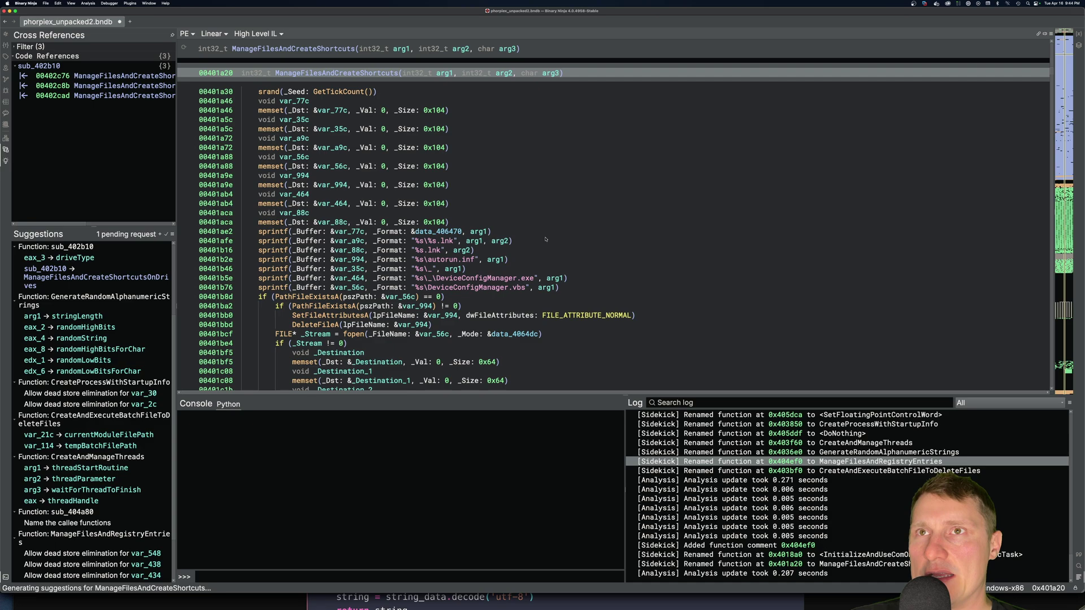
pyautogui.scroll(3)
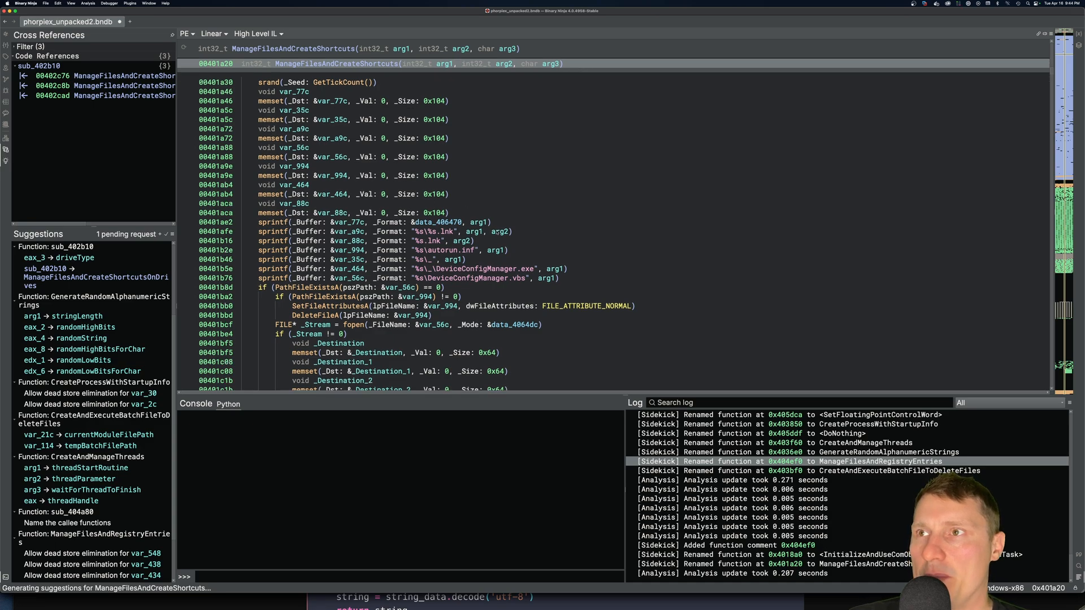
pyautogui.scroll(-3)
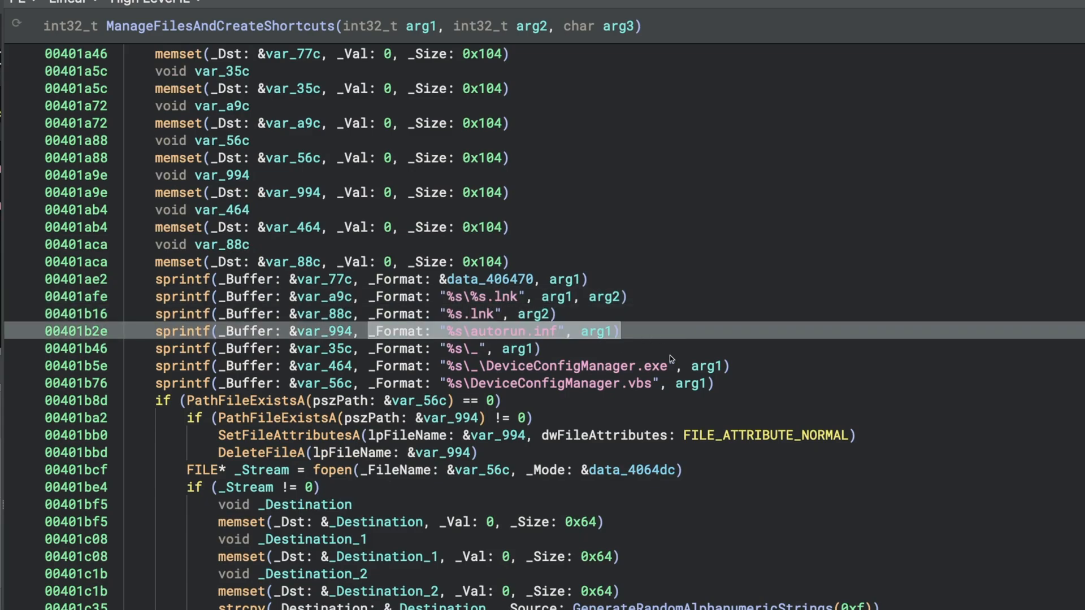
# - Scroll through ManageFilesAndCreateShortcuts while Sidekick produces names like autorunInfPath and vbsScriptPath
pyautogui.scroll(-3)
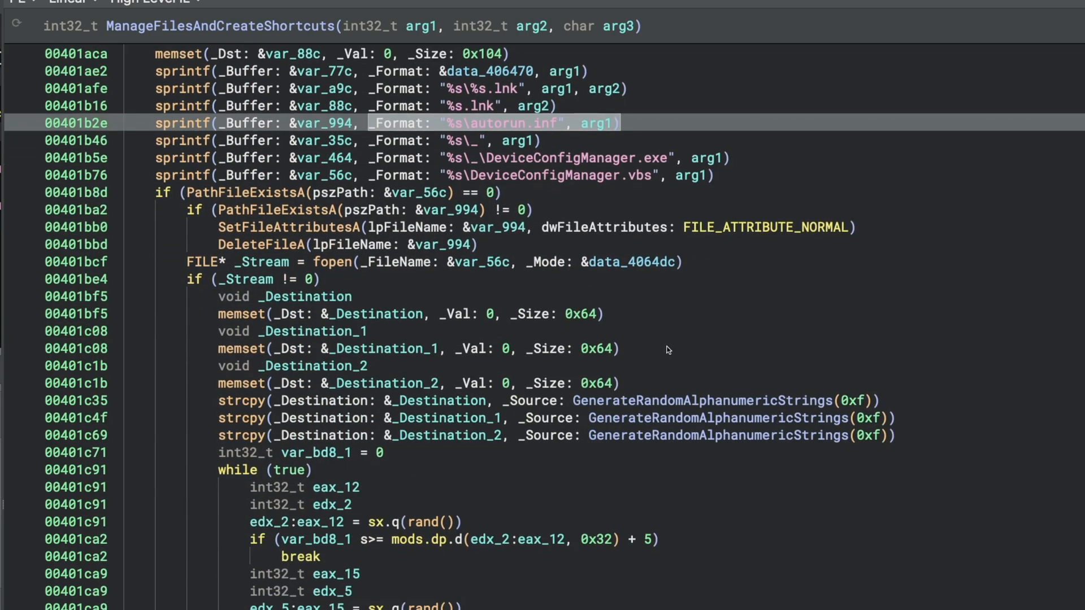
pyautogui.scroll(3)
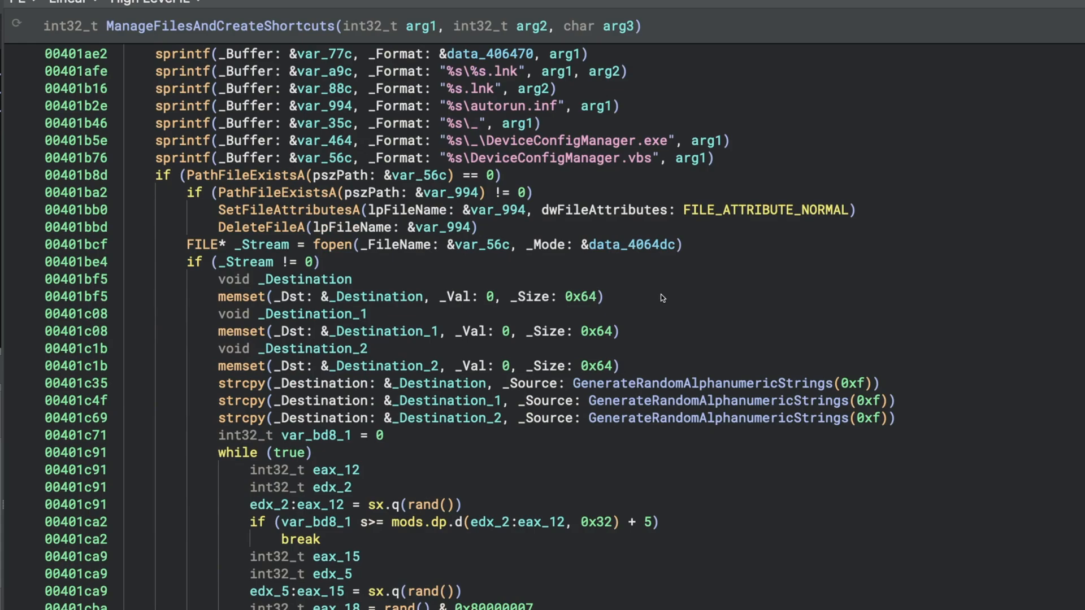
pyautogui.scroll(-3)
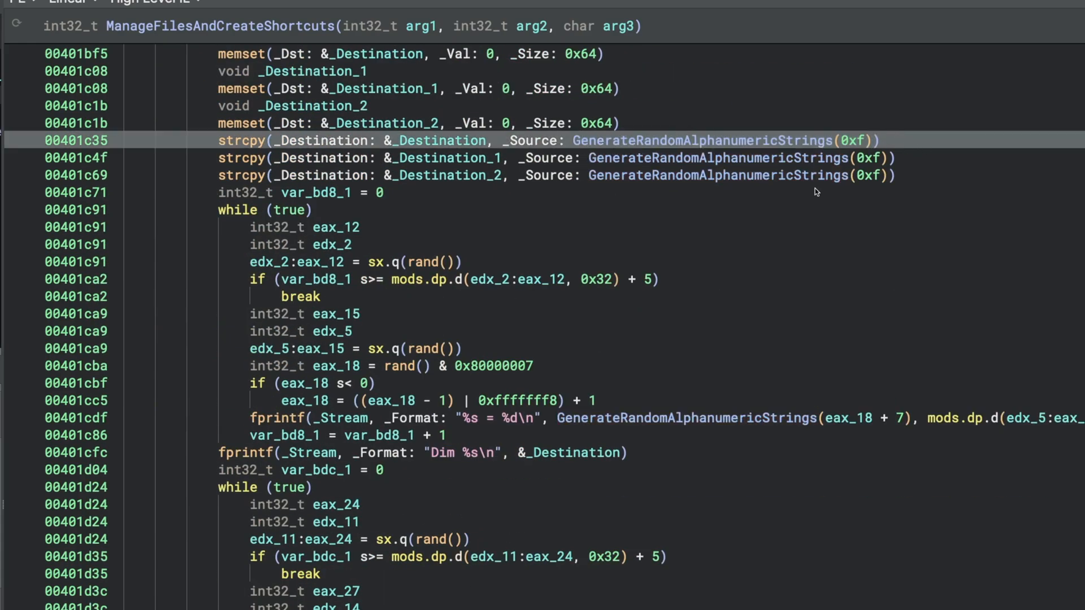
pyautogui.scroll(-3)
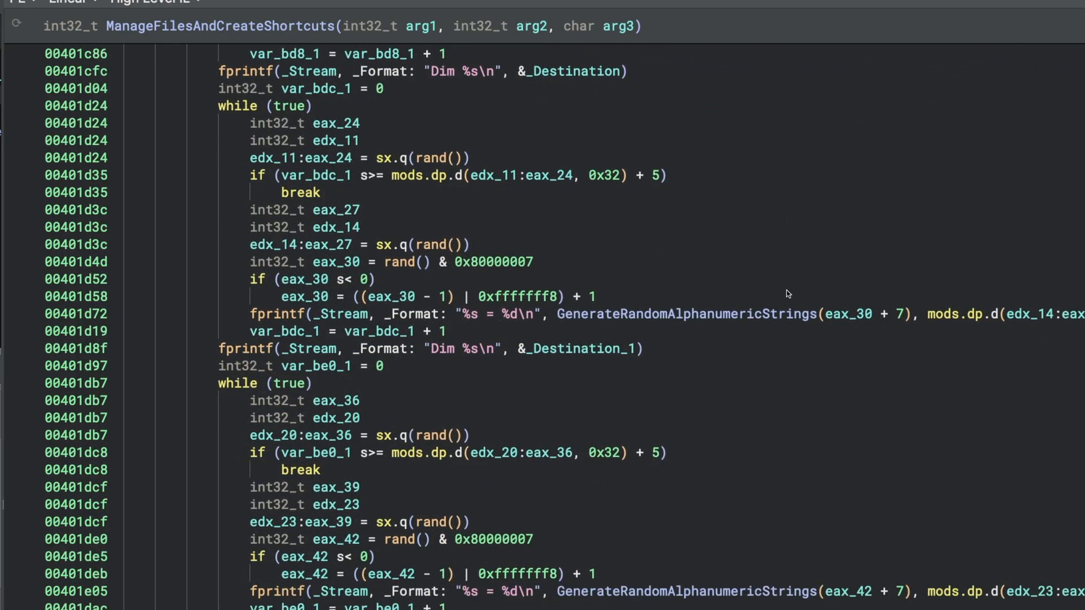
pyautogui.scroll(-3)
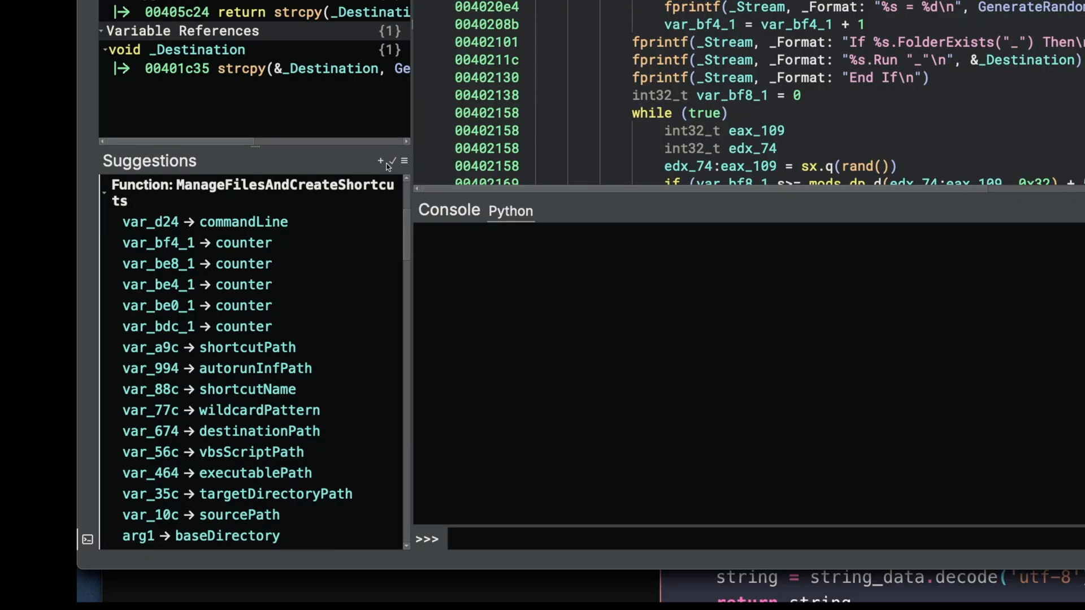
pyautogui.moveTo(255, 192)
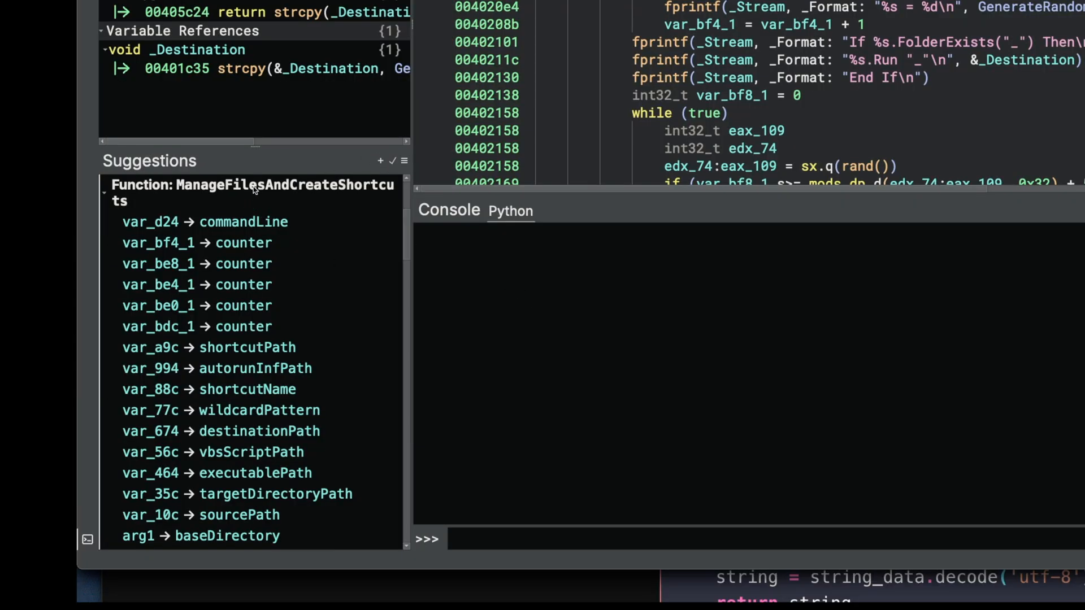
# - Review the renamed counter/randomLowBits/randomLength variables in HLIL and highlight every use of the _Stream handle
pyautogui.scroll(-3)
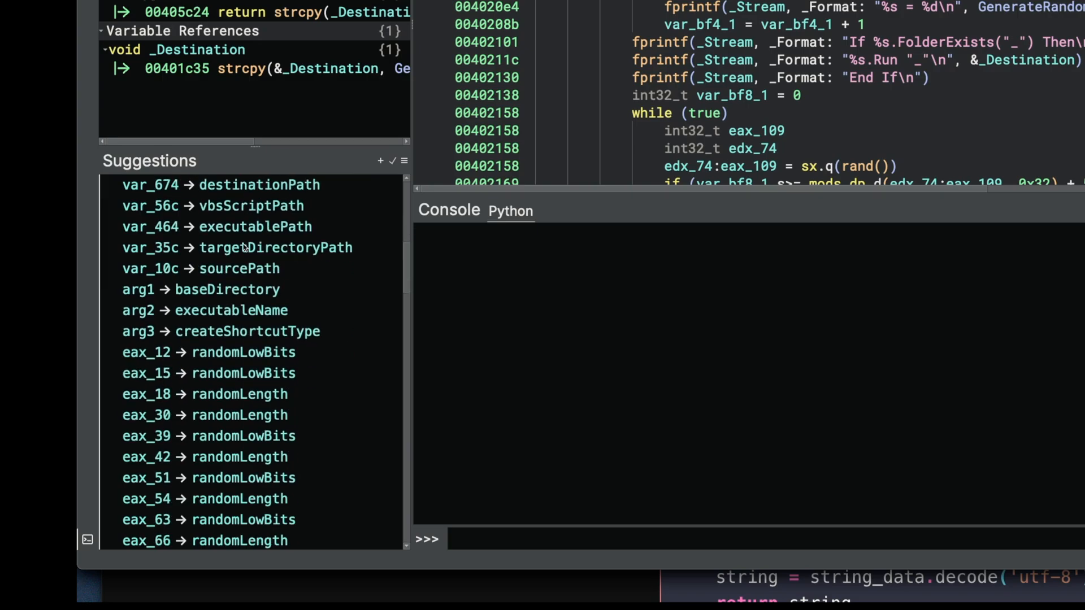
pyautogui.scroll(3)
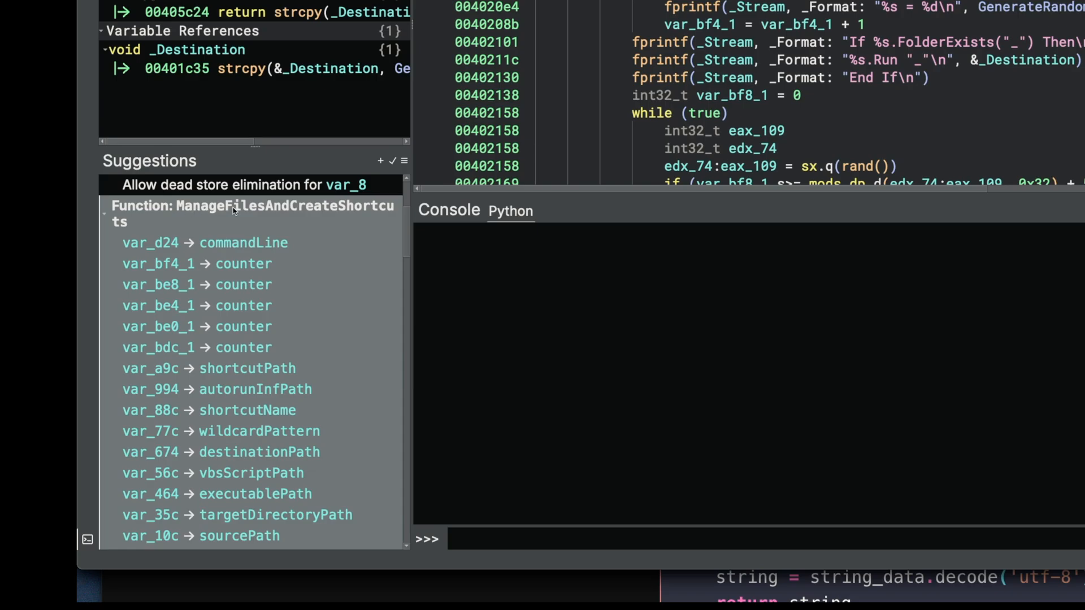
pyautogui.moveTo(270, 218)
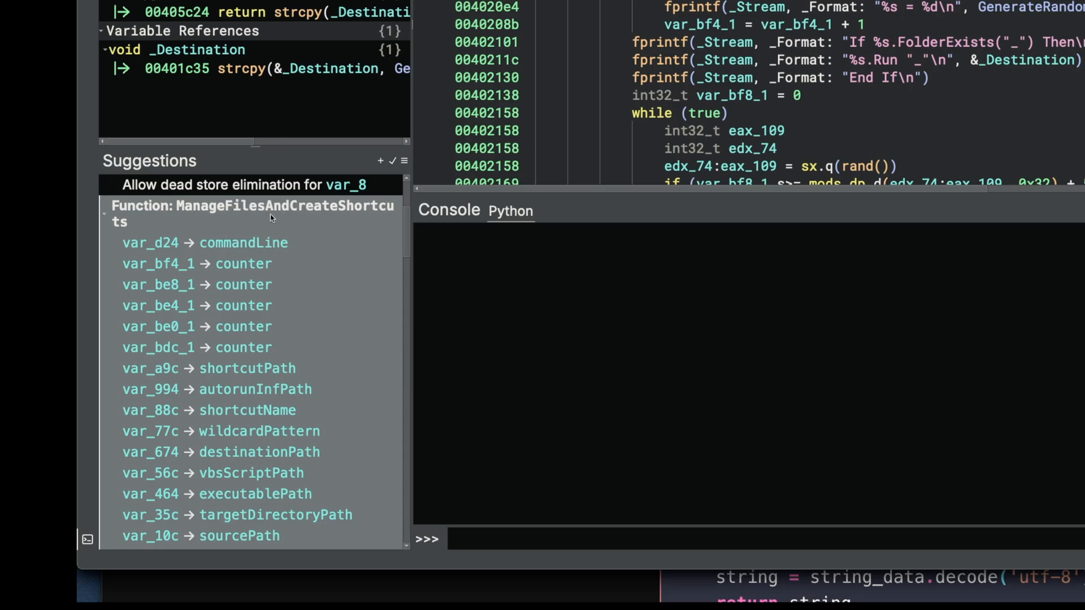
pyautogui.scroll(-3)
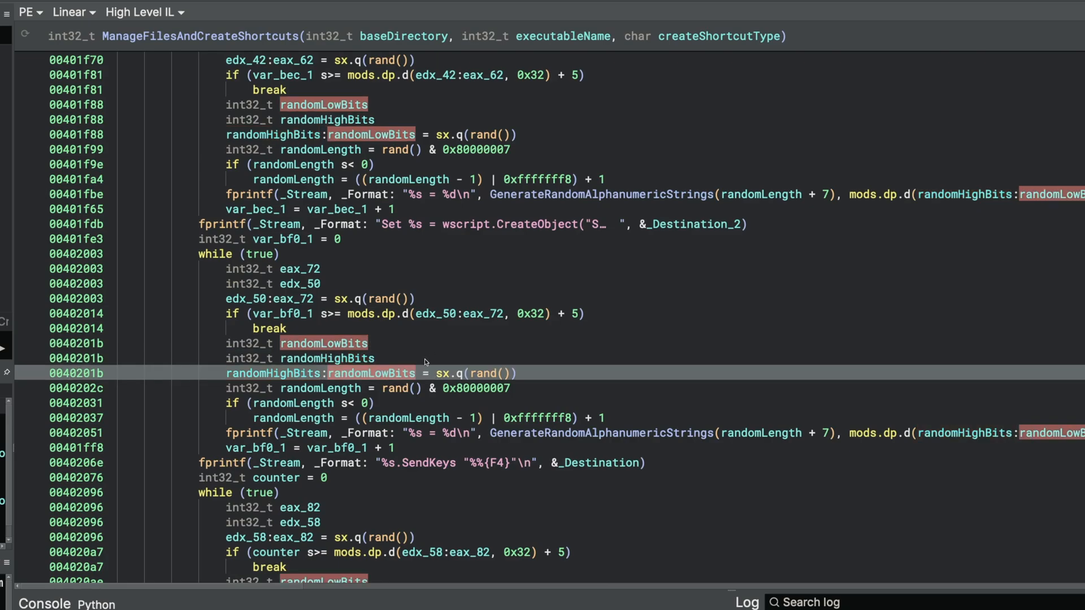
pyautogui.scroll(-3)
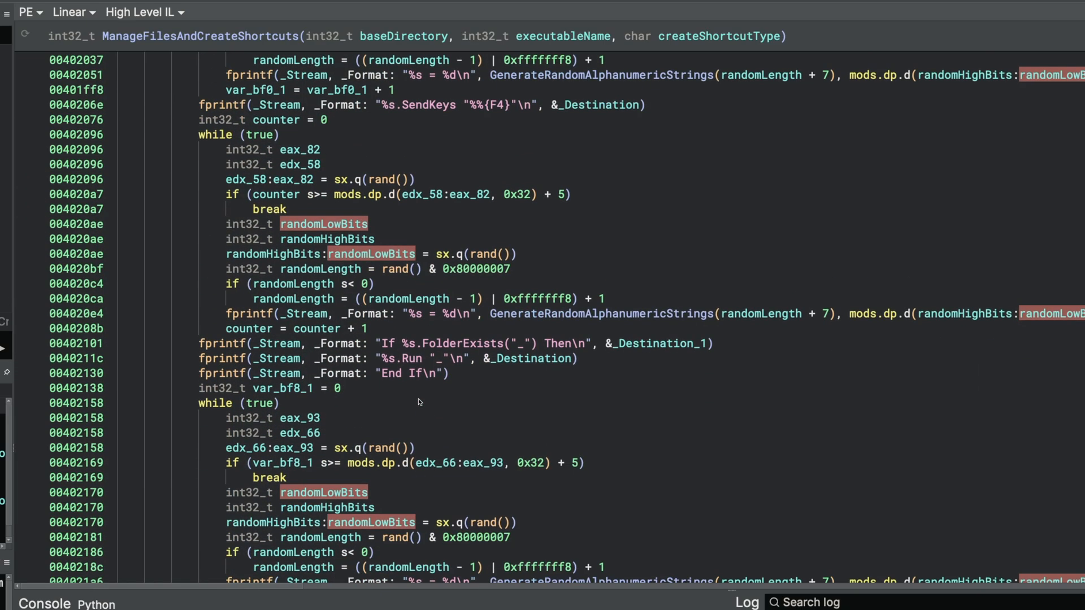
pyautogui.scroll(-3)
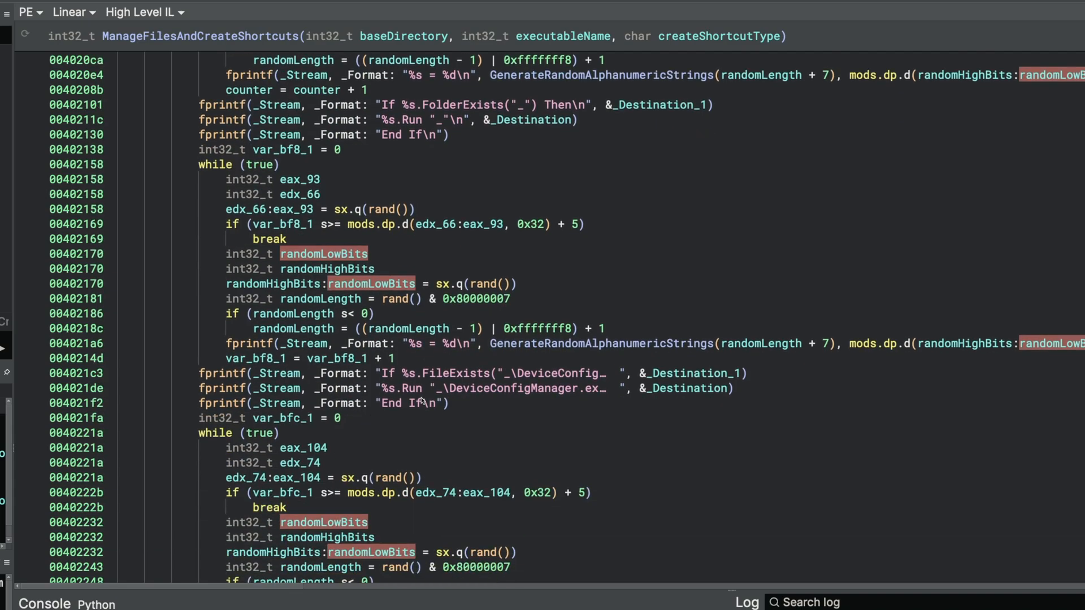
pyautogui.click(304, 344)
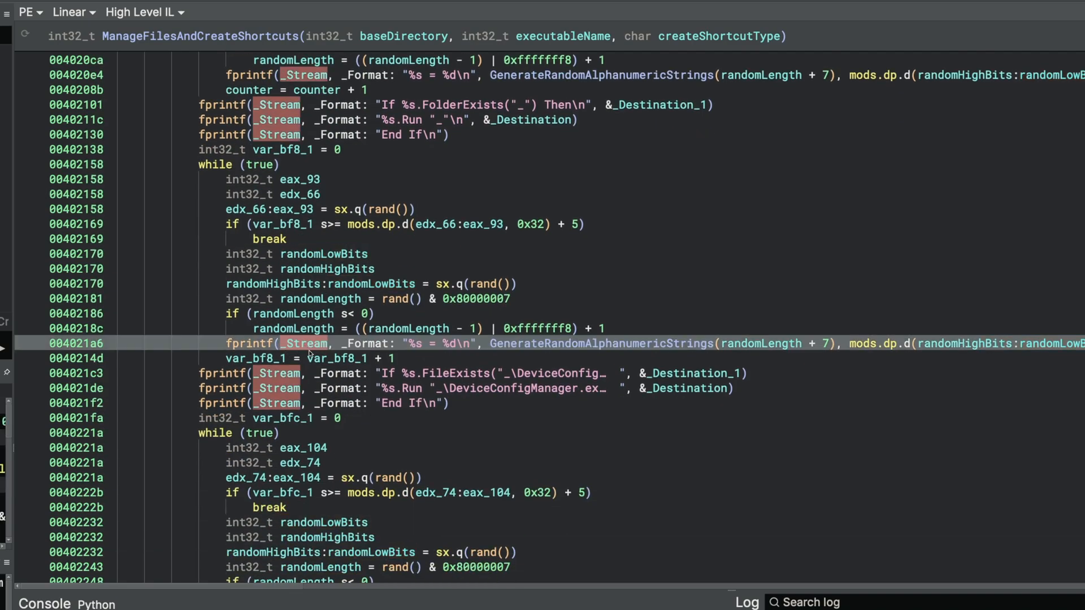
pyautogui.scroll(-3)
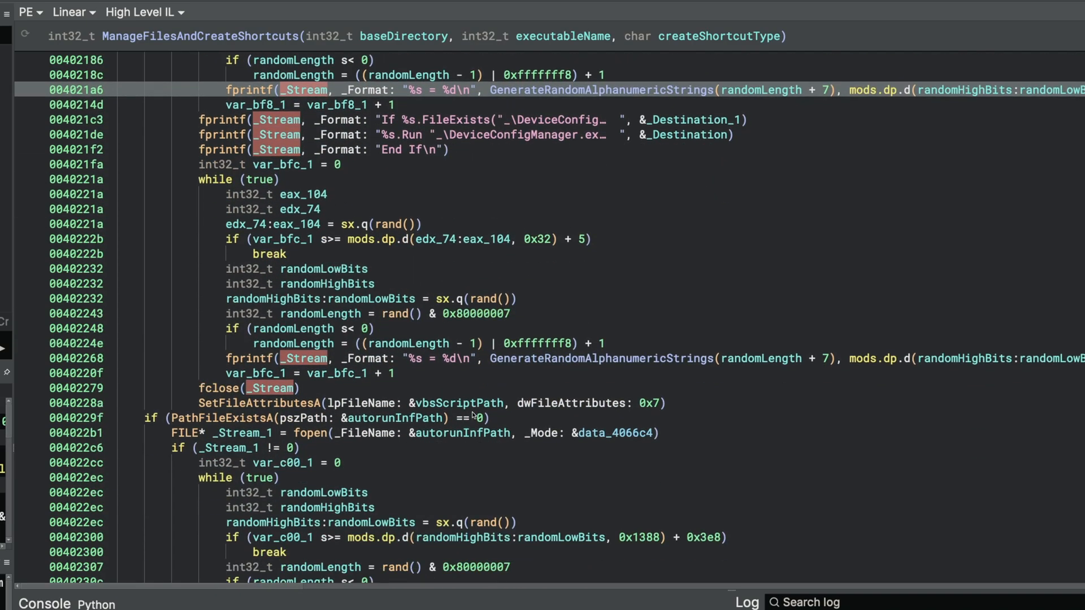
pyautogui.scroll(-3)
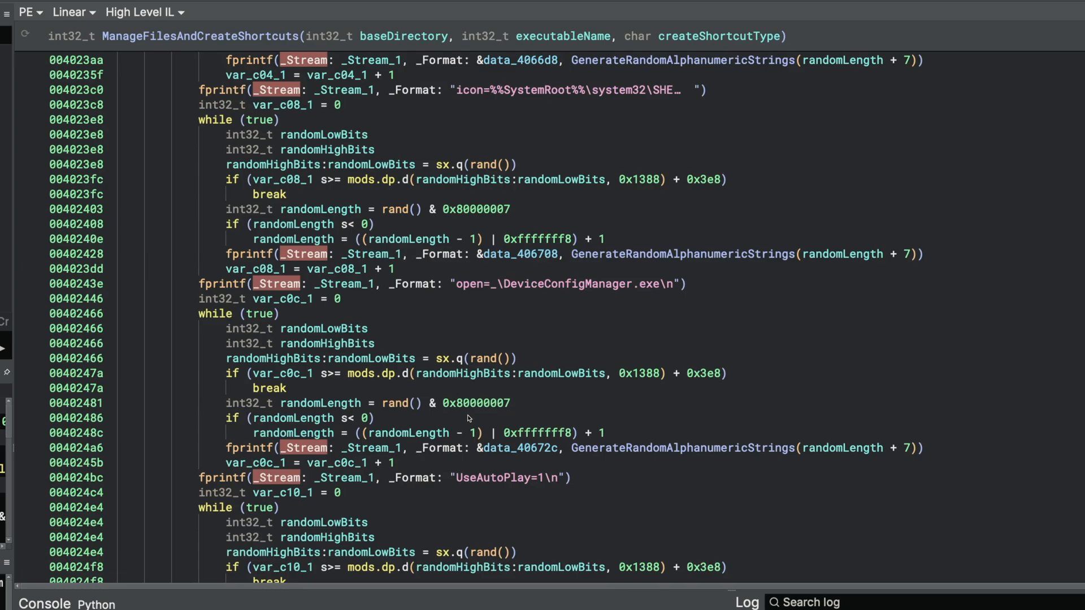
pyautogui.scroll(-3)
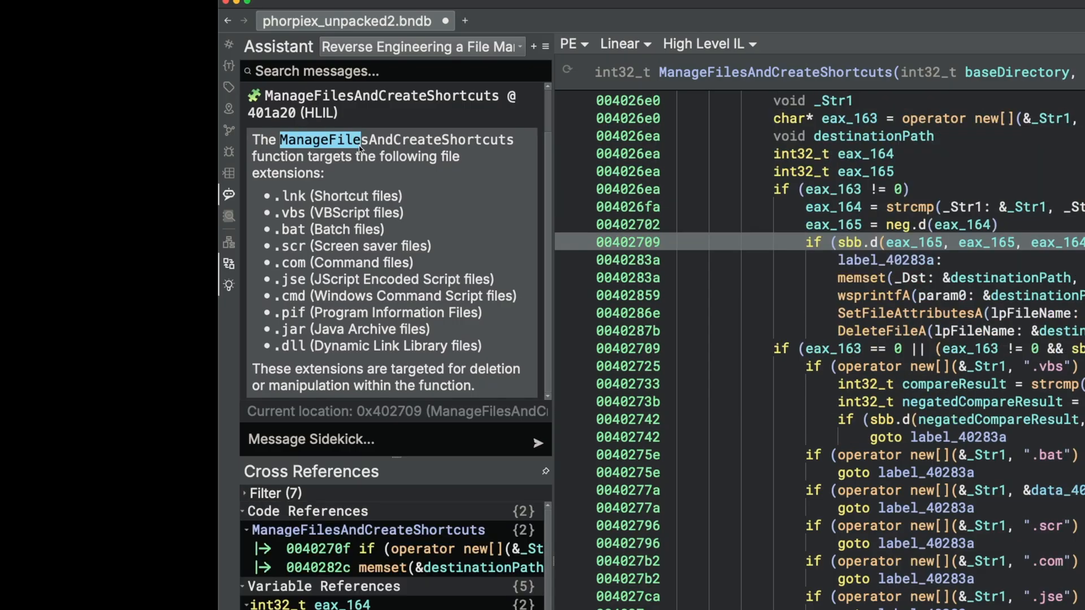
pyautogui.moveTo(417, 176)
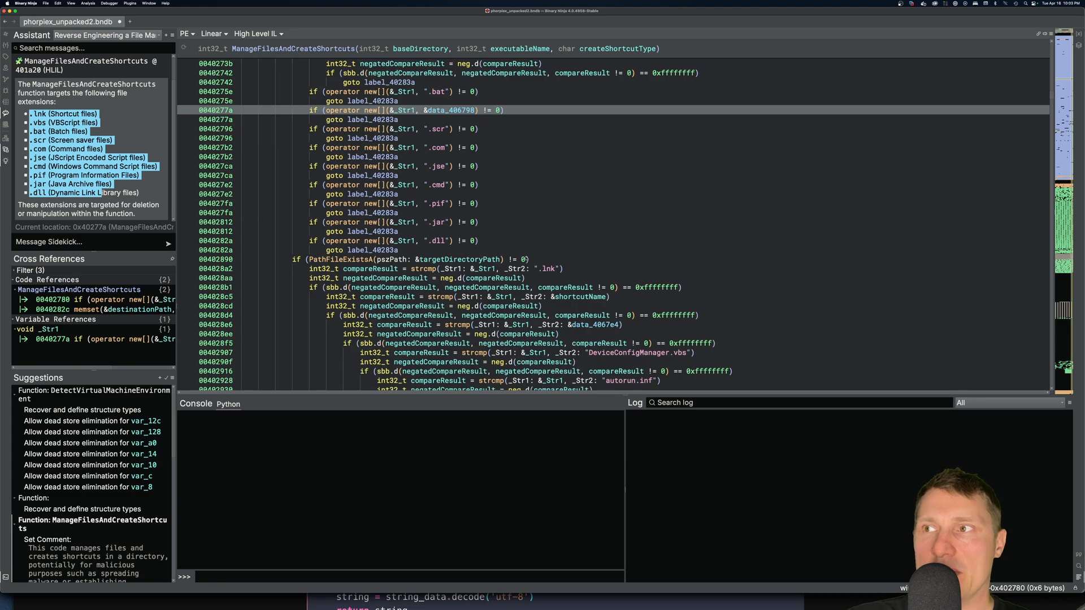
# - Scroll HLIL to the .vbs, .bat, .scr, .jar and .dll extension comparisons matching Sidekick's list
pyautogui.scroll(-3)
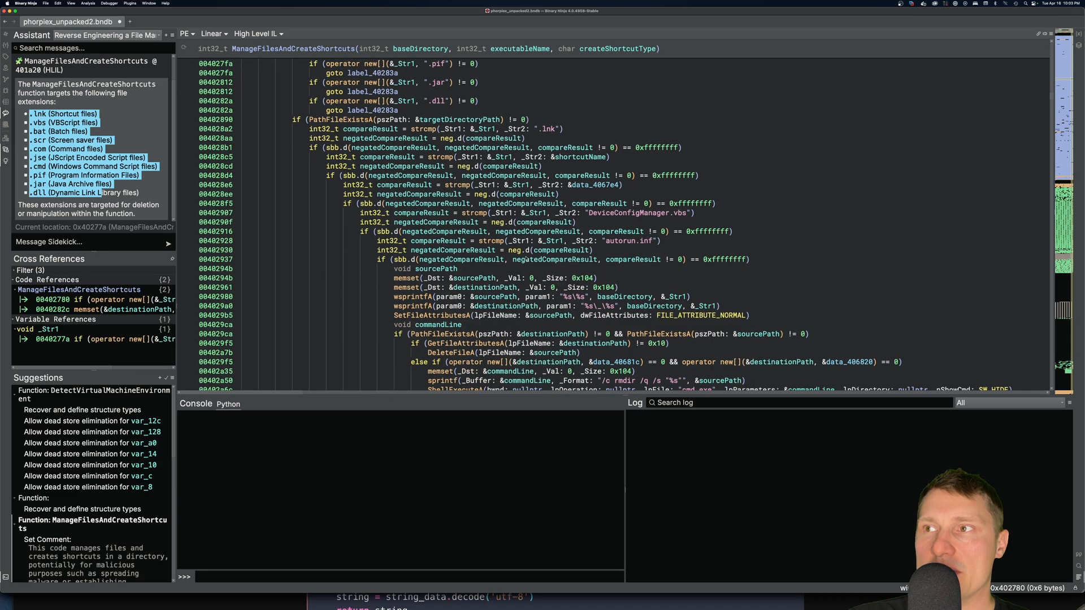
pyautogui.scroll(-3)
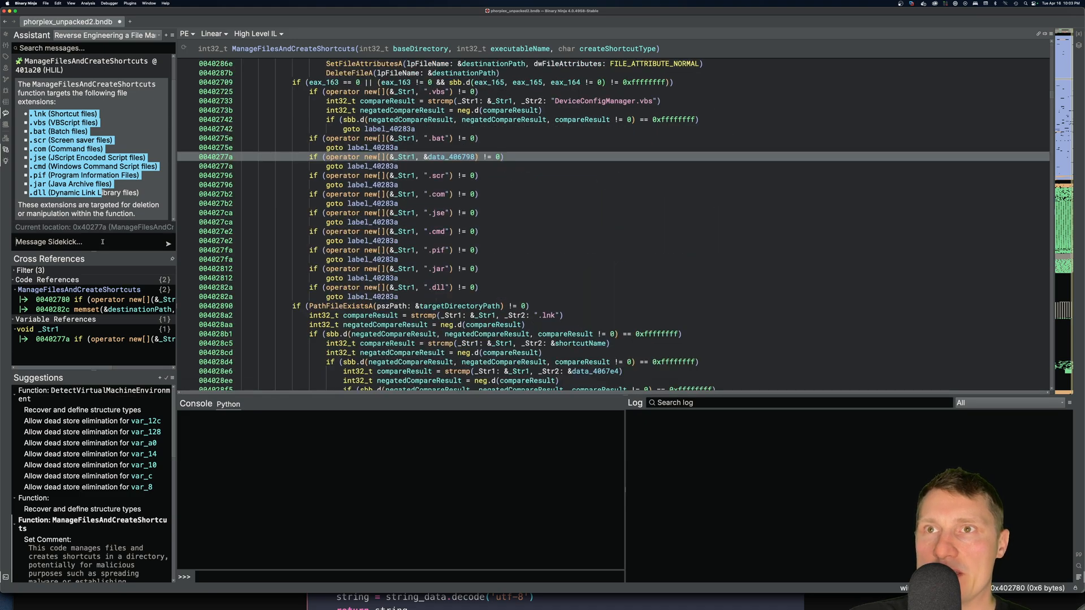
# - Tell Sidekick 'This is malicious worm functionality' and read its spread-and-persistence explanation
pyautogui.write('This is malici')
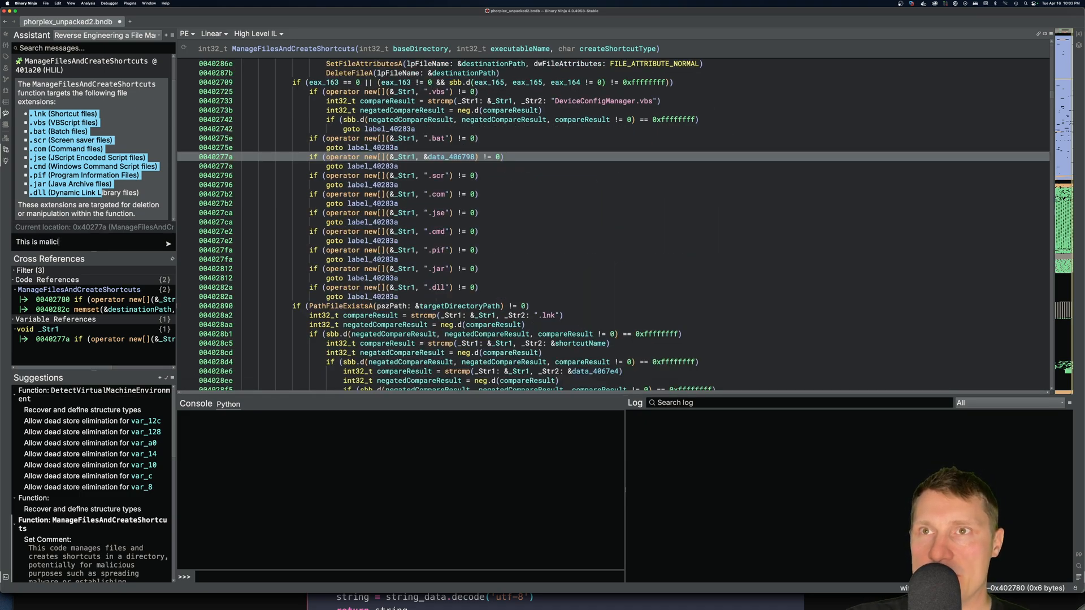
pyautogui.write('ous worm functionality')
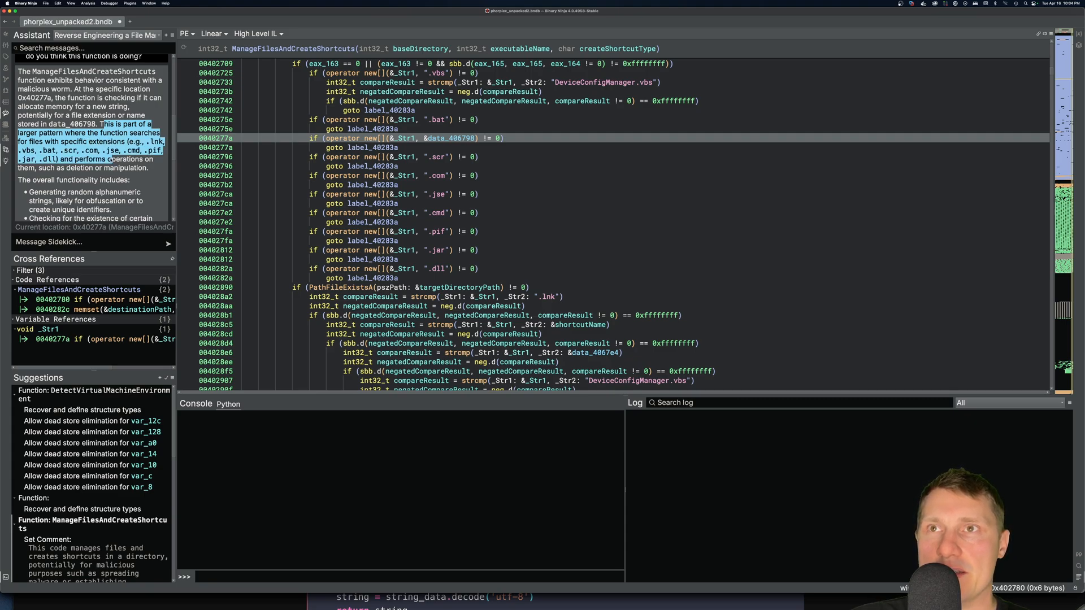
pyautogui.scroll(-3)
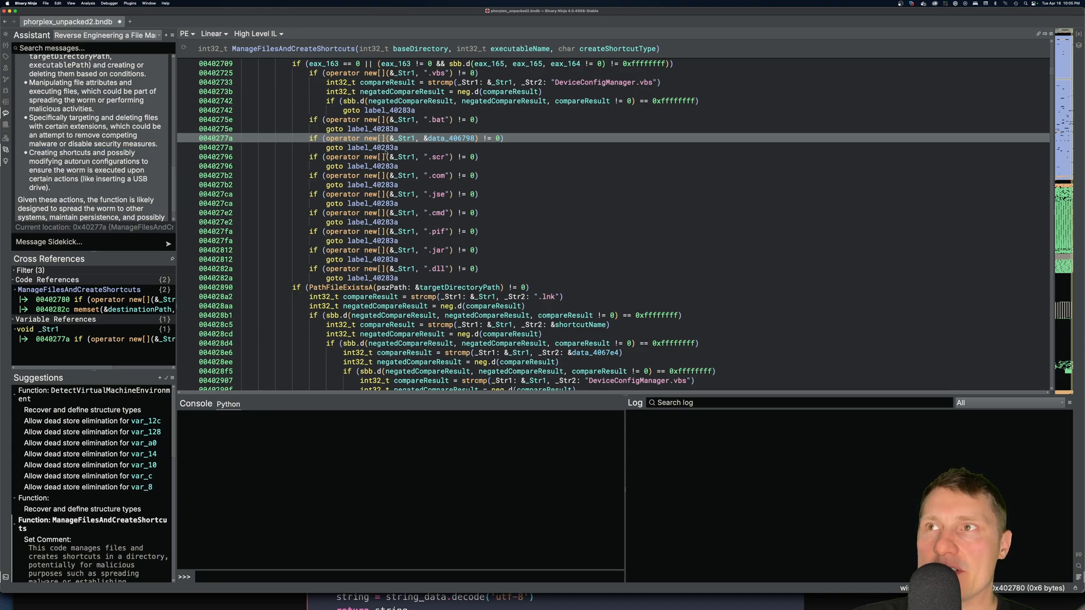
# - Highlight targetDirectoryPath's uses and scroll back to the function's path-building start
pyautogui.click(415, 287)
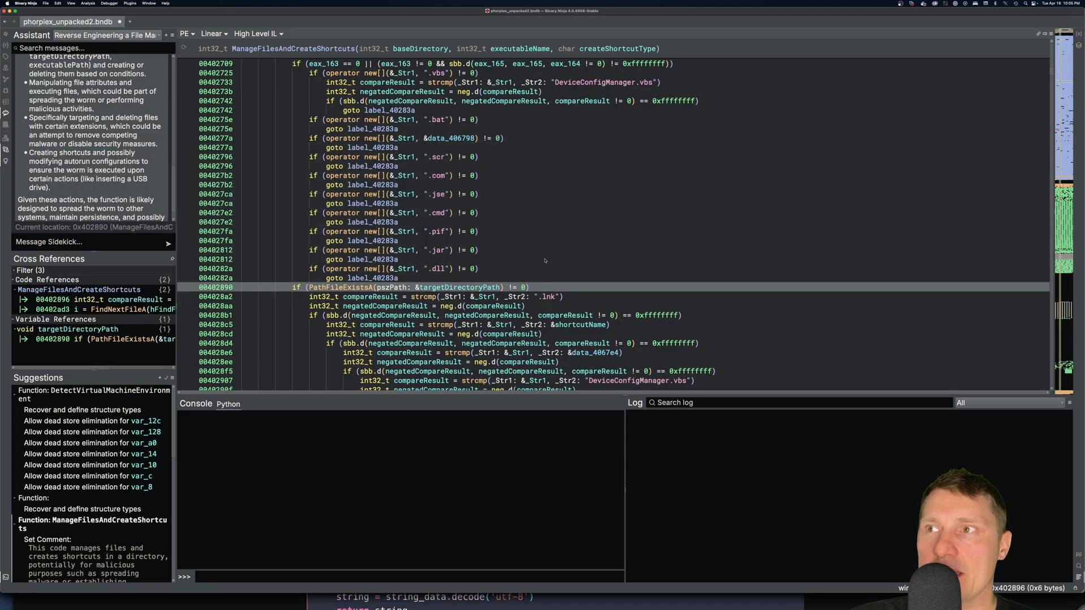
pyautogui.scroll(-3)
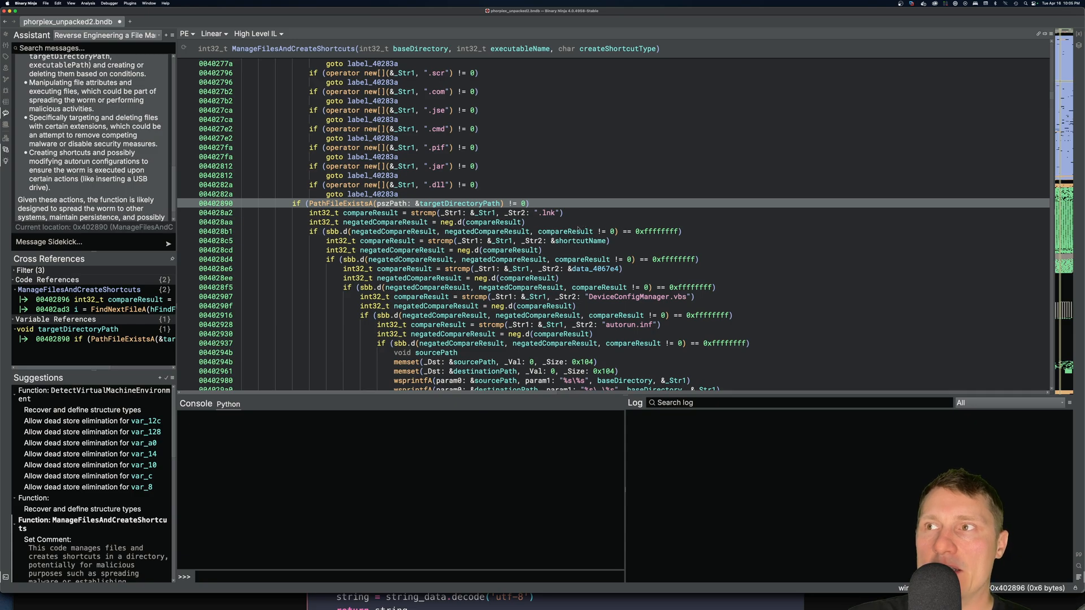
pyautogui.scroll(-3)
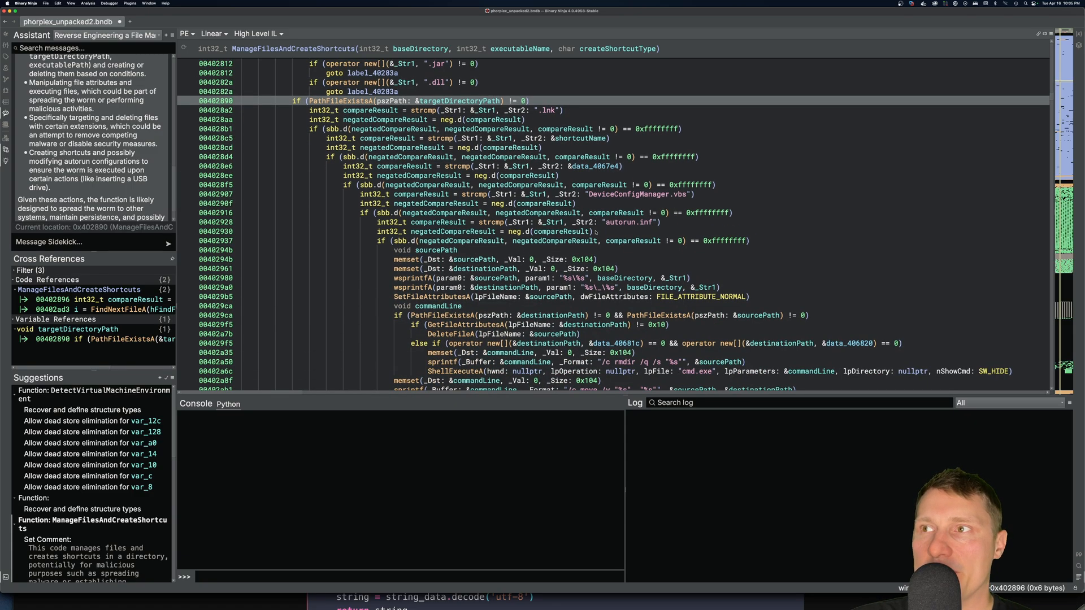
pyautogui.scroll(3)
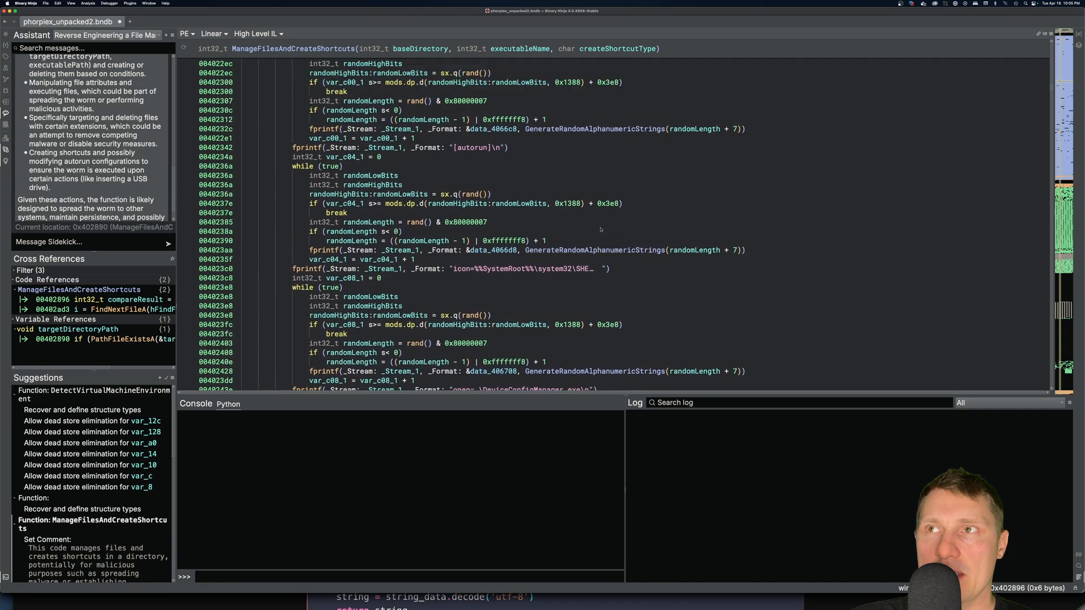
pyautogui.scroll(3)
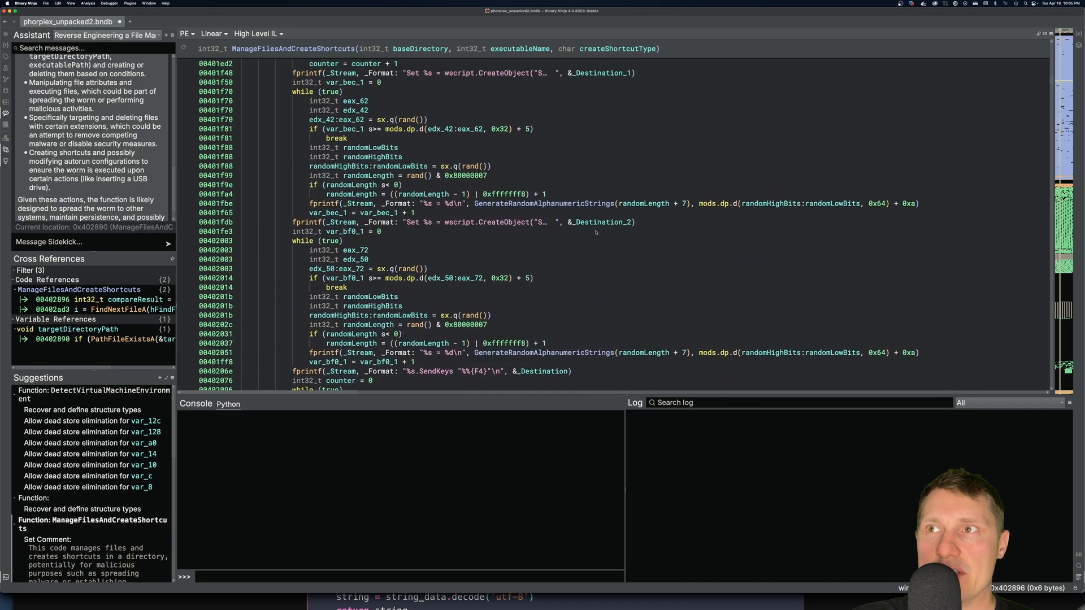
pyautogui.scroll(3)
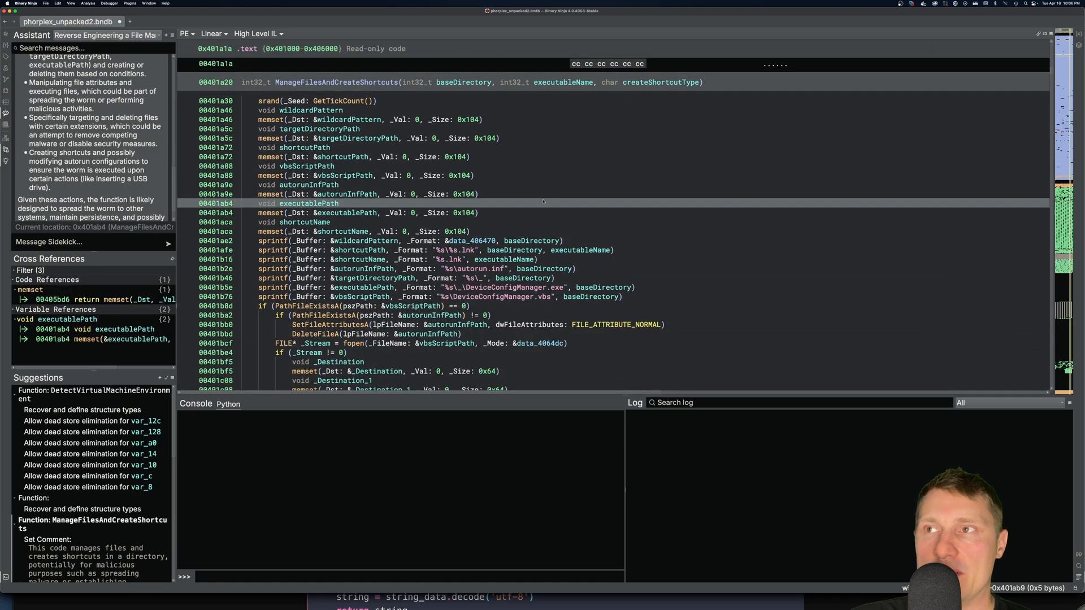
# - Apply Sidekick's suggestions to sub_401230: ValidateAndCopyStringsToClipboard with inputString, inputLength, charIndex, clipboardDataLength
pyautogui.click(346, 81)
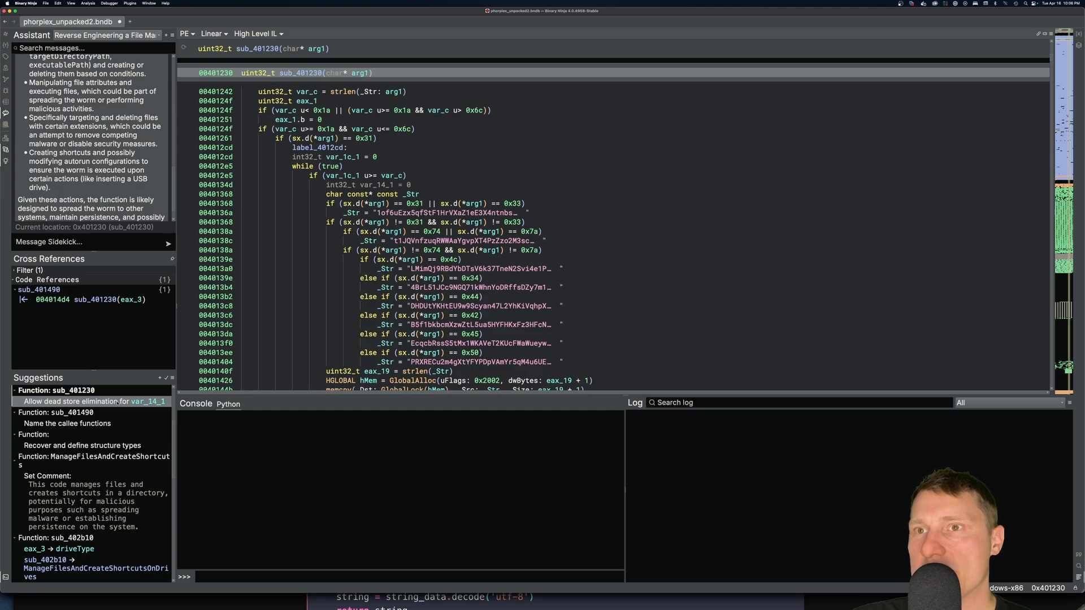
pyautogui.click(92, 401)
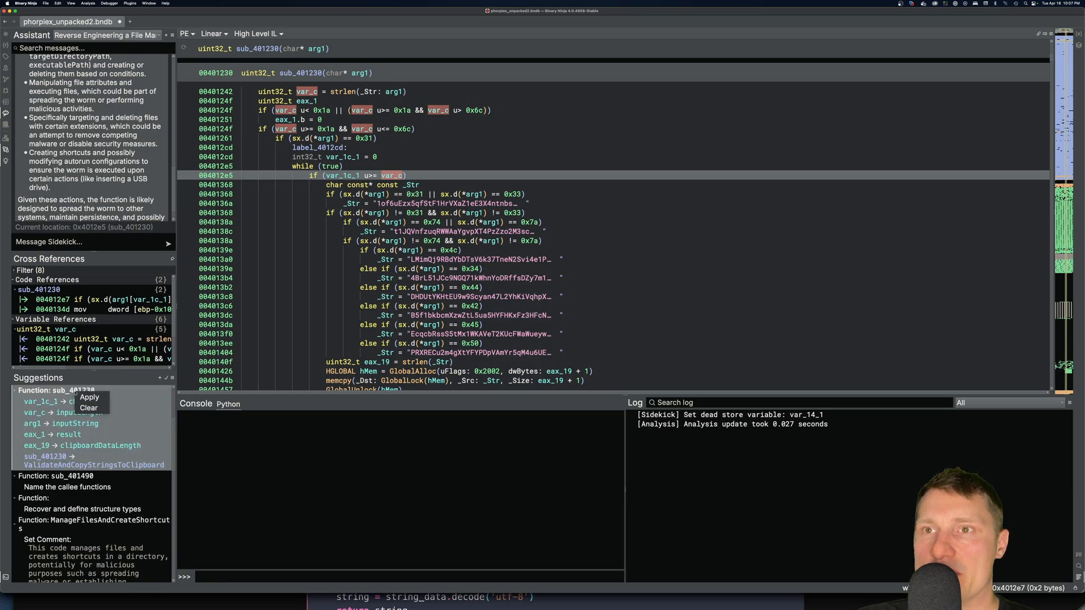
pyautogui.moveTo(90, 397)
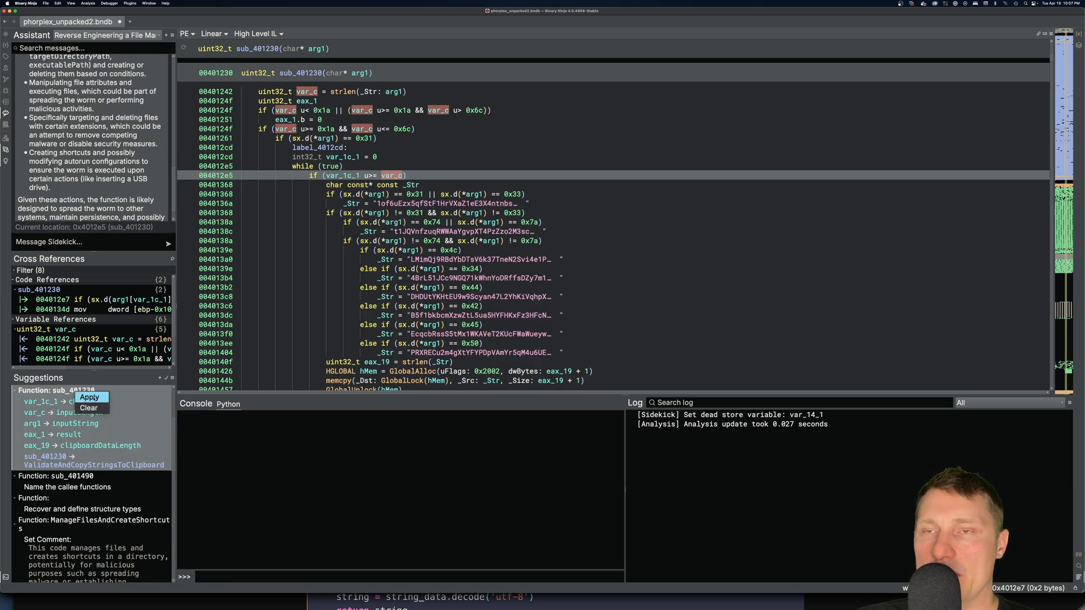
pyautogui.click(88, 397)
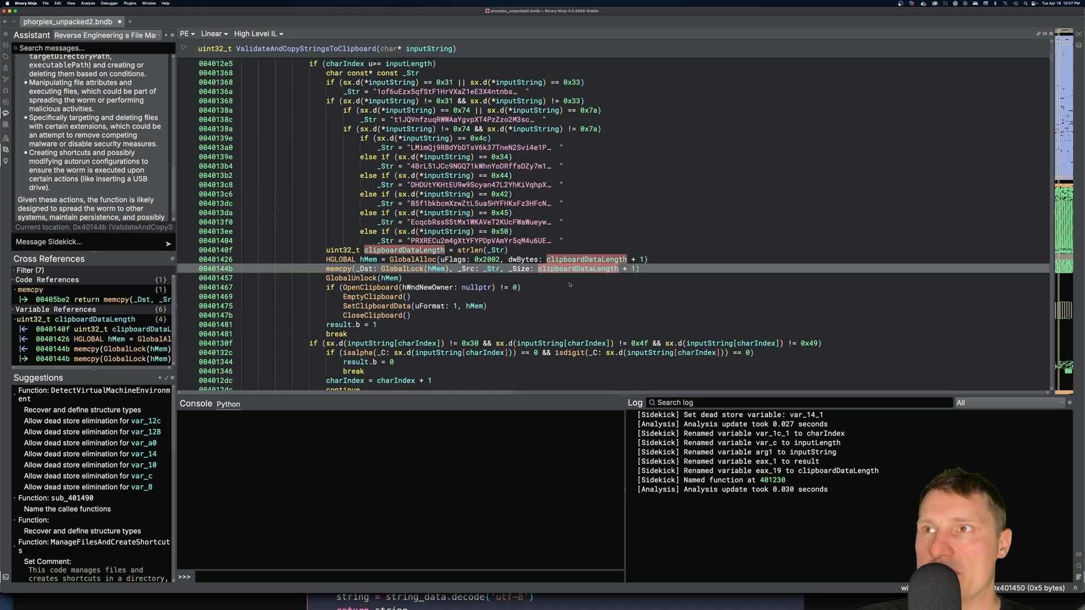
pyautogui.scroll(-3)
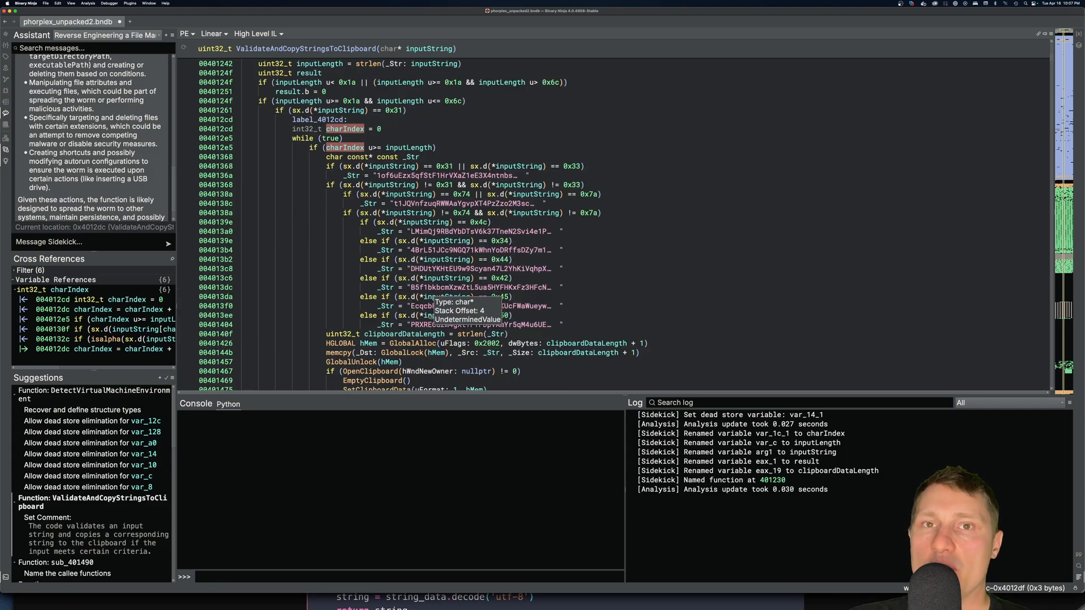
pyautogui.scroll(3)
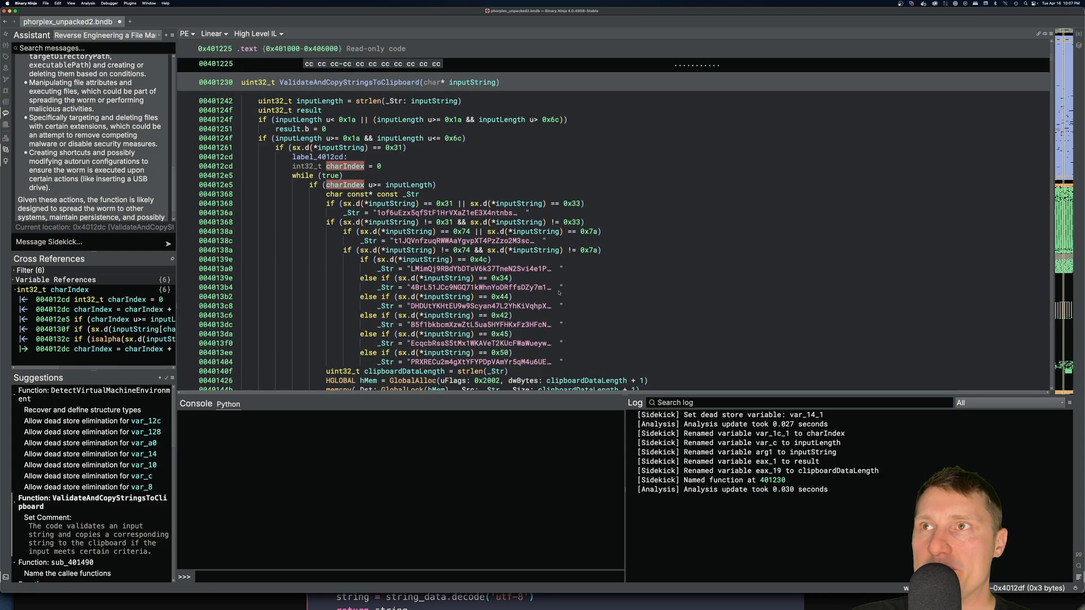
# - Display the comparison constants as characters like '1', 't', 'D', 'P' and highlight label_4012cd's references
pyautogui.scroll(3)
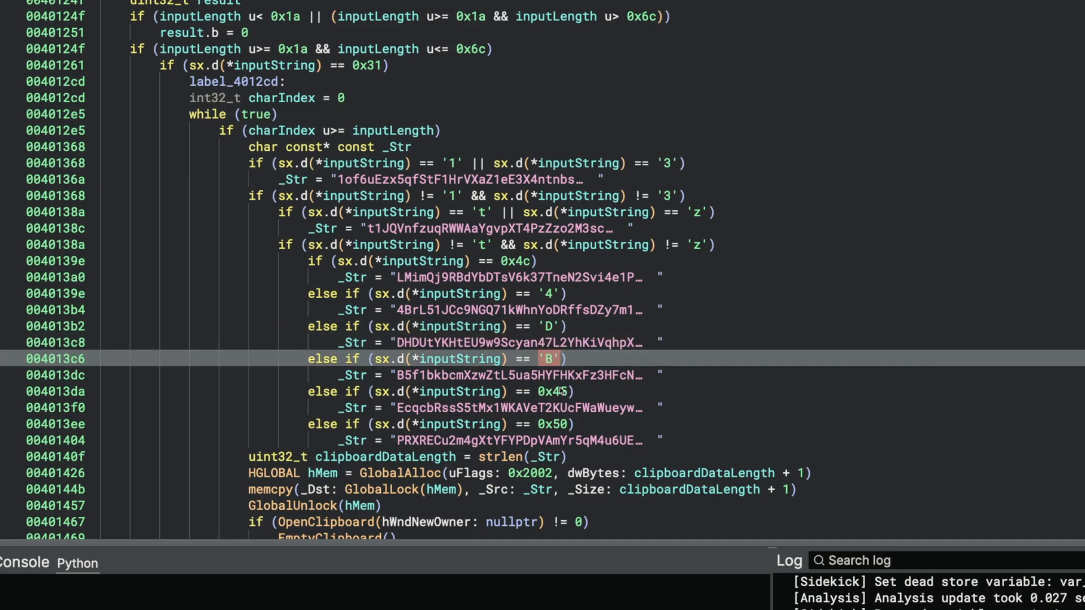
pyautogui.scroll(-3)
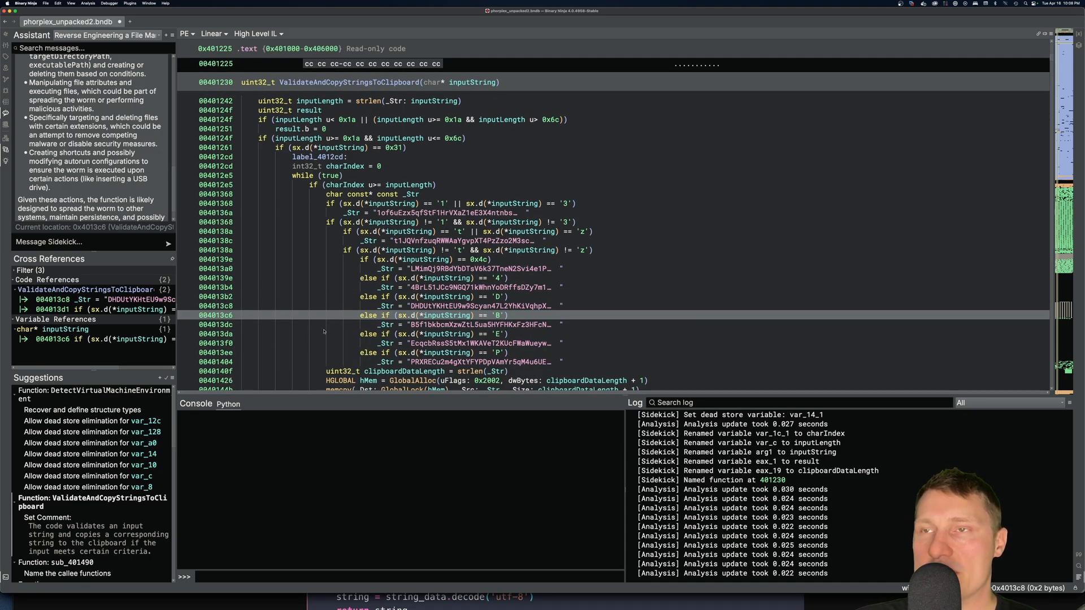
pyautogui.click(333, 83)
pyautogui.write('This is malicious clipboard hijacking functionality,')
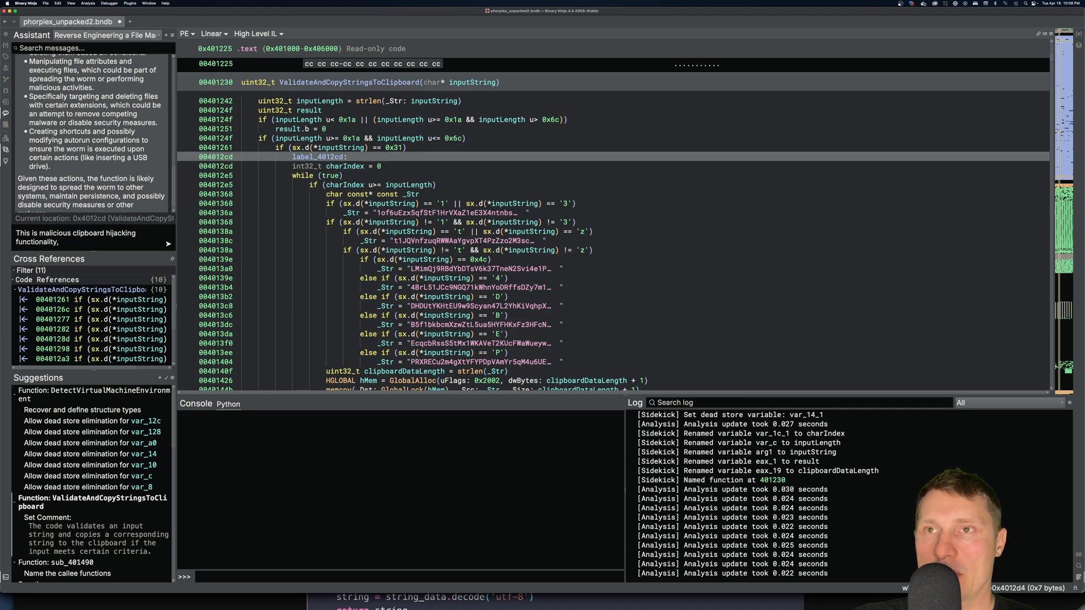
# - Ask Sidekick 'Can you extract all of these replacement strings from the database for me?'
pyautogui.write('what')
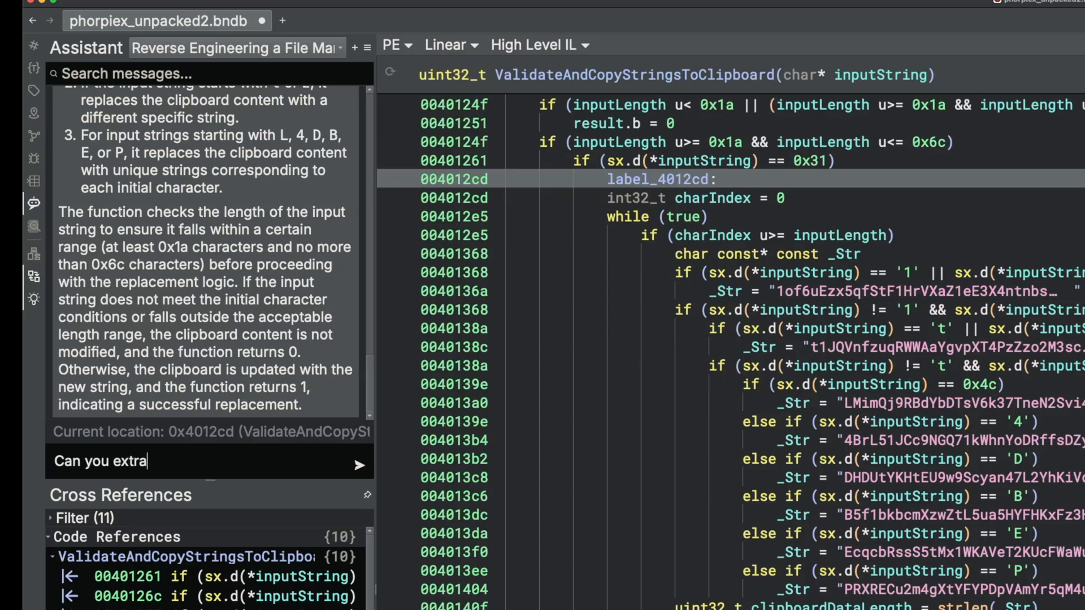
pyautogui.write('ct all of these')
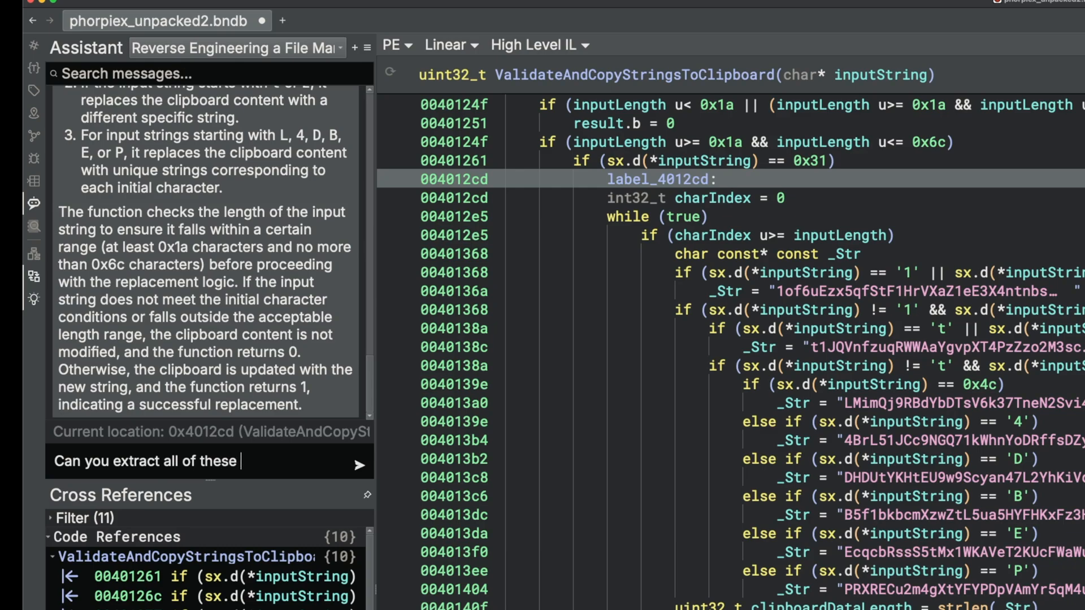
pyautogui.write('replacement strings')
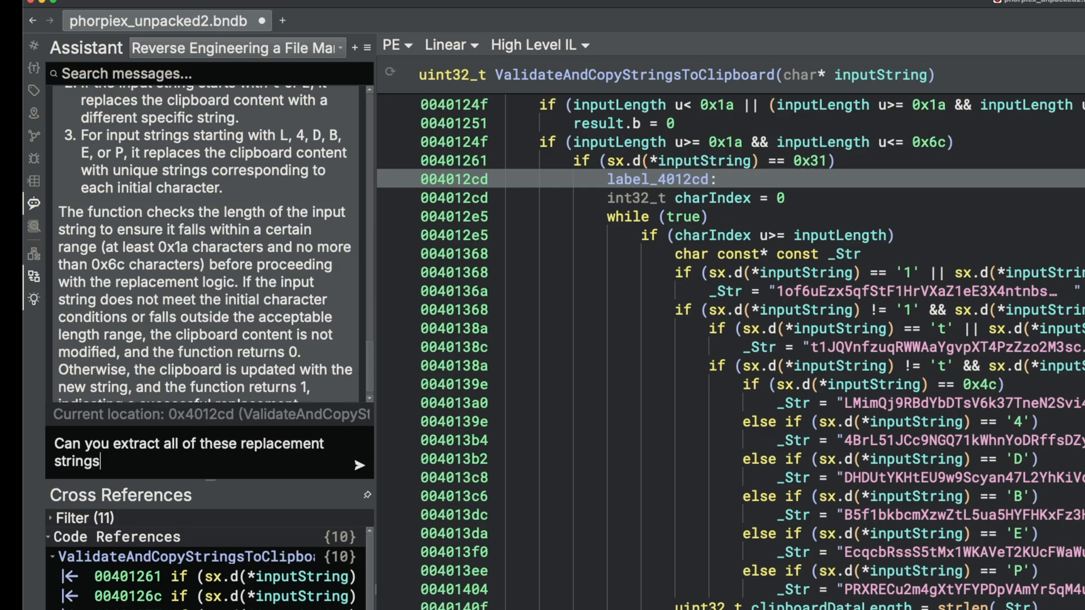
pyautogui.write('from the database for')
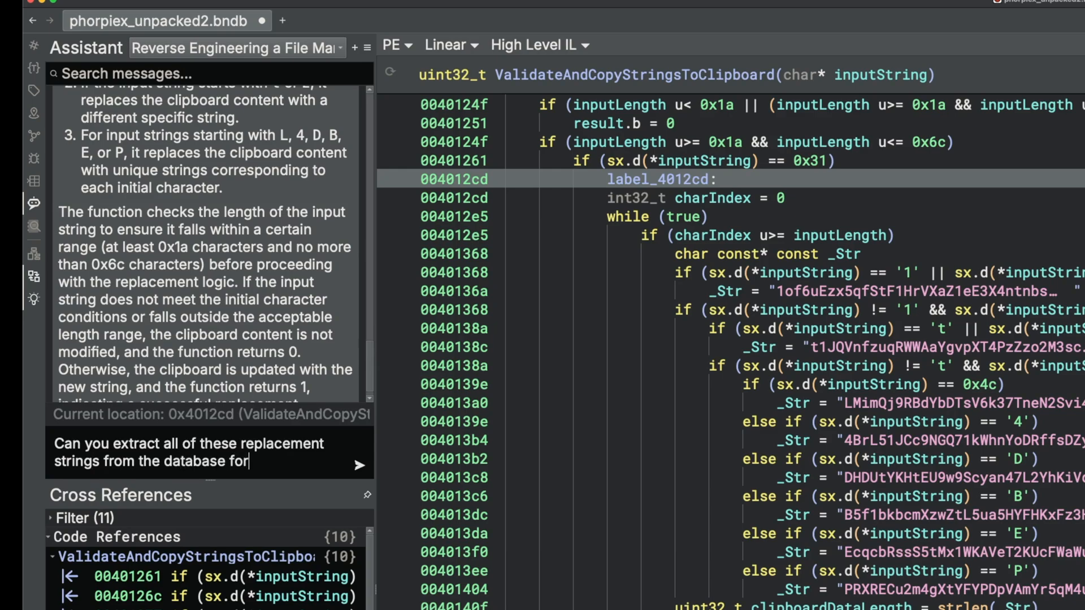
pyautogui.click(358, 465)
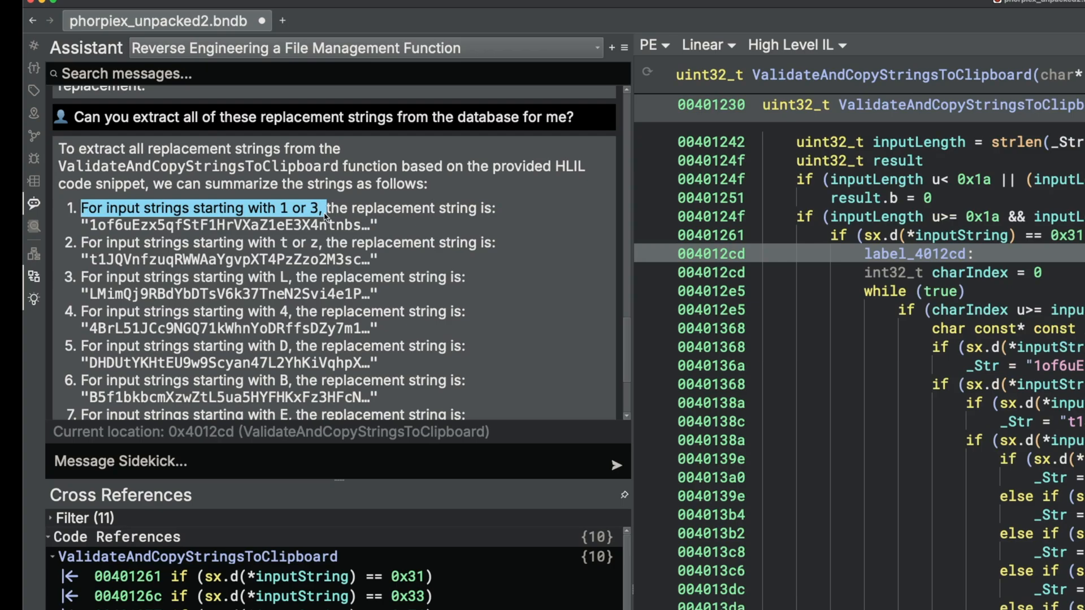
pyautogui.click(135, 234)
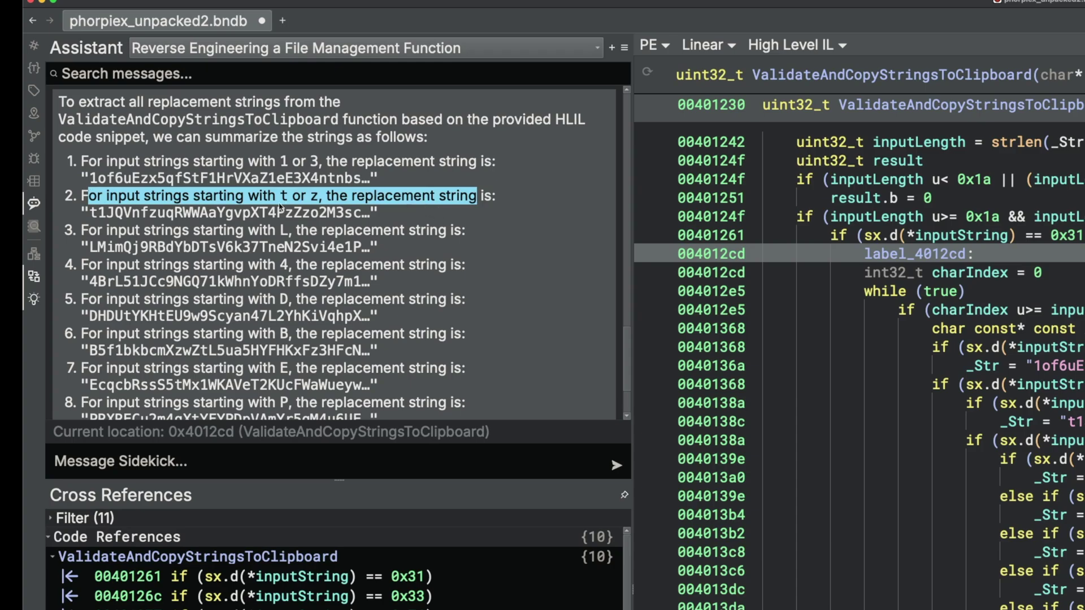
pyautogui.scroll(-3)
pyautogui.write('Using')
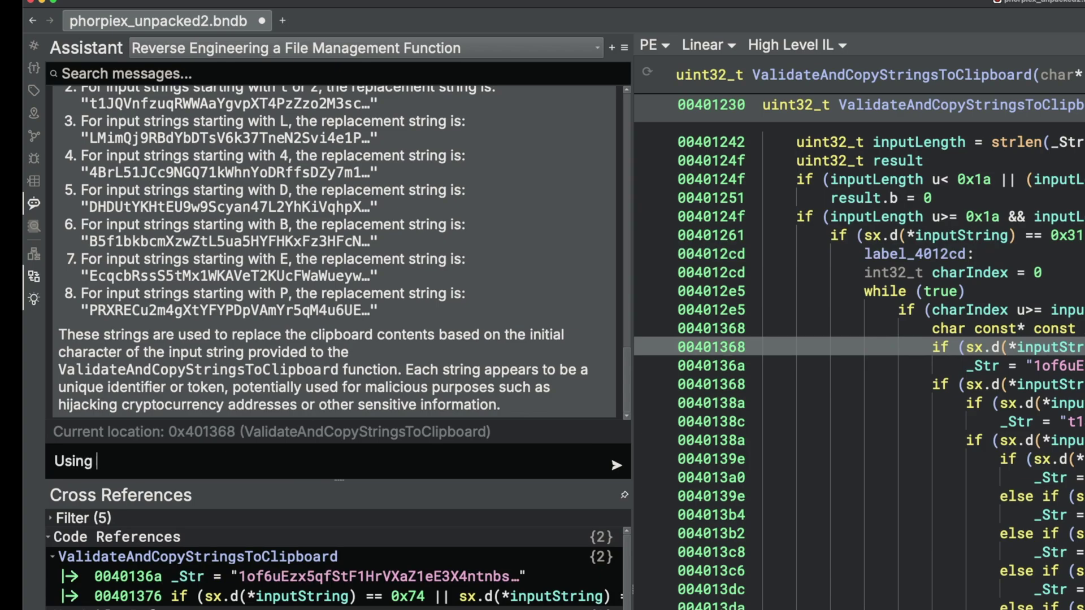
# - Ask Sidekick how to extract all replaced strings in this function with the Binary Ninja Python API
pyautogui.write('the binary ninja pyt')
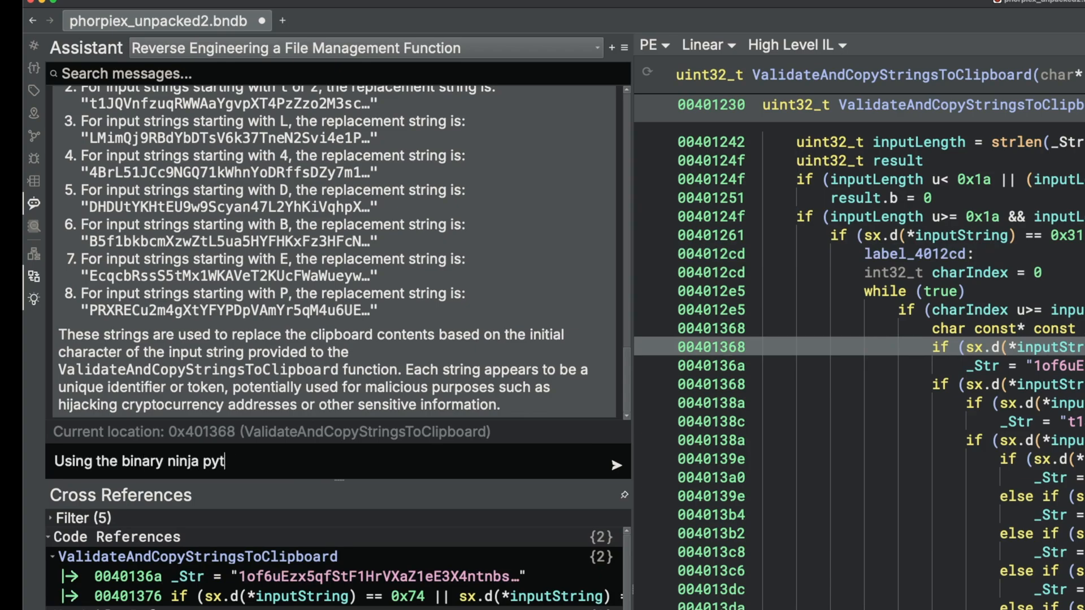
pyautogui.write('hon api how w')
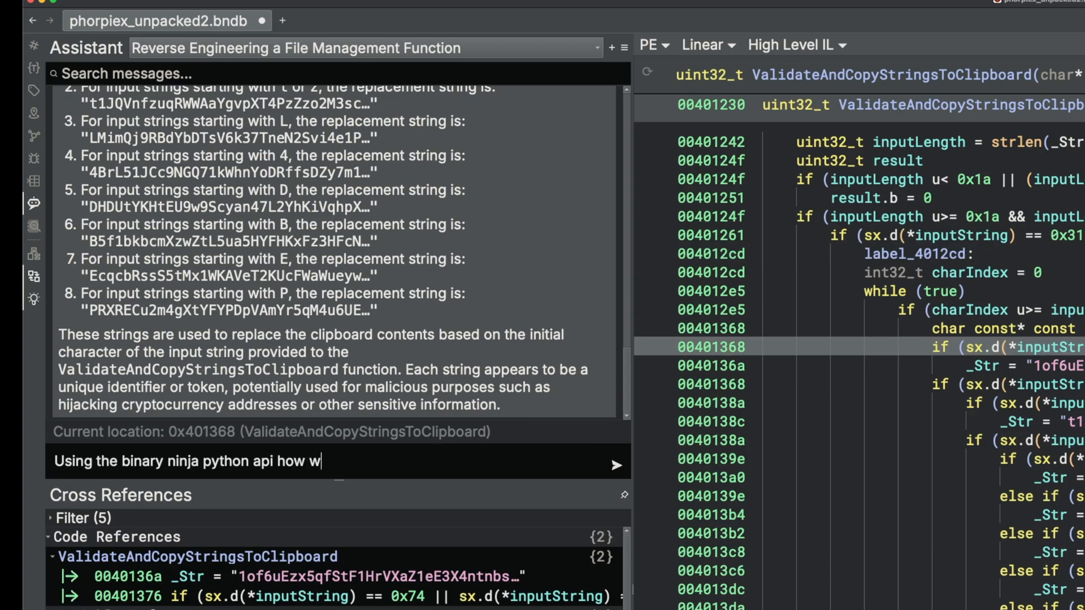
pyautogui.write('ould I extract')
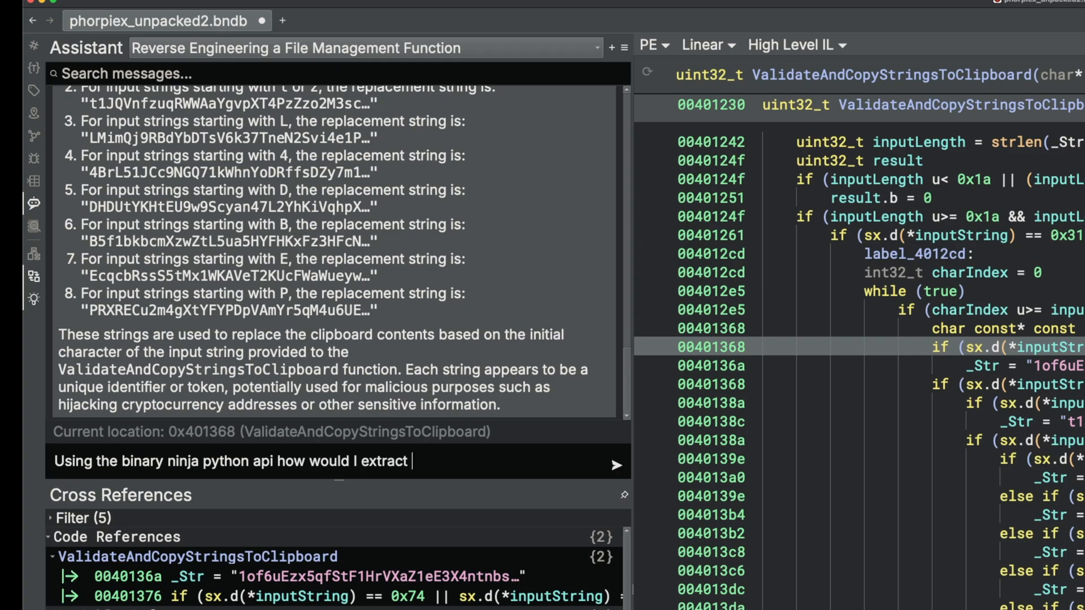
pyautogui.write('all strings that ar')
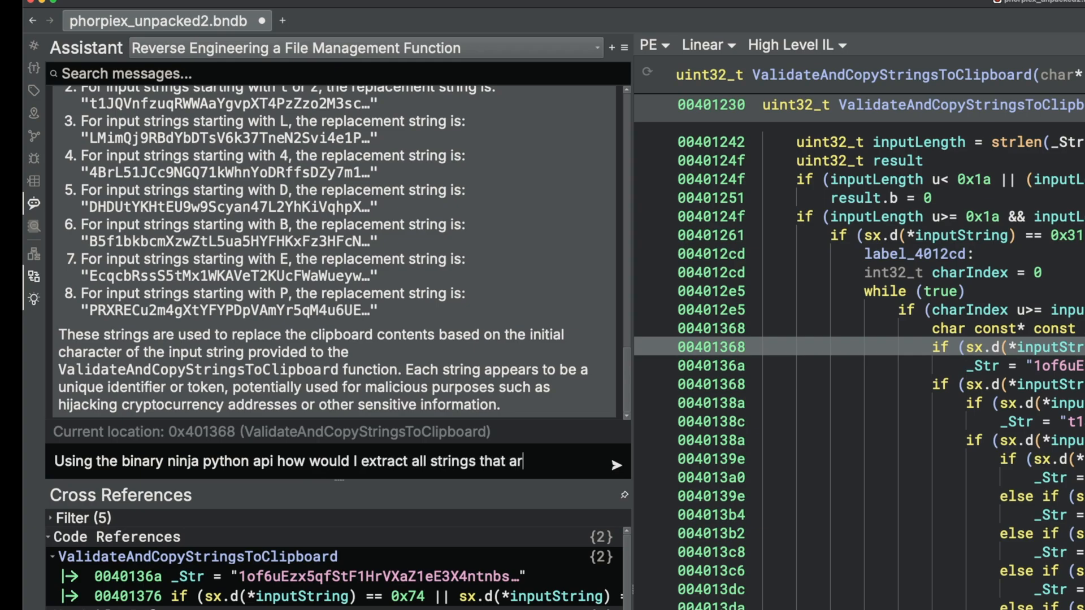
pyautogui.write('e replaced in')
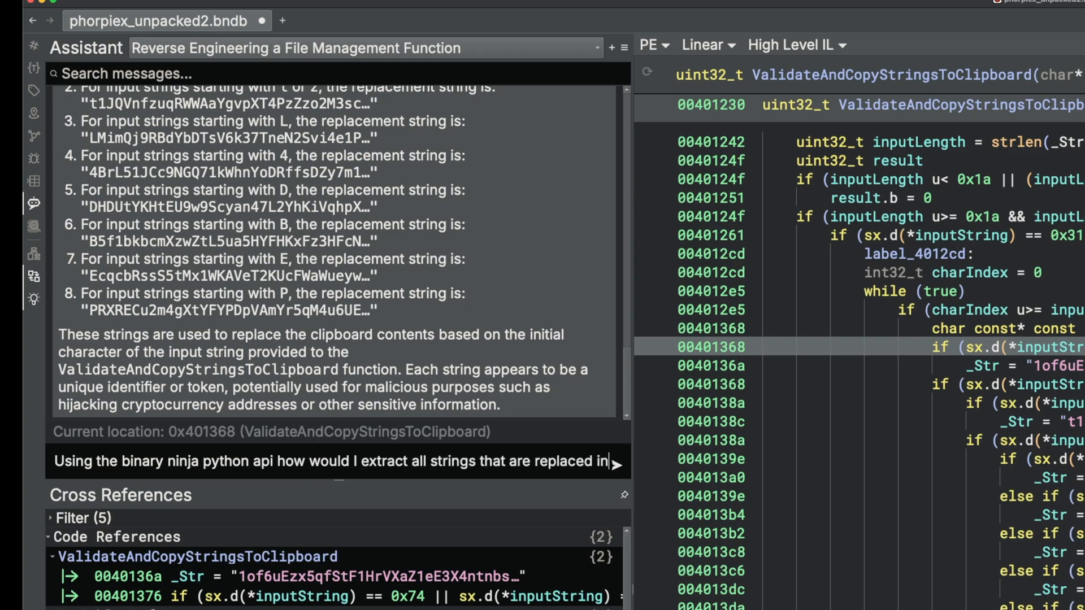
pyautogui.write('thie')
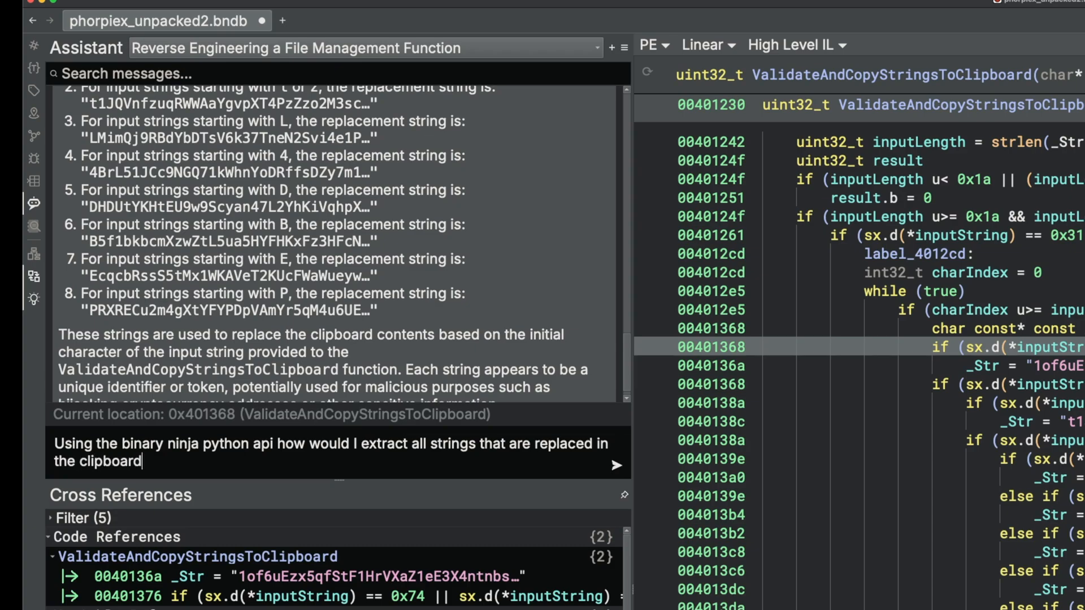
pyautogui.click(614, 464)
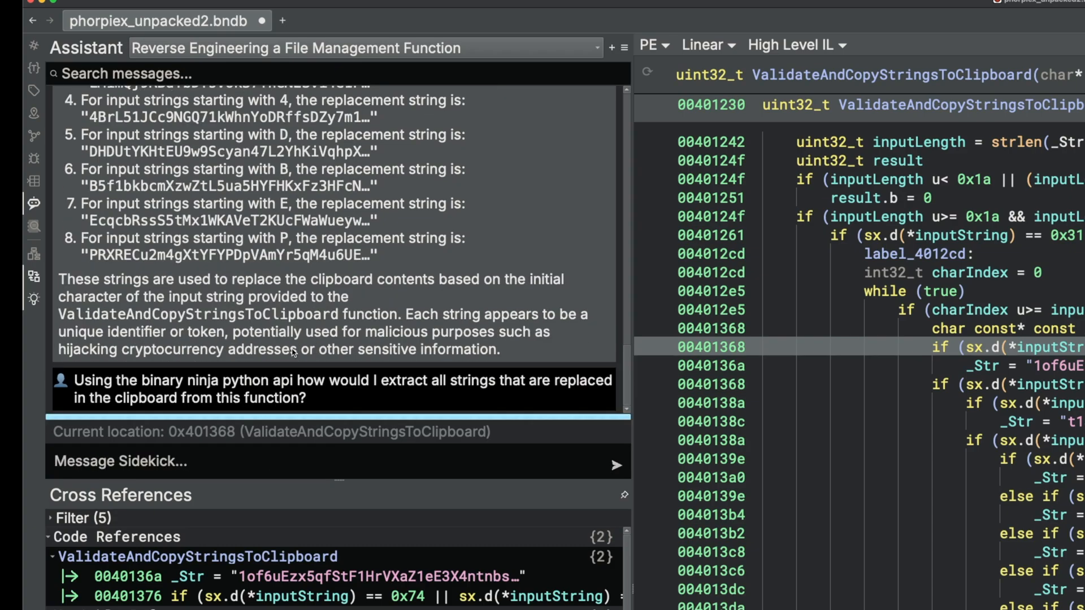
pyautogui.moveTo(261, 276)
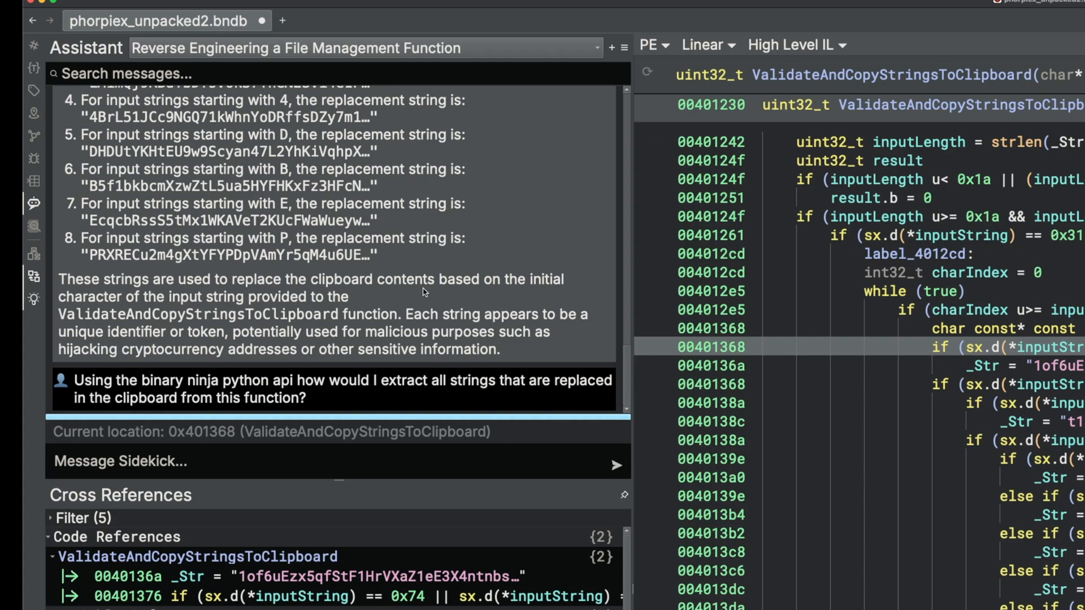
pyautogui.moveTo(329, 577)
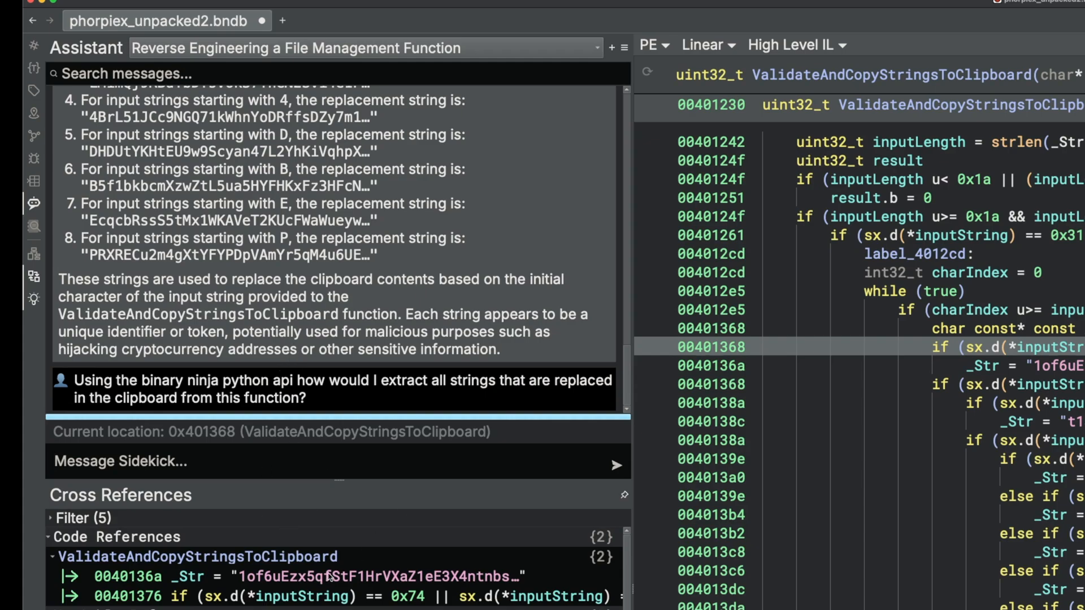
pyautogui.moveTo(315, 477)
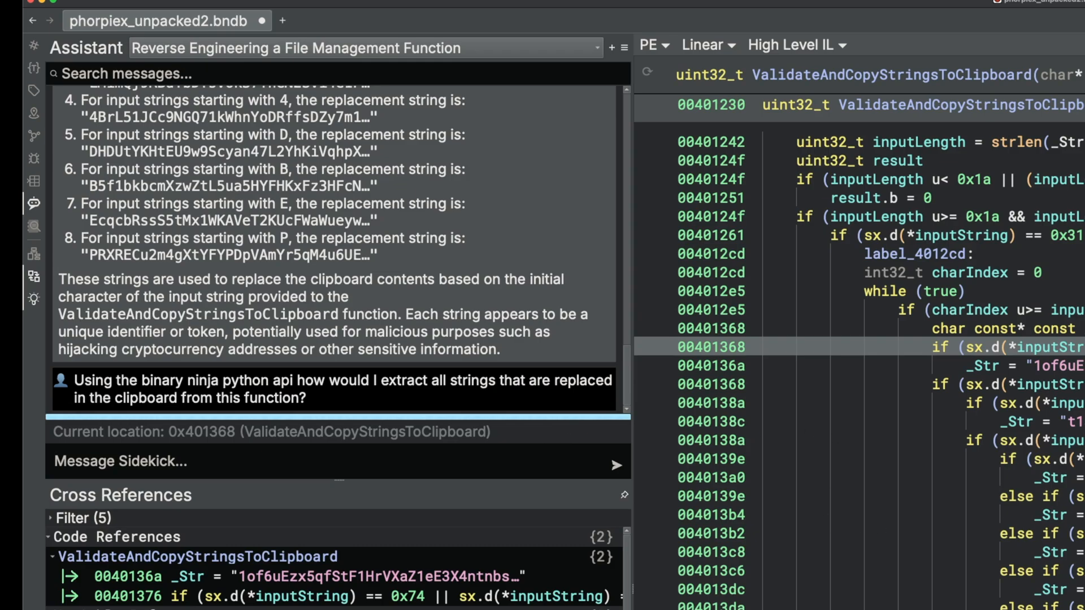
# - Read the returned script that walks HLIL assignments to _Str, marking its _Str name check
pyautogui.scroll(3)
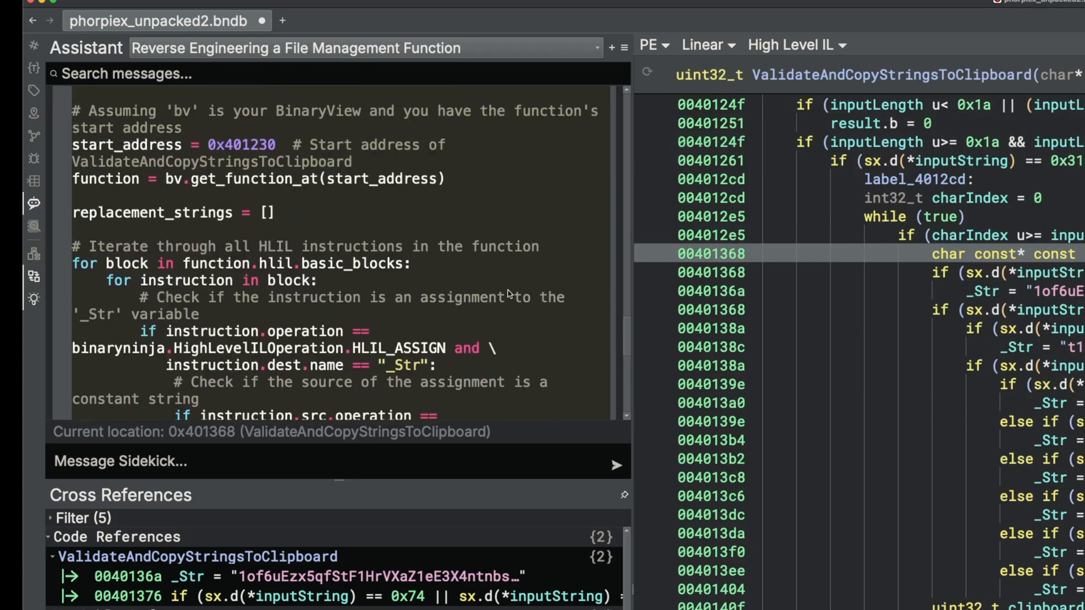
pyautogui.scroll(3)
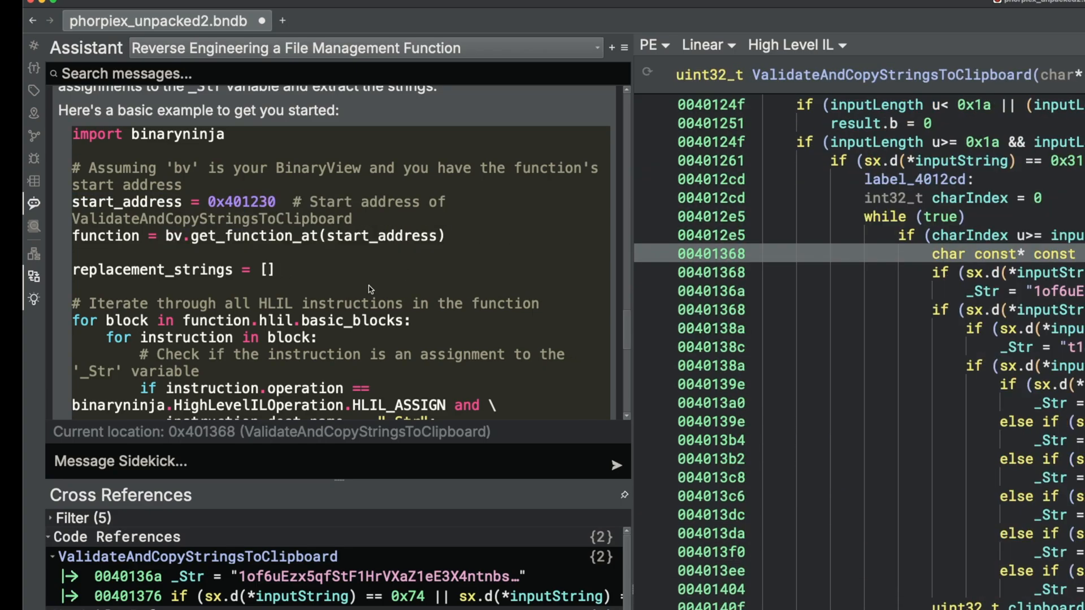
pyautogui.scroll(-3)
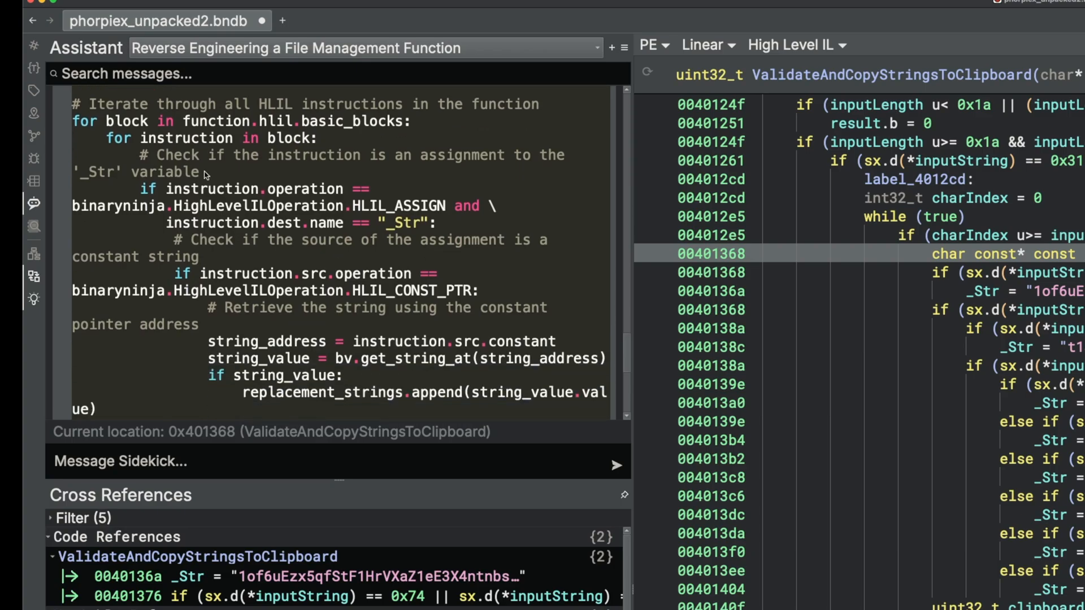
pyautogui.moveTo(387, 171)
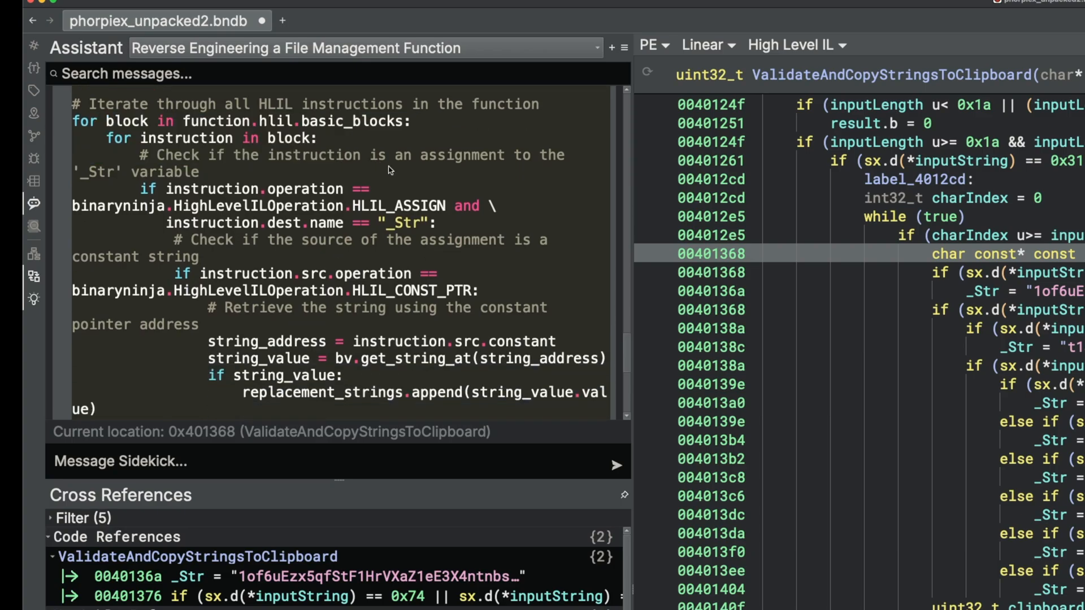
pyautogui.scroll(-3)
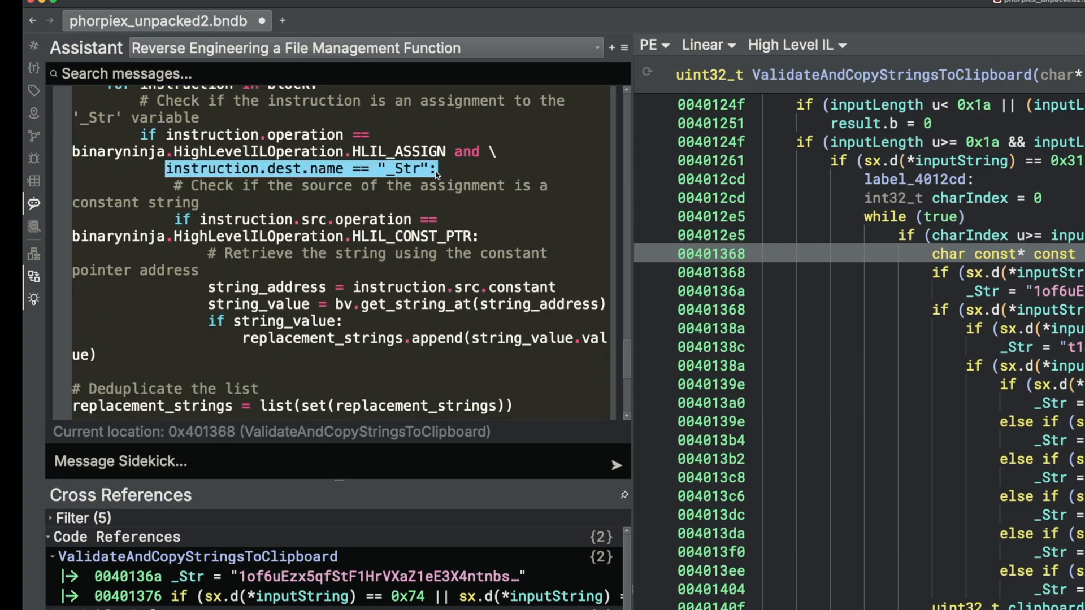
pyautogui.doubleClick(401, 169)
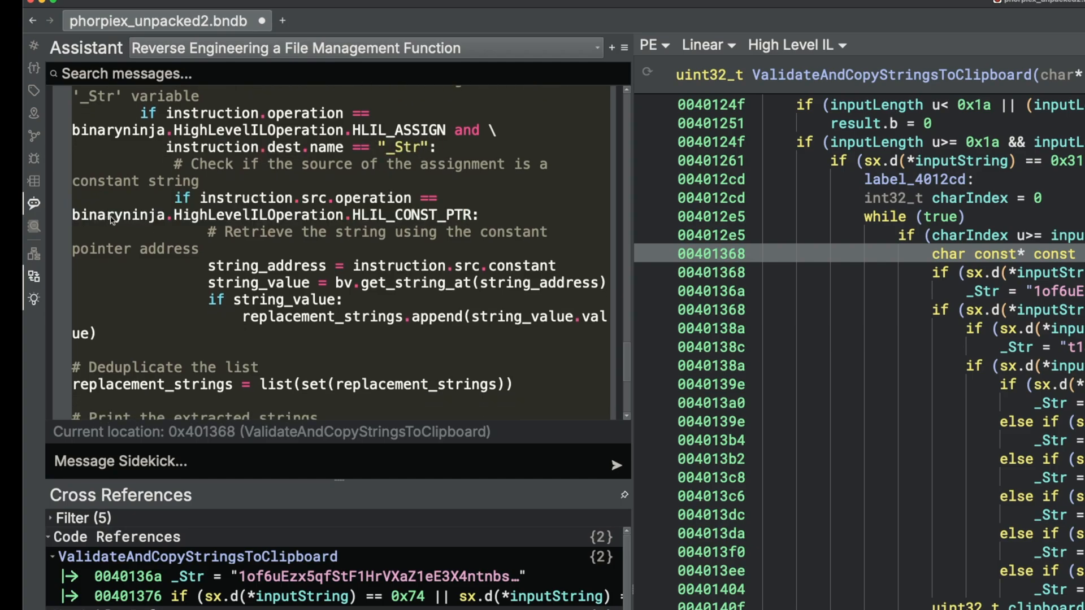
pyautogui.moveTo(423, 220)
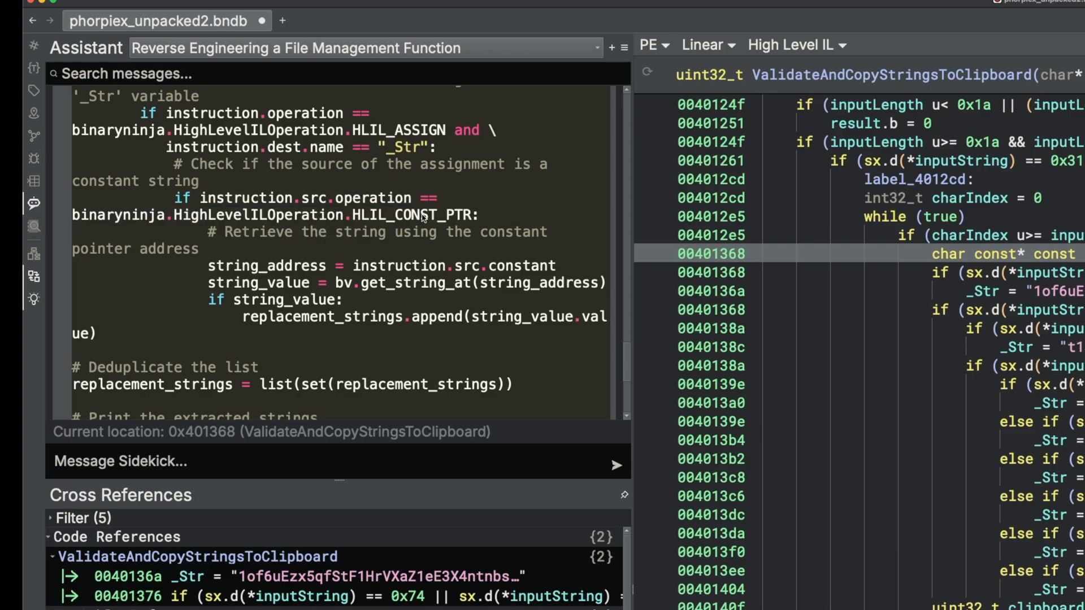
pyautogui.scroll(-3)
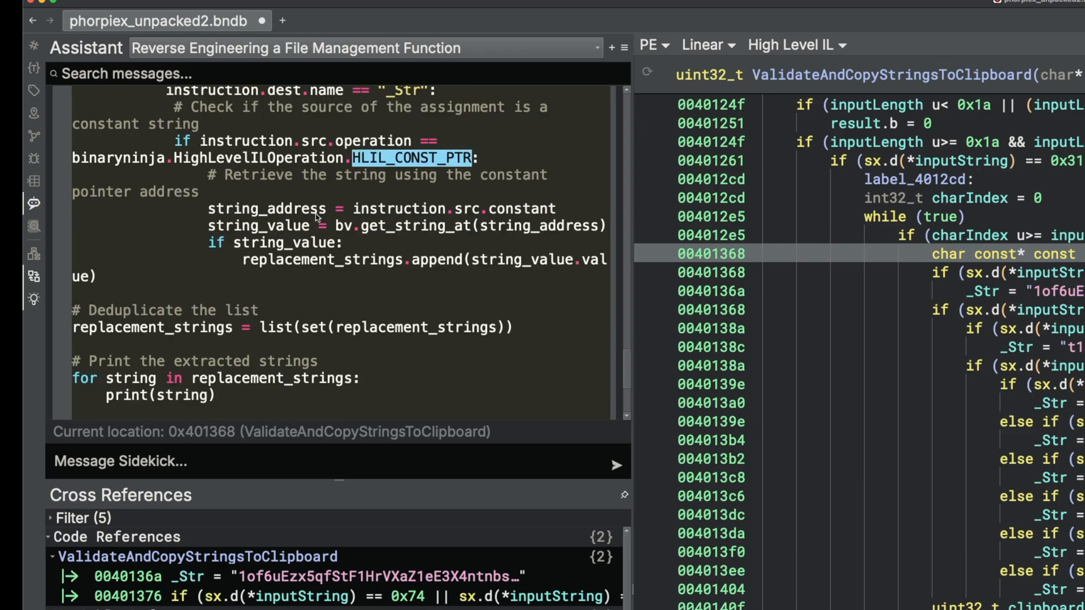
pyautogui.scroll(-3)
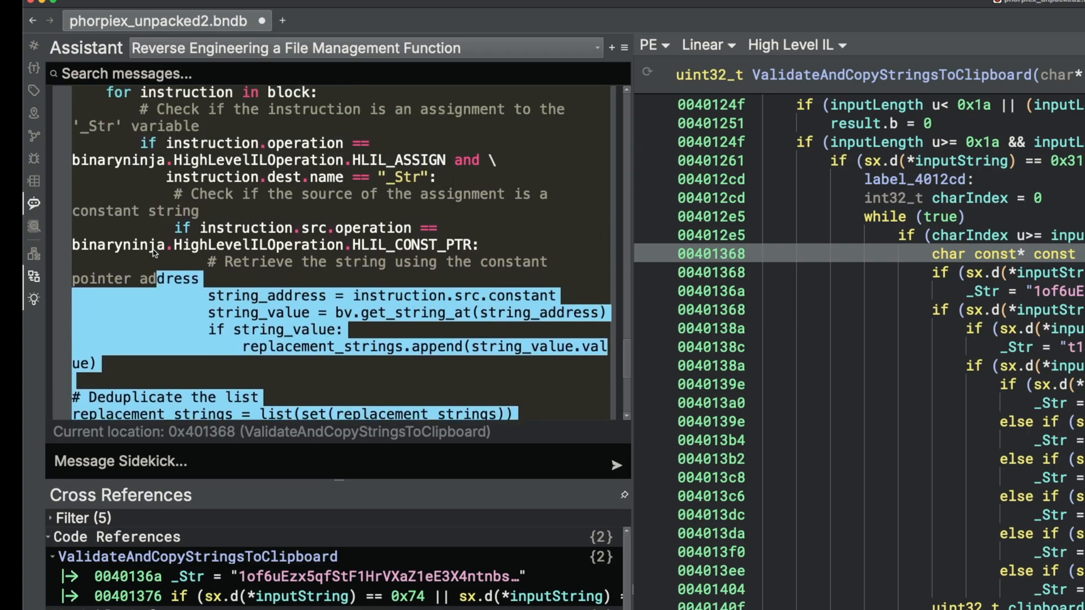
# - Save Sidekick's code as new snippet extract_crypto_address.py and run it, raising an AttributeError
pyautogui.click(304, 3)
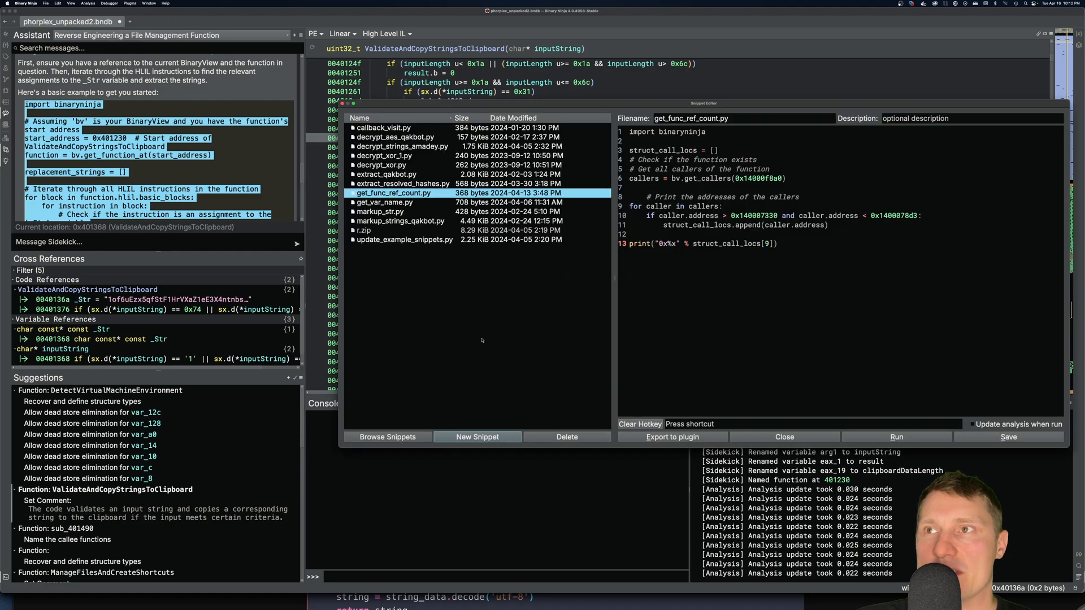
pyautogui.moveTo(475, 344)
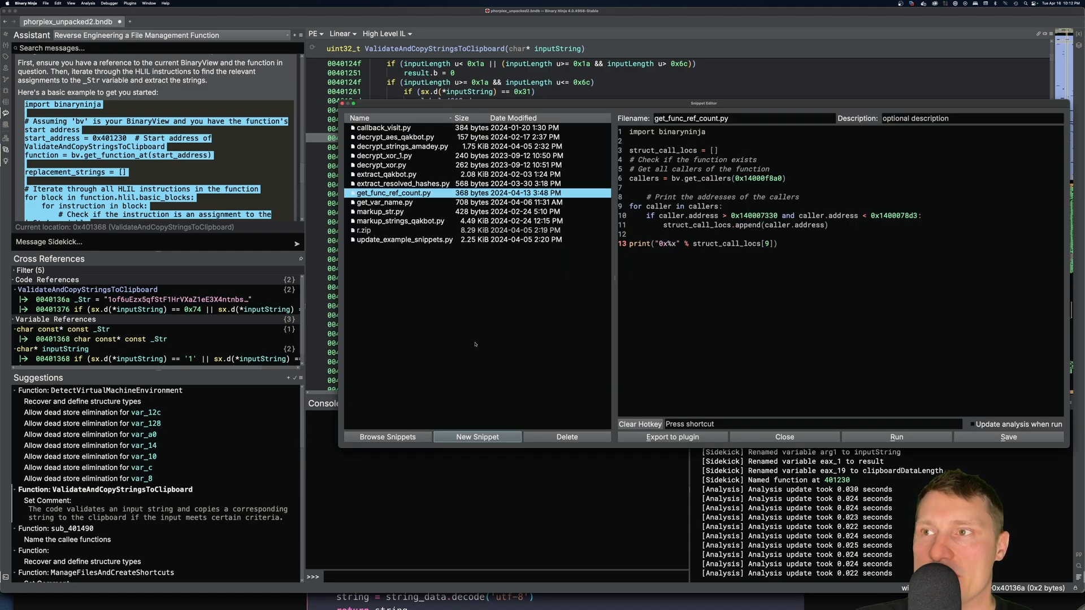
pyautogui.click(476, 436)
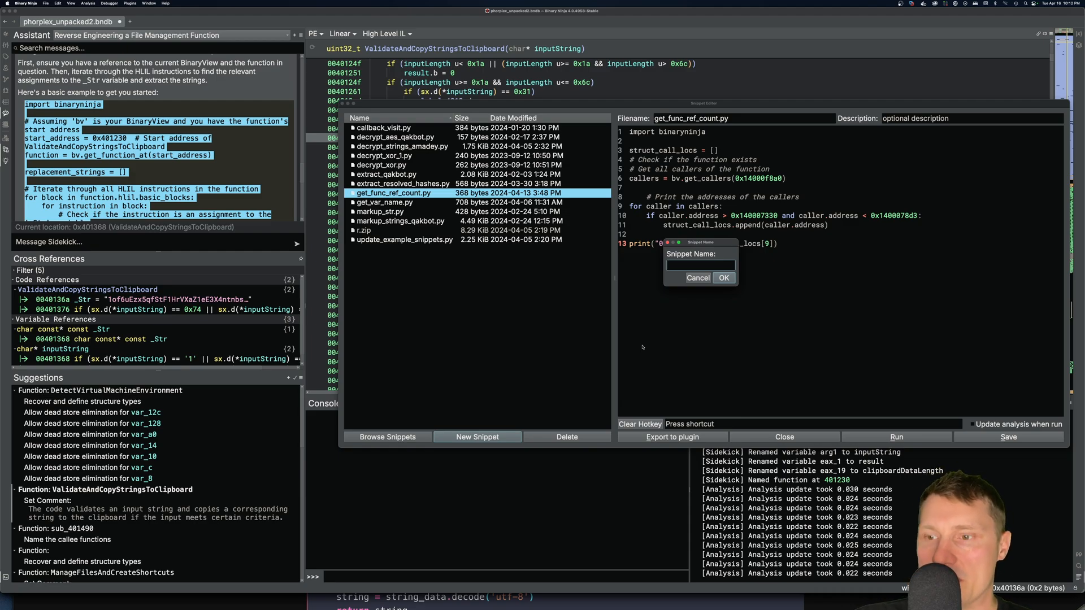
pyautogui.write('extract_crypto_addres')
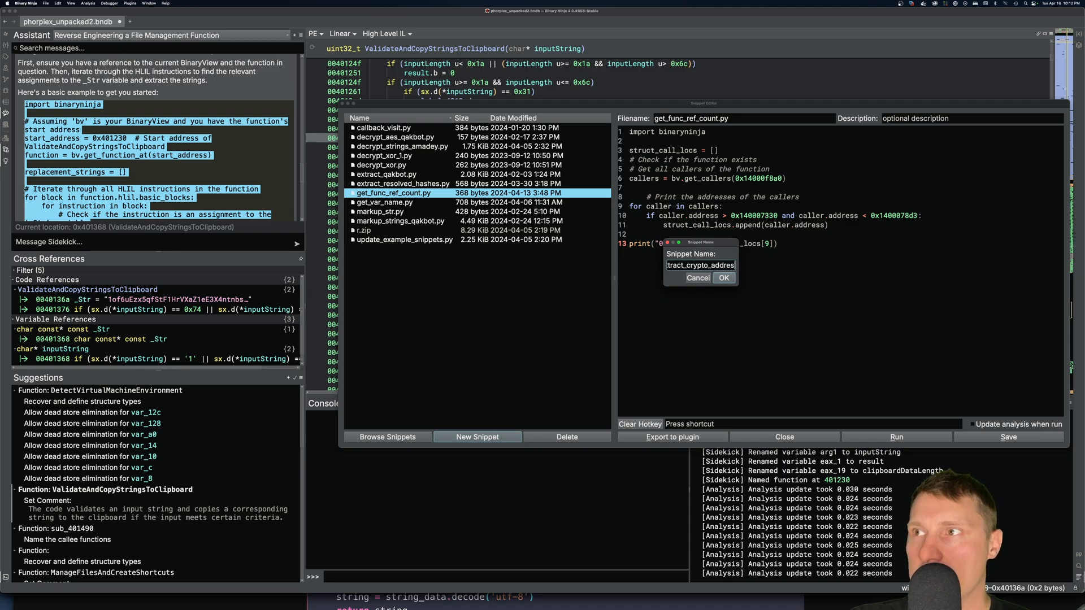
pyautogui.click(723, 278)
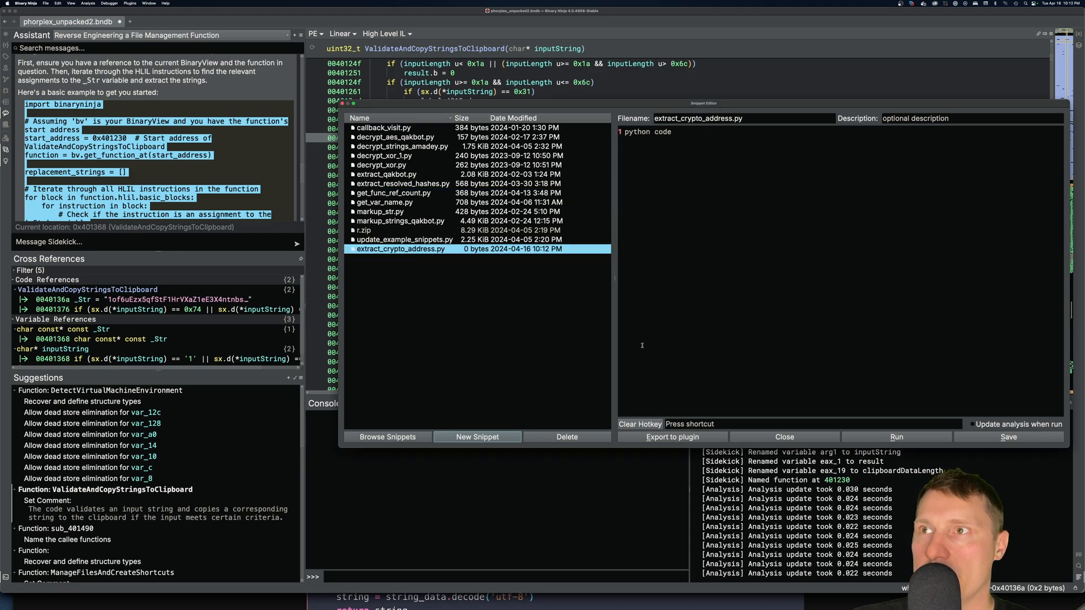
pyautogui.click(895, 436)
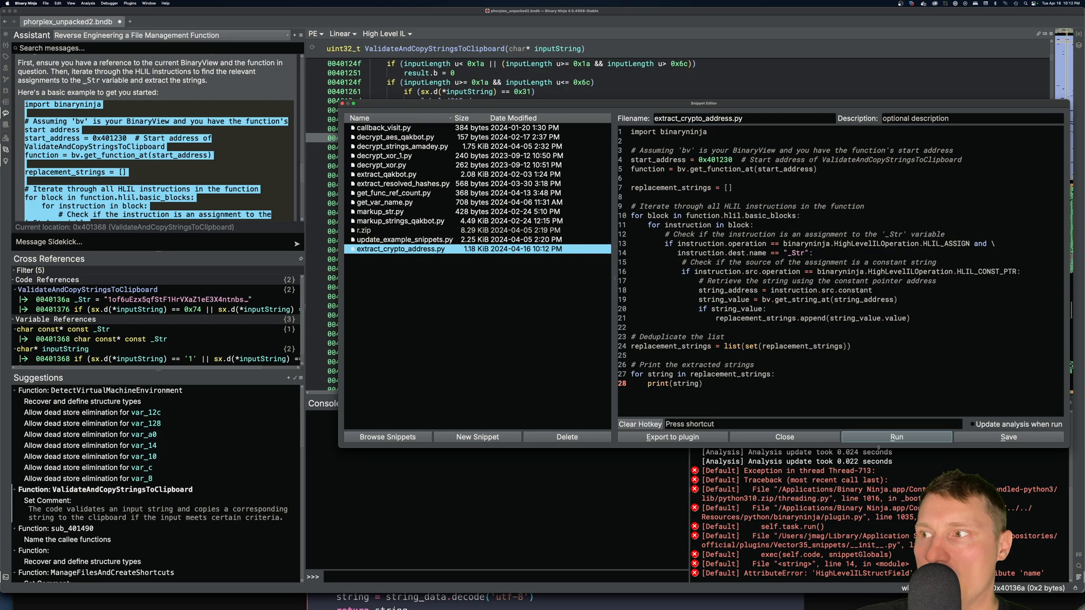
pyautogui.moveTo(623, 50)
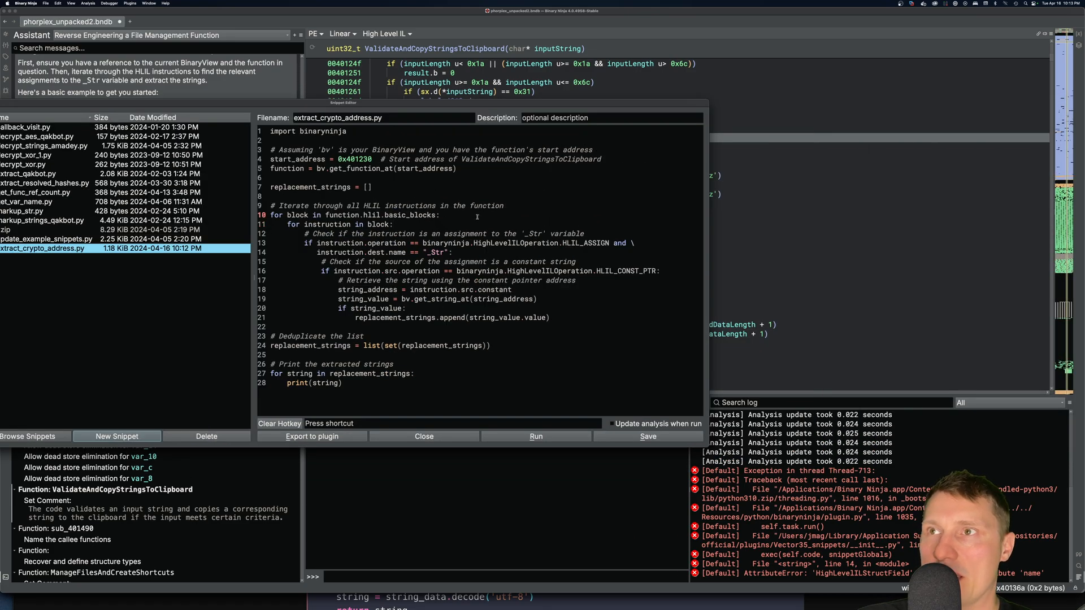
# - Evaluate current_il_instruction.dest.tokens[0], .dest.var and .dest.var.name in the console, getting '_Str'
pyautogui.write('print(')
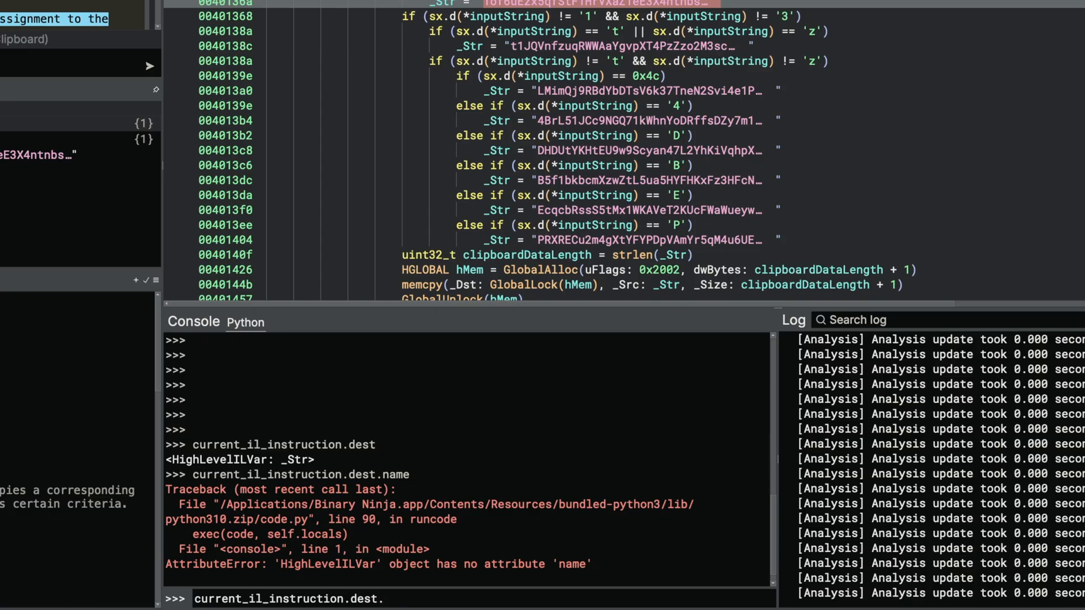
pyautogui.press('Return')
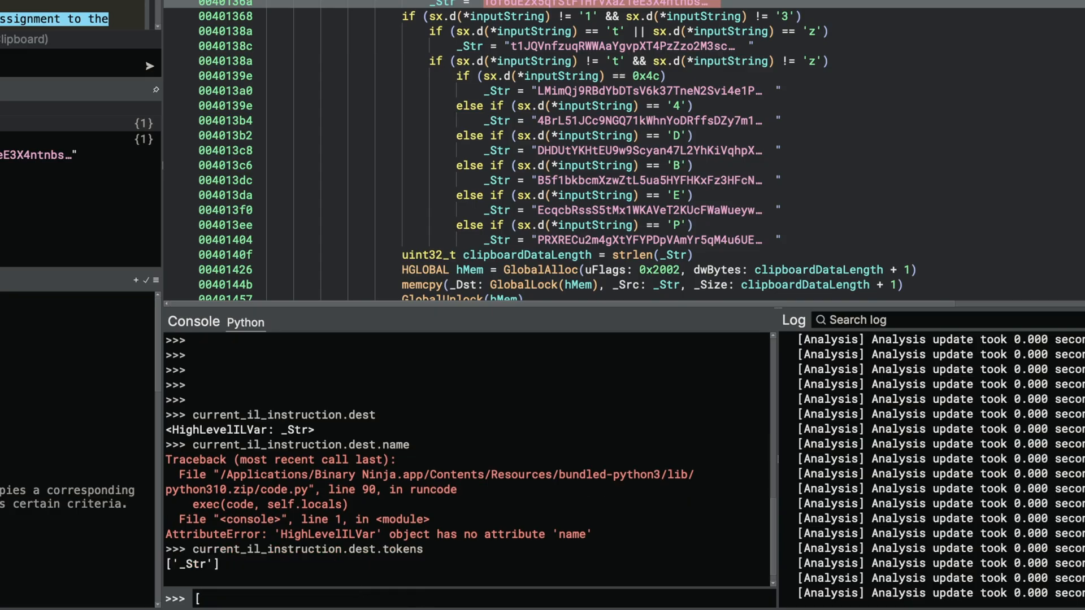
pyautogui.write('current_il_instruction.dest.tokens[0')
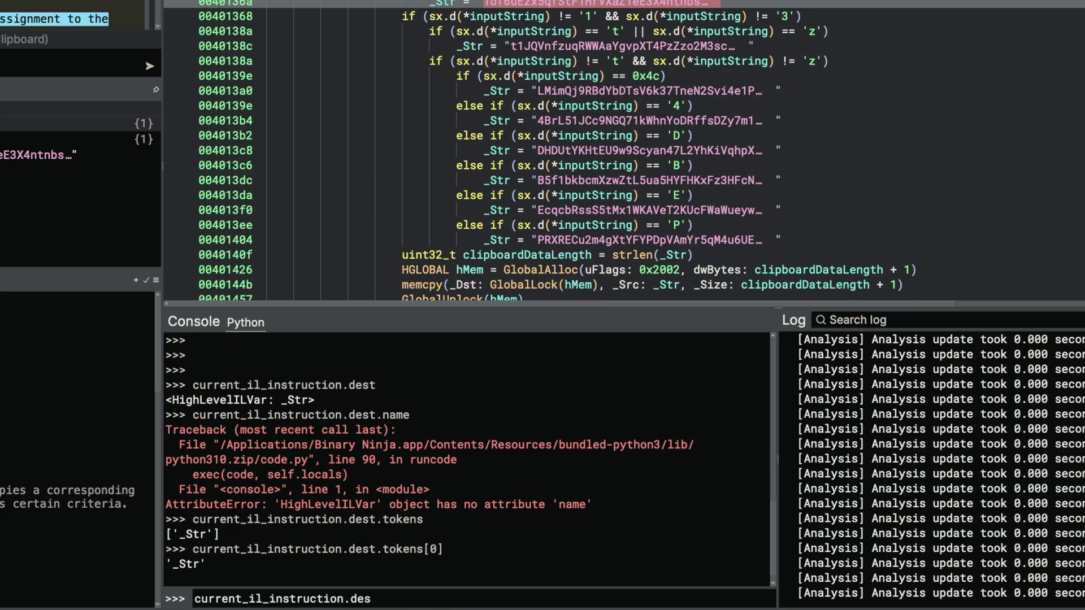
pyautogui.write('.')
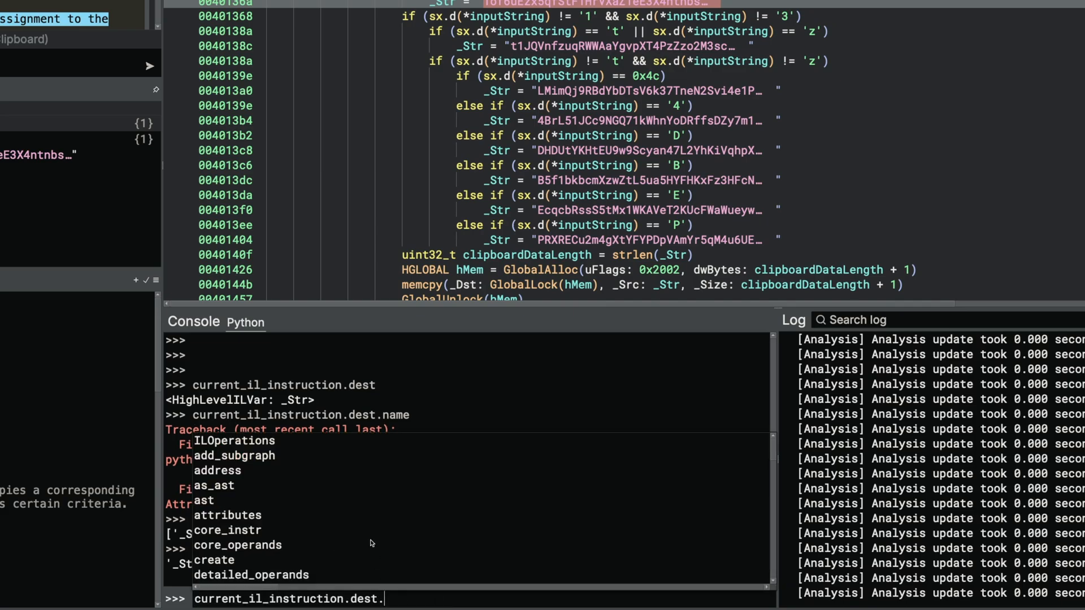
pyautogui.scroll(-3)
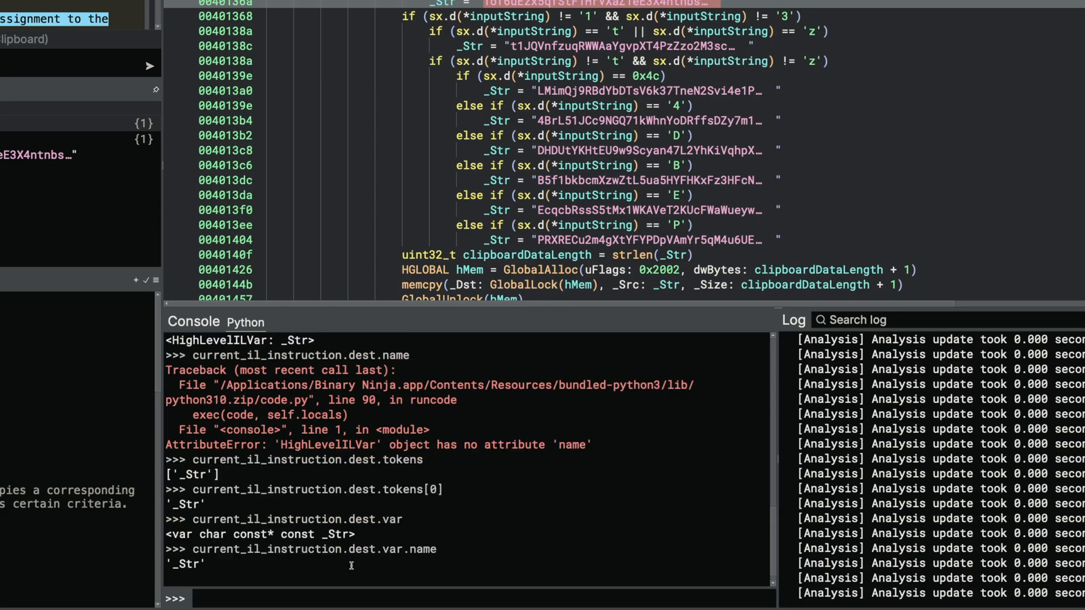
pyautogui.doubleClick(314, 550)
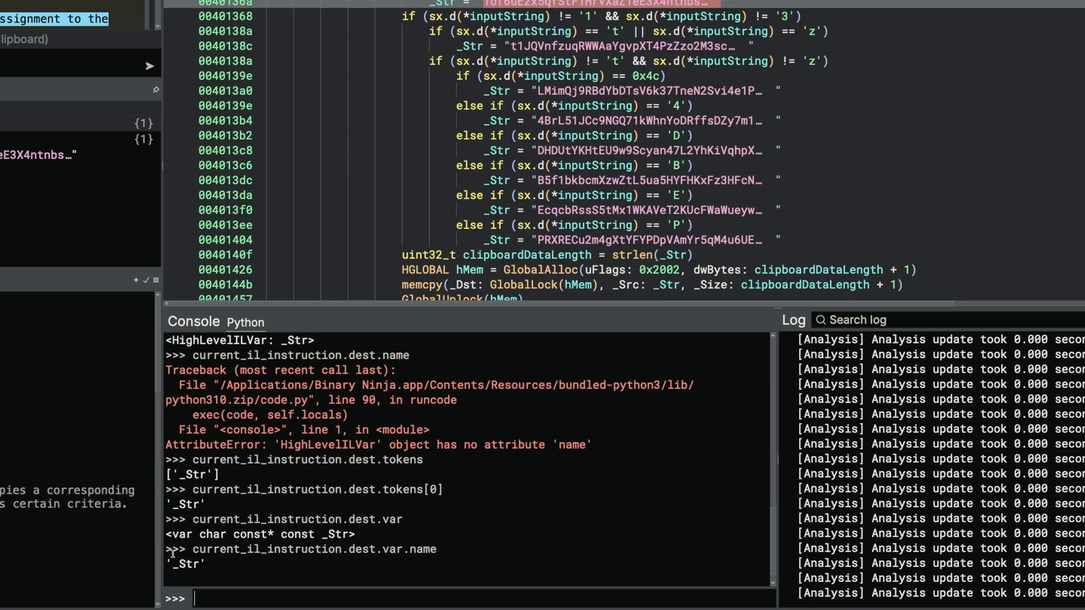
pyautogui.moveTo(316, 603)
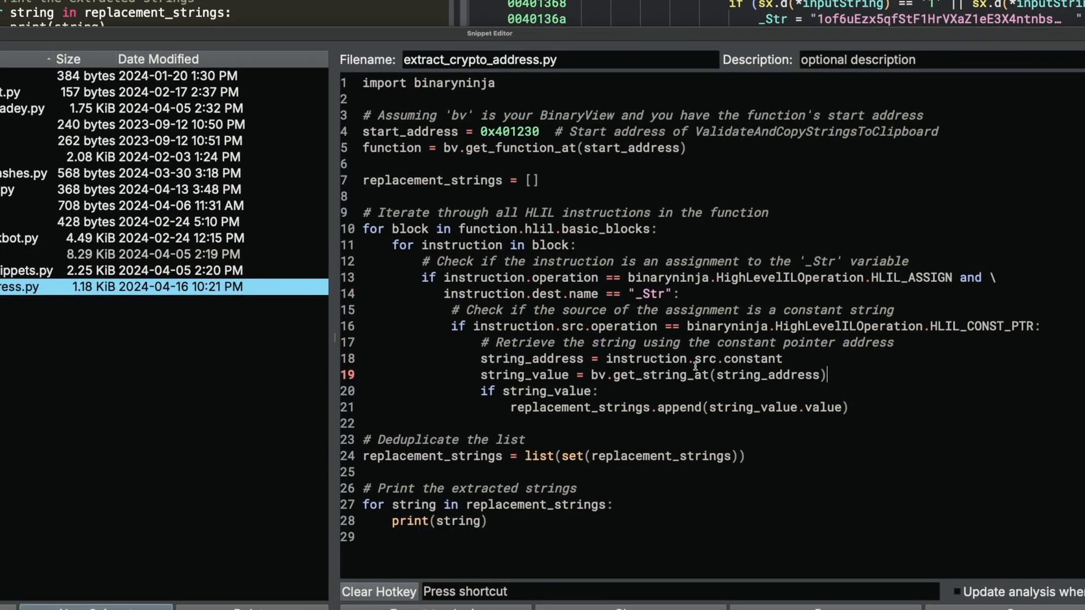
# - Fix the snippet with dest.var.name, print(instruction) and a try/except so it prints the replacement strings
pyautogui.click(567, 294)
pyautogui.write('var.')
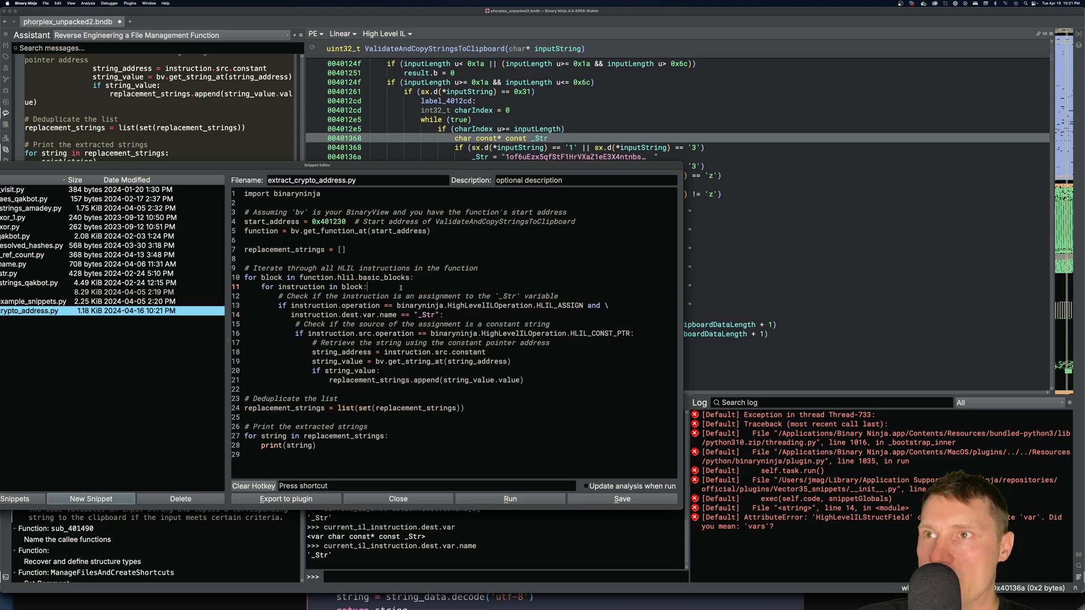
pyautogui.write('pr')
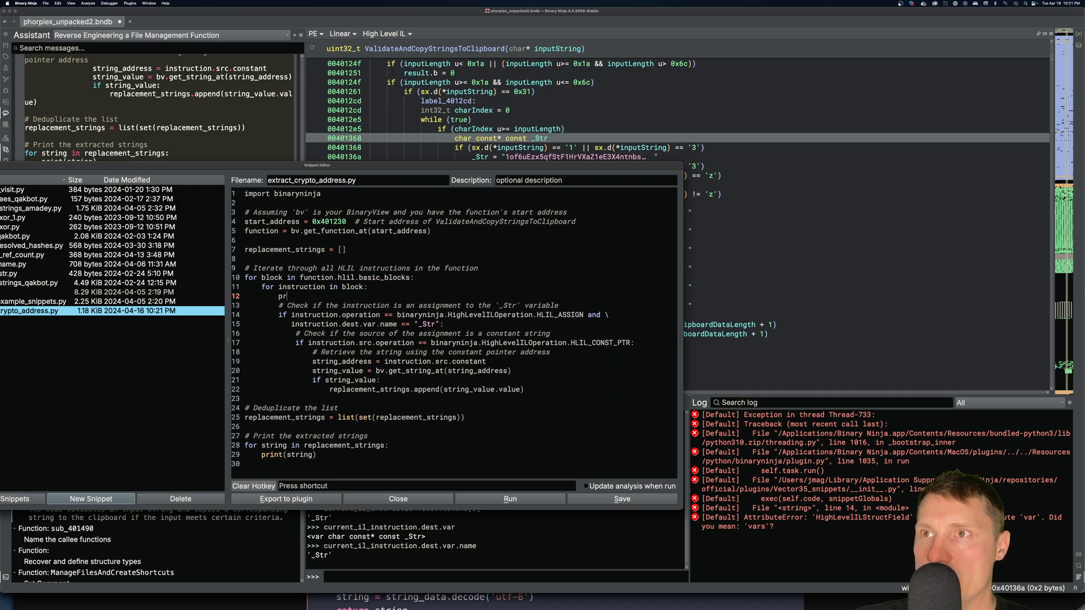
pyautogui.click(510, 498)
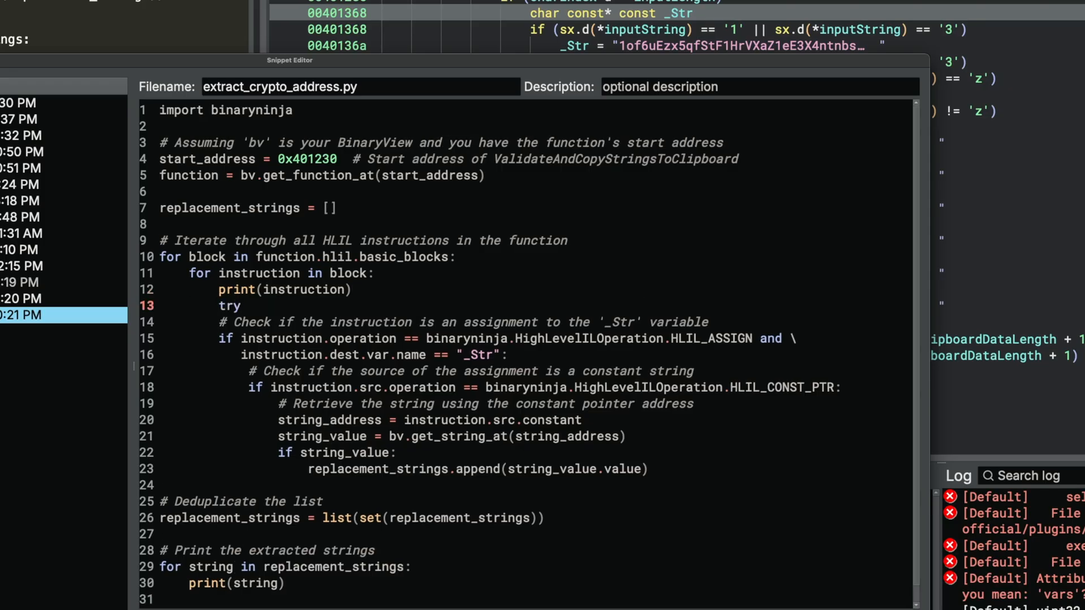
pyautogui.write(':')
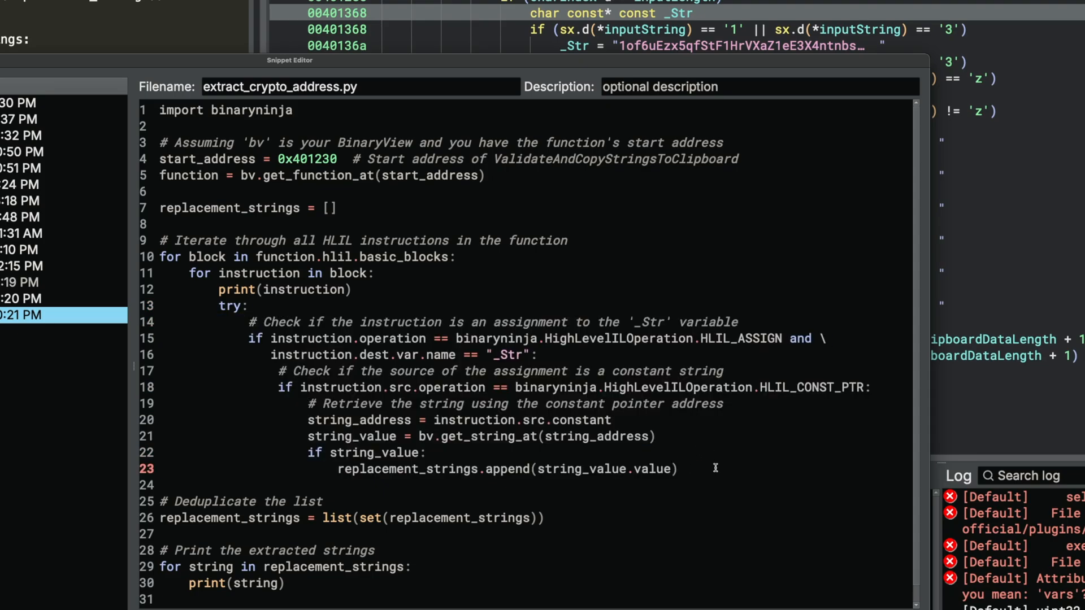
pyautogui.write('except')
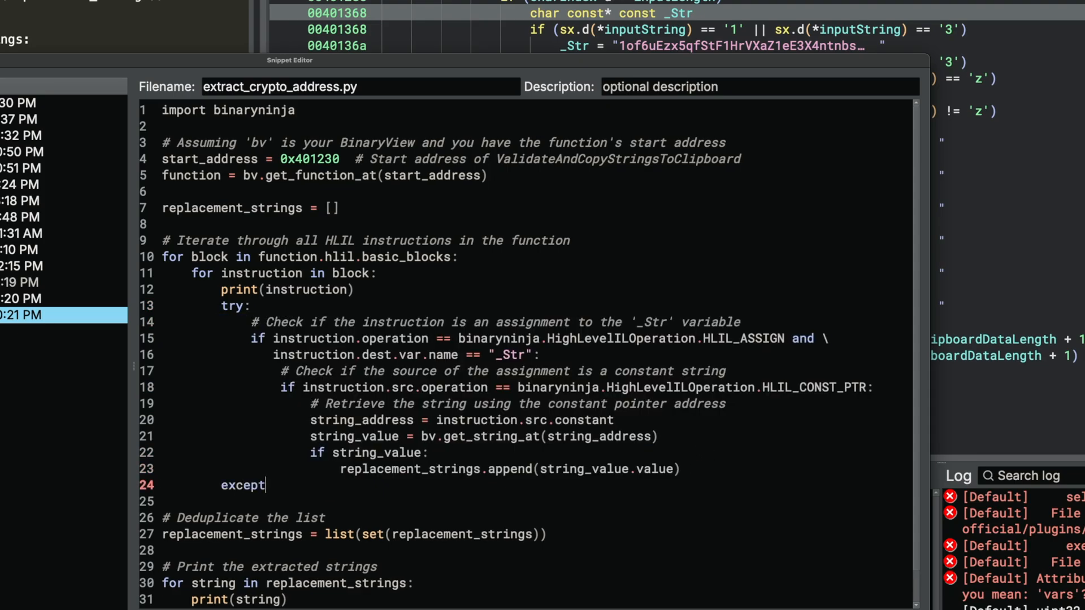
pyautogui.write(':')
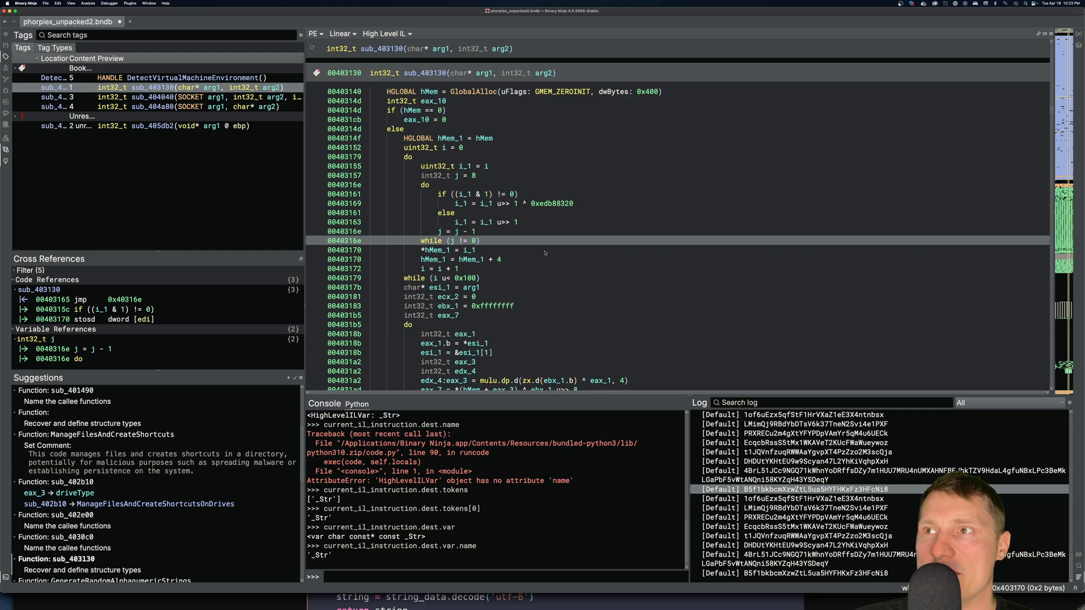
pyautogui.moveTo(541, 250)
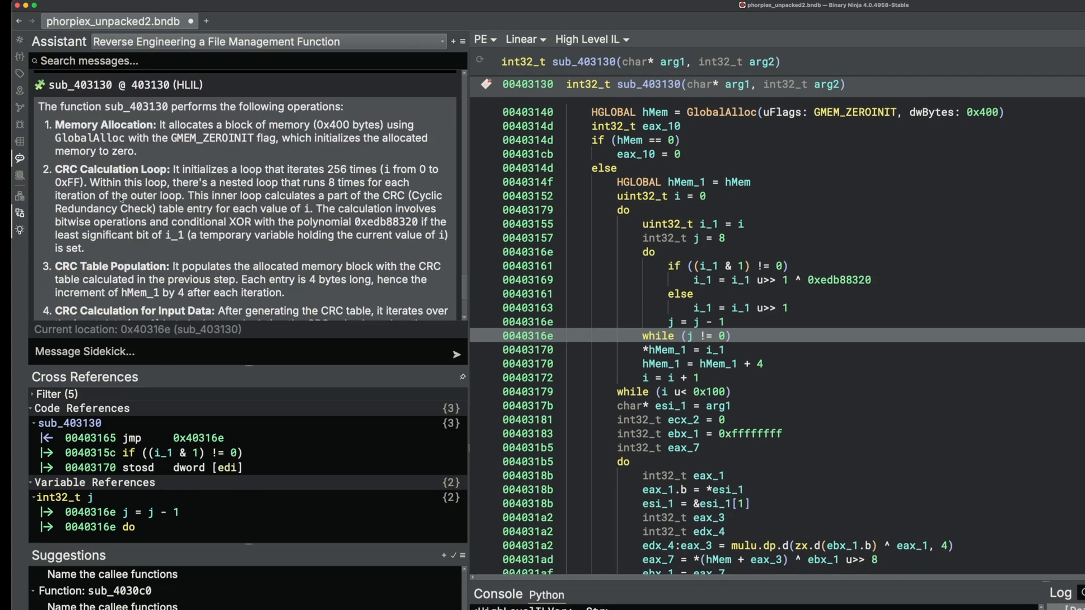
# - Highlight Sidekick's sentence about sub_403130's CRC table inner loop in the Assistant sidebar
pyautogui.scroll(-3)
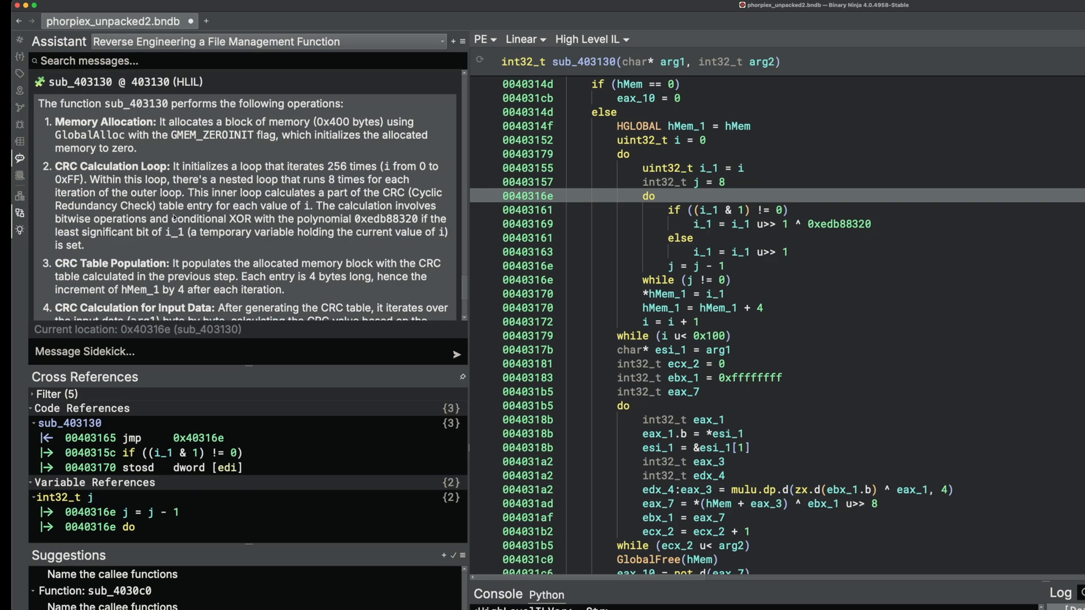
pyautogui.moveTo(186, 192); pyautogui.dragTo(411, 205)
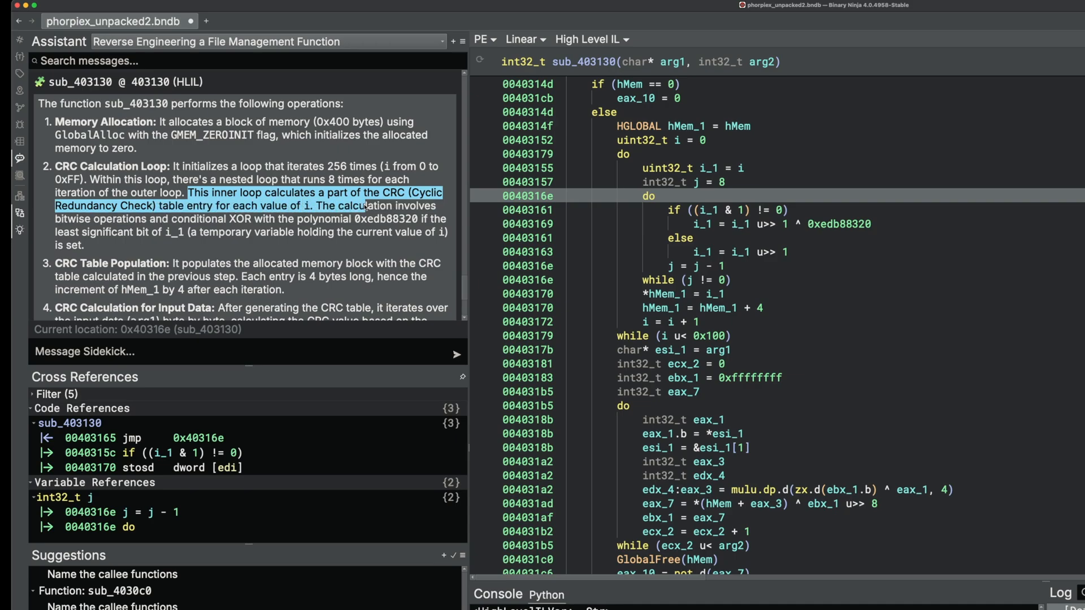
pyautogui.scroll(3)
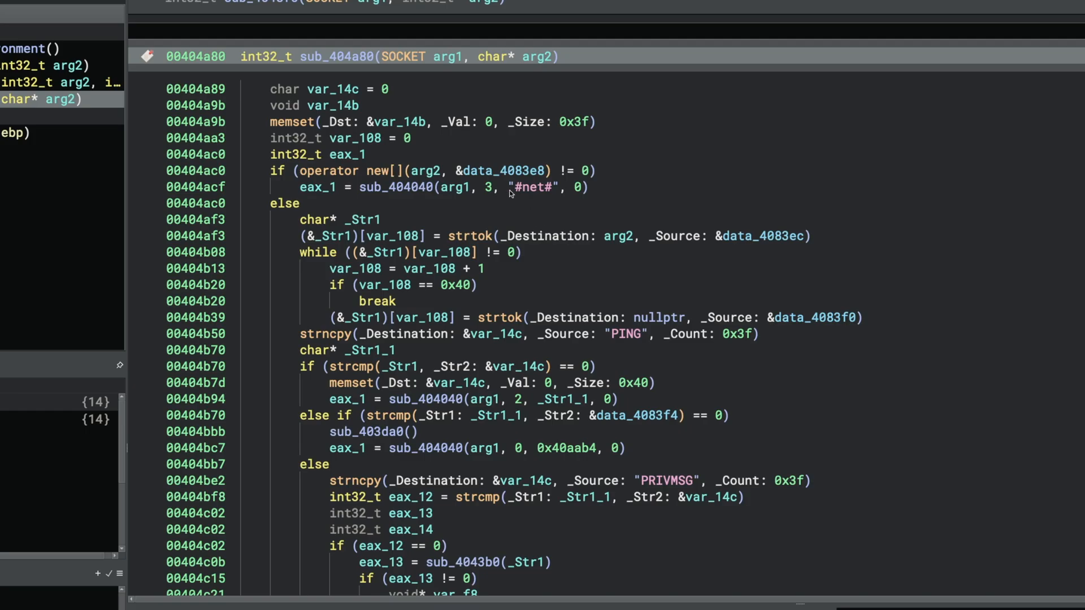
# - Apply Sidekick's suggested names for sub_404a80 and check variables like pingMessage and messageText
pyautogui.scroll(-3)
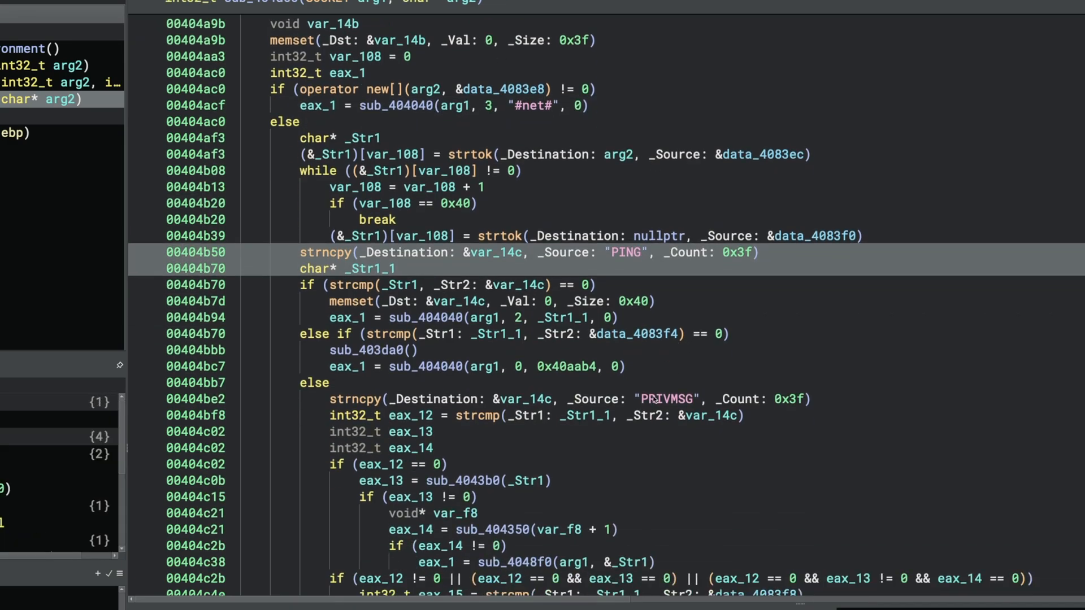
pyautogui.scroll(3)
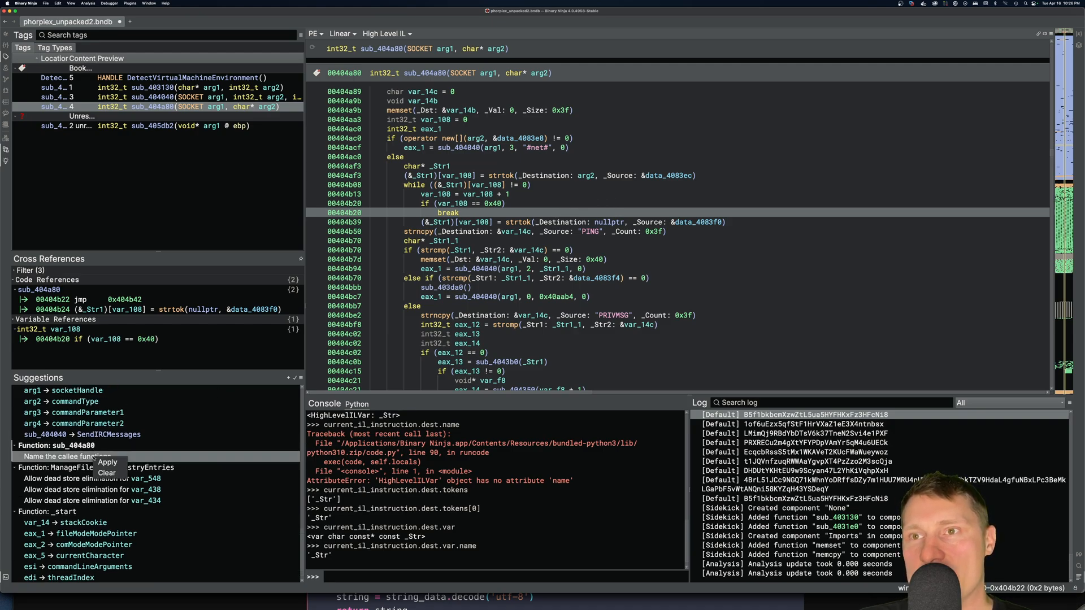
pyautogui.click(108, 463)
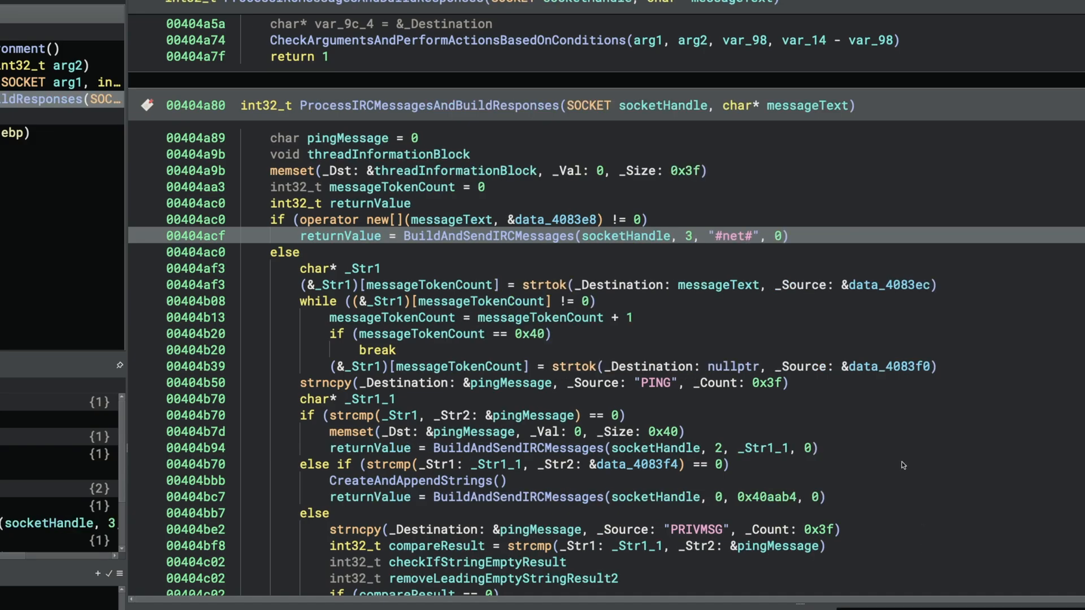
pyautogui.click(339, 202)
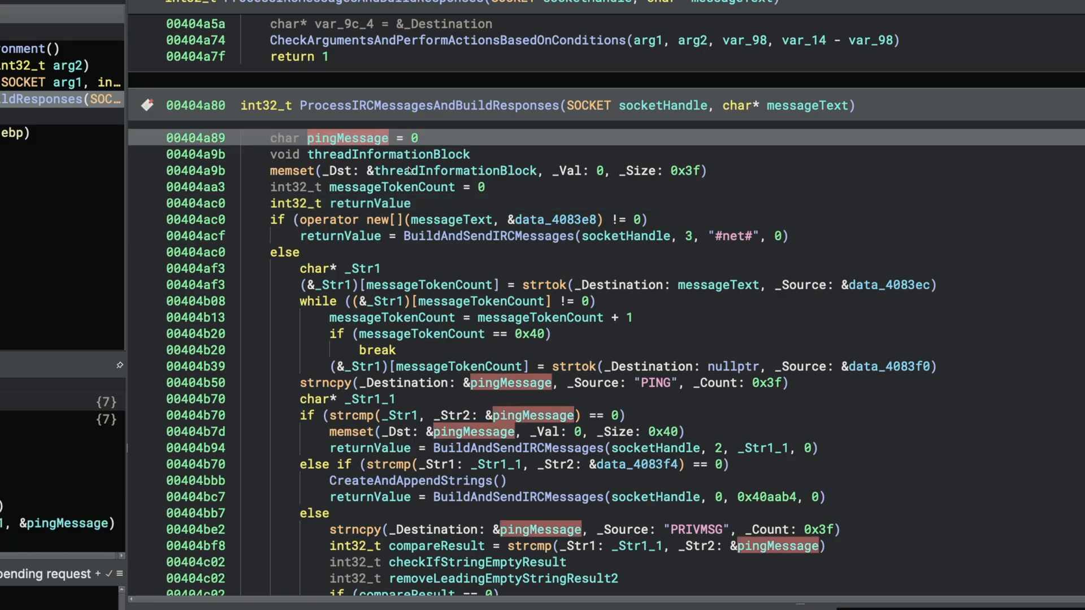
pyautogui.click(339, 269)
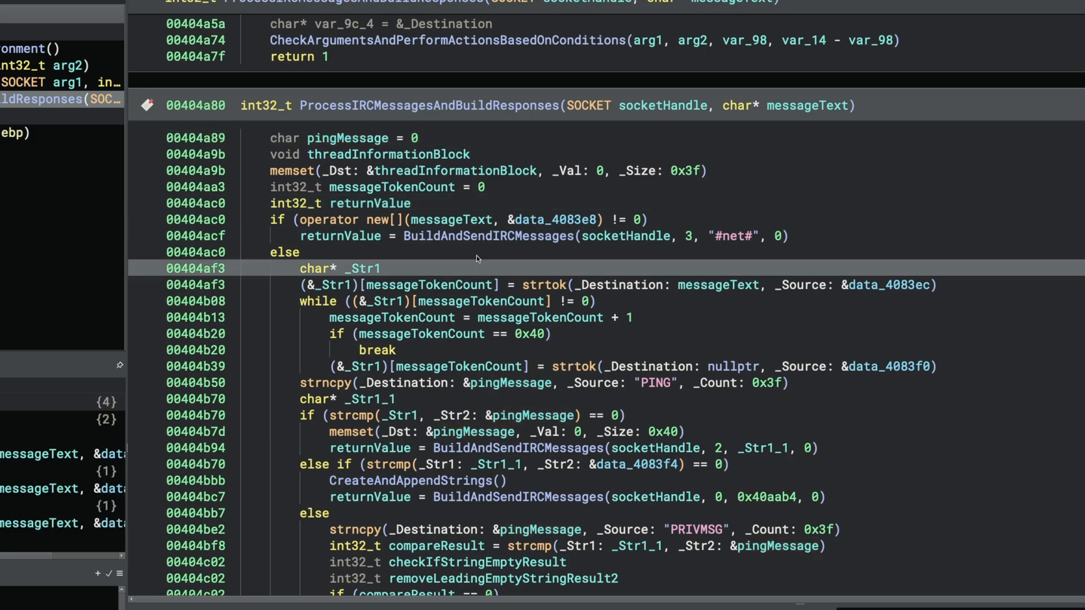
pyautogui.moveTo(469, 273)
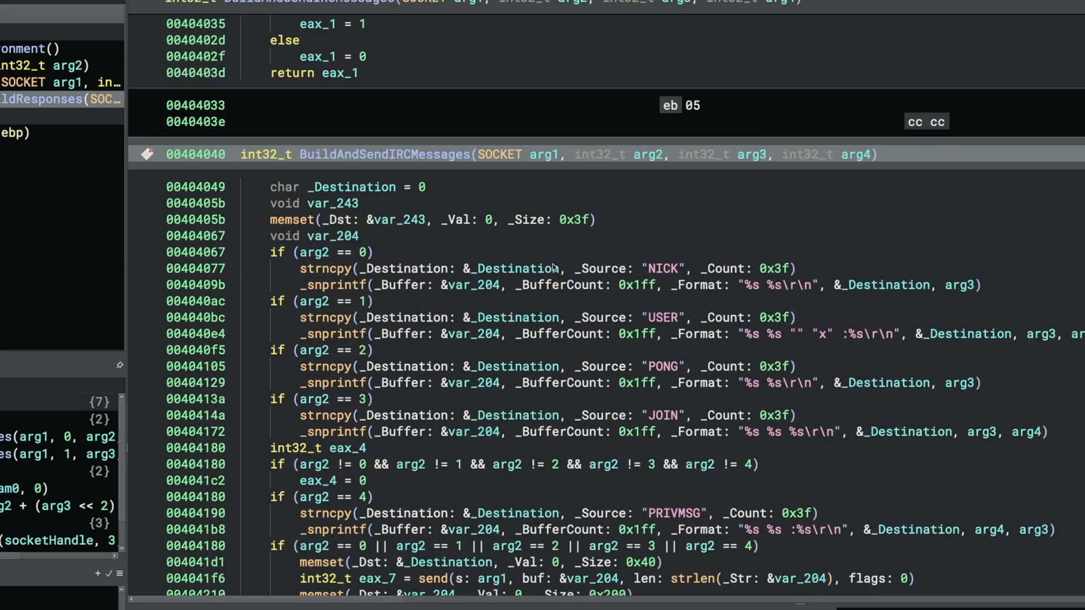
pyautogui.scroll(-3)
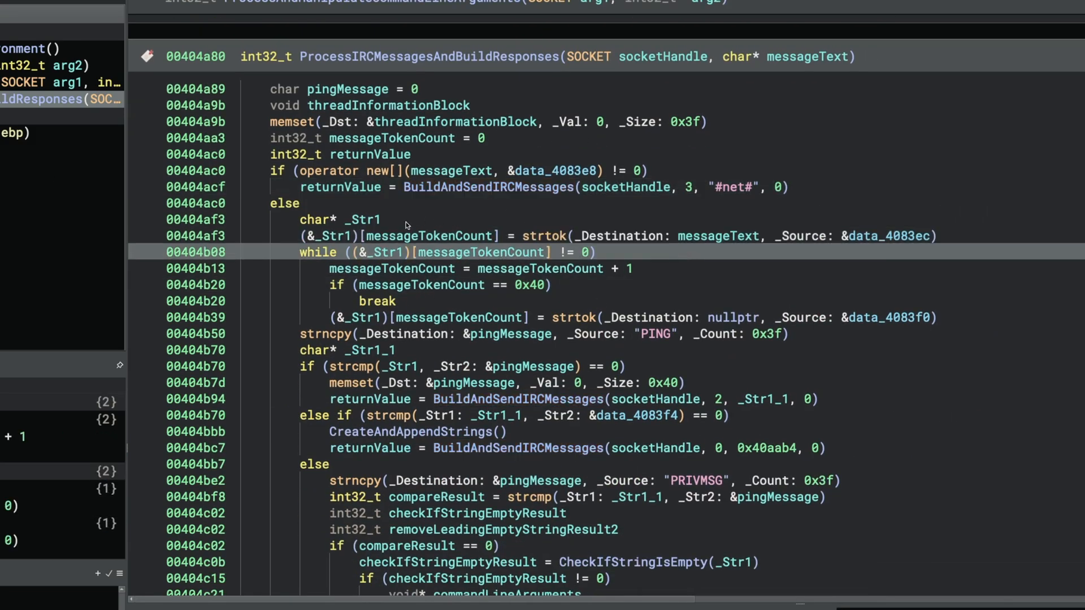
pyautogui.moveTo(505, 306)
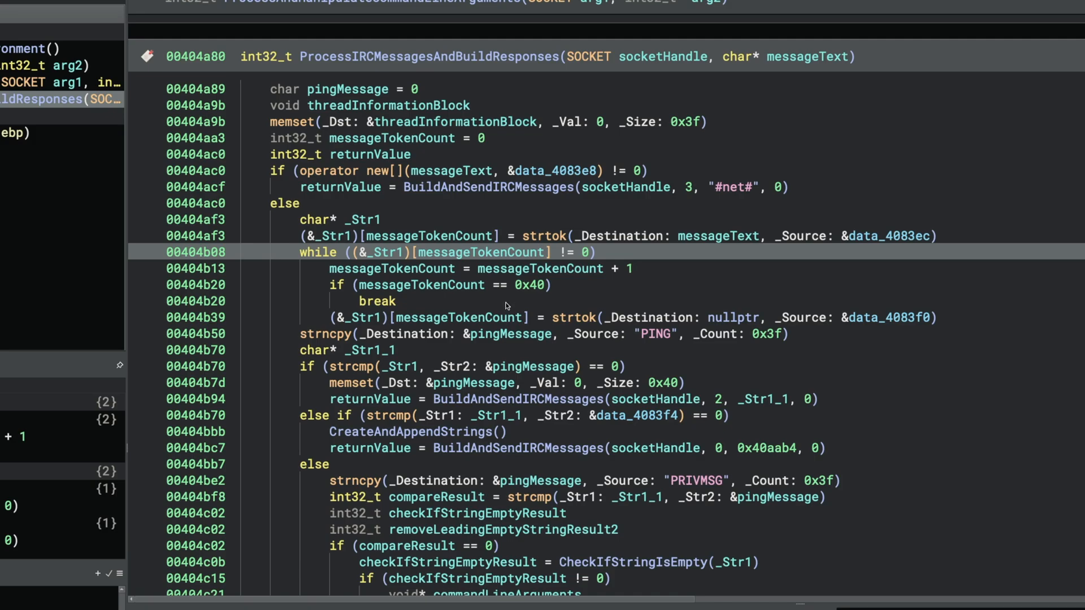
pyautogui.moveTo(365, 195)
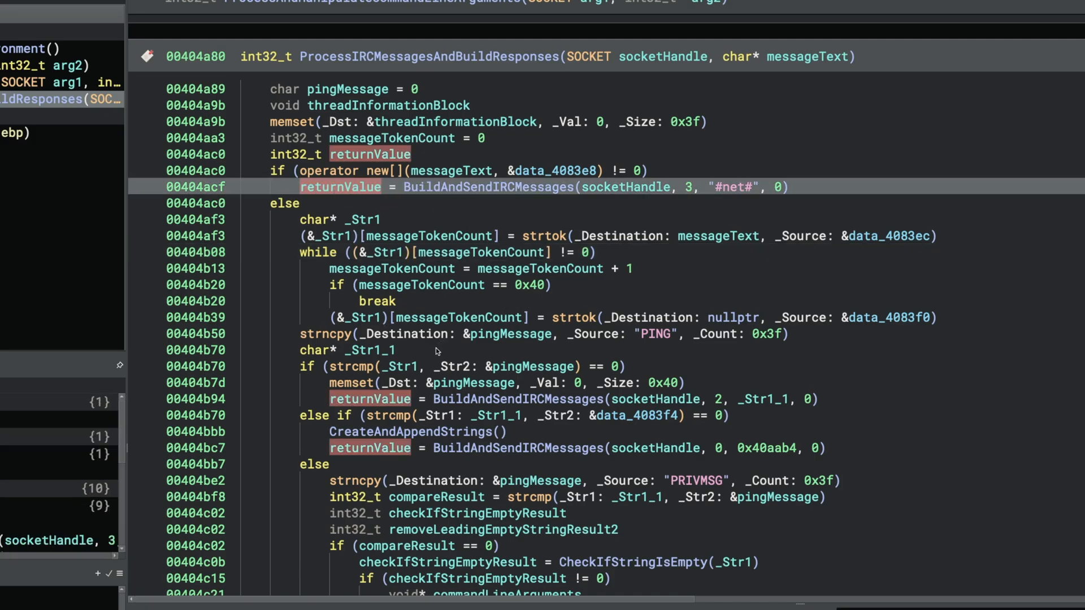
pyautogui.scroll(-3)
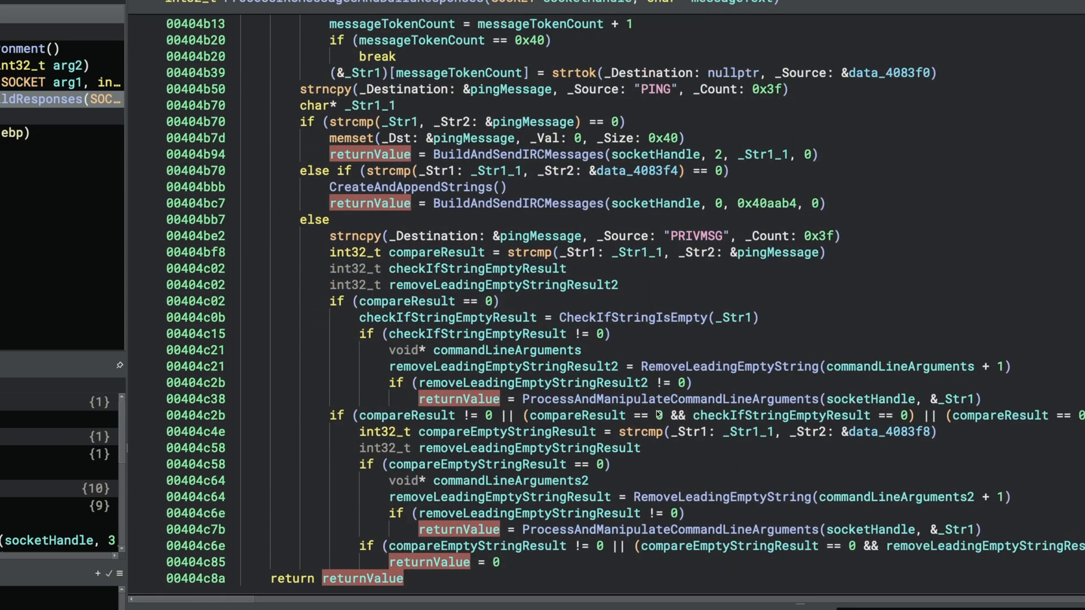
pyautogui.moveTo(737, 481)
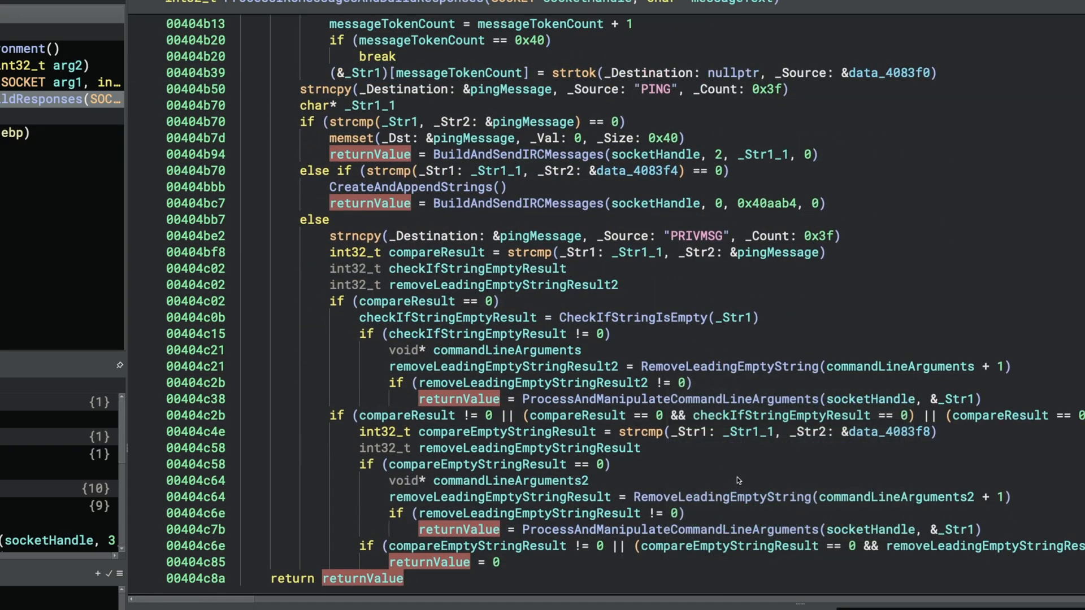
pyautogui.scroll(3)
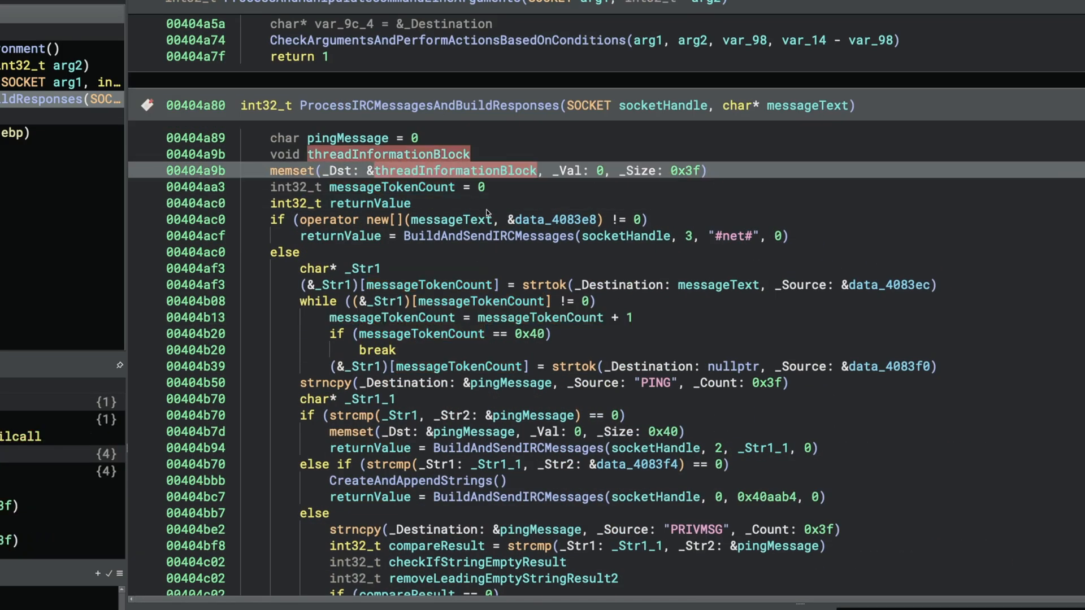